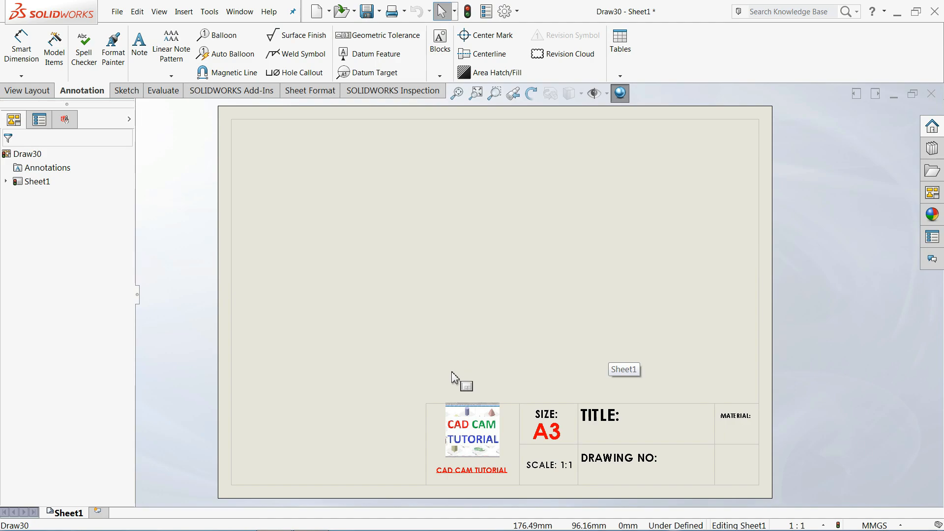
pyautogui.moveTo(452, 372)
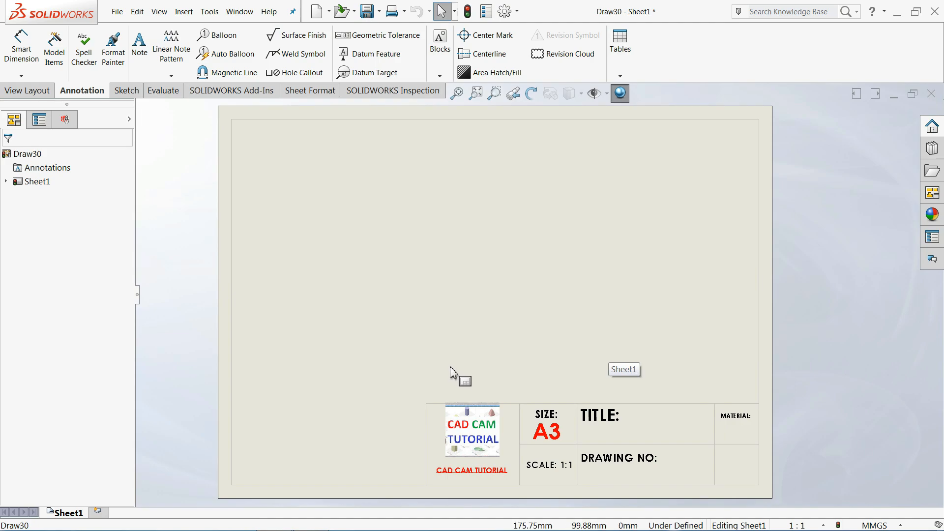
pyautogui.moveTo(443, 371)
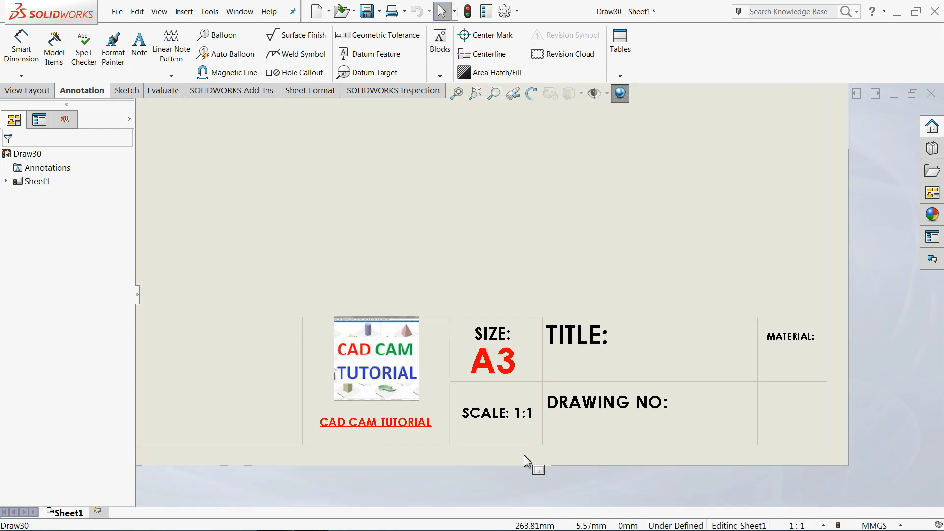
pyautogui.moveTo(454, 341)
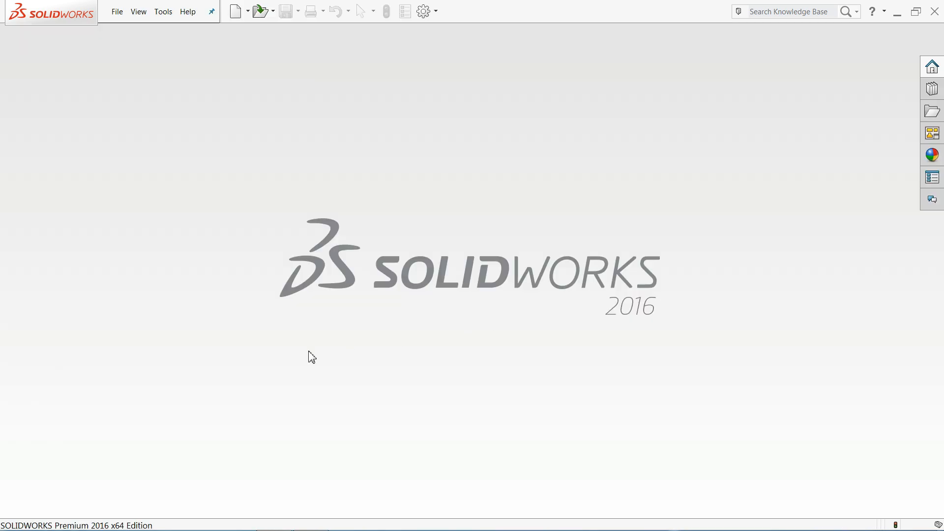
pyautogui.moveTo(252, 371)
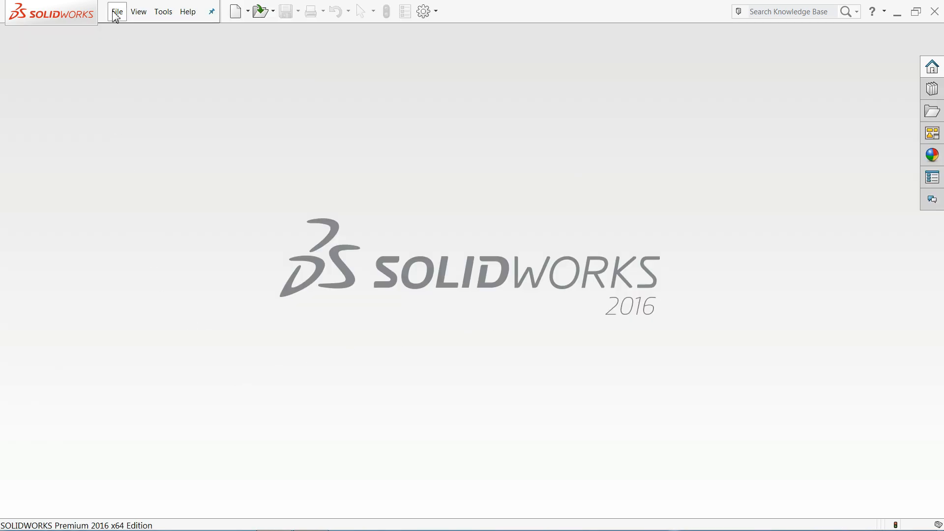
# Step: Create a new Drawing document from File > New
pyautogui.click(117, 12)
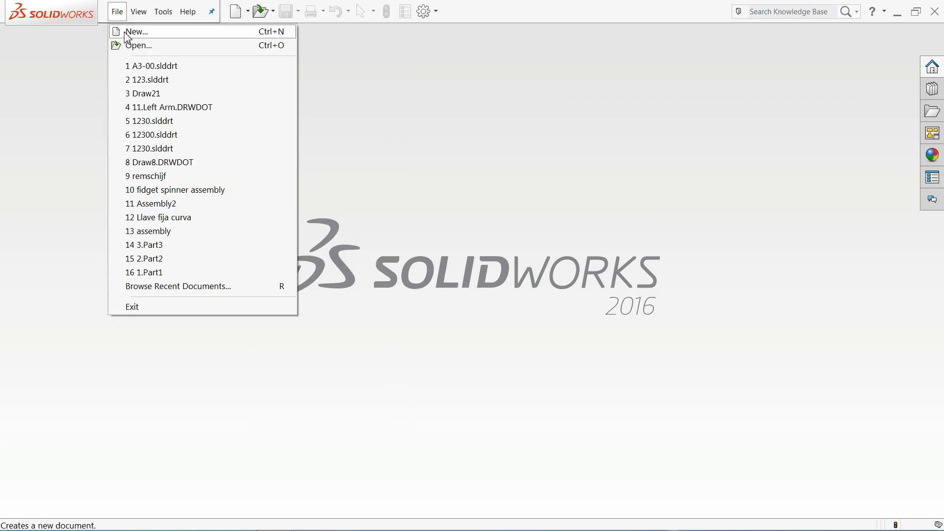
pyautogui.click(137, 31)
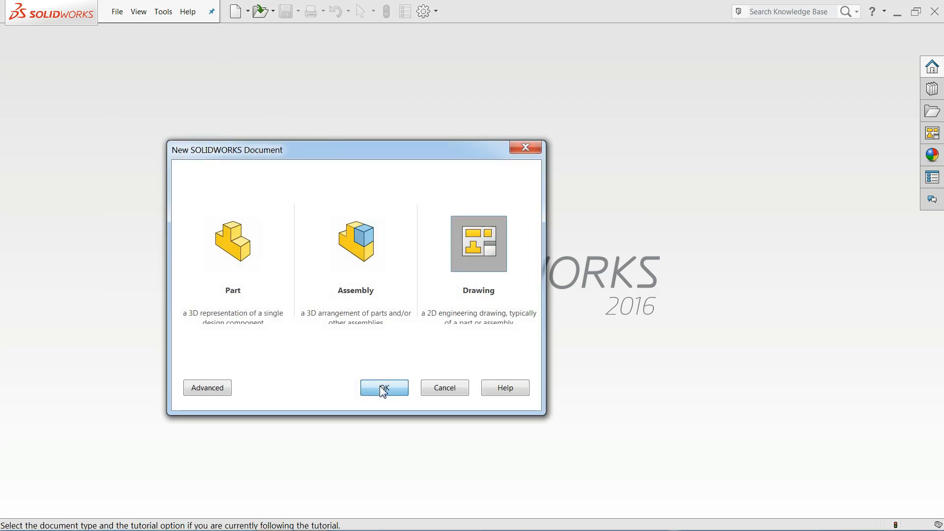
pyautogui.click(384, 387)
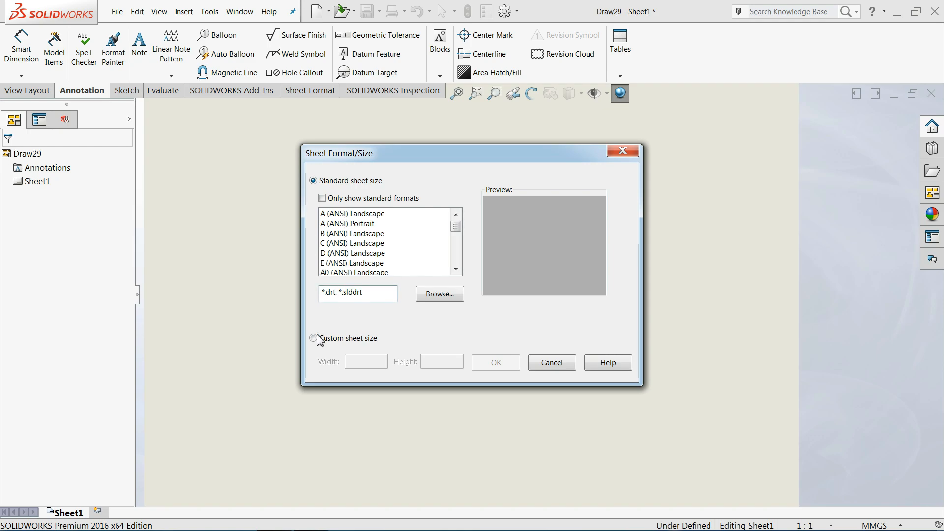
# Step: Set a custom sheet size of 420 mm width by 297 mm height
pyautogui.click(313, 337)
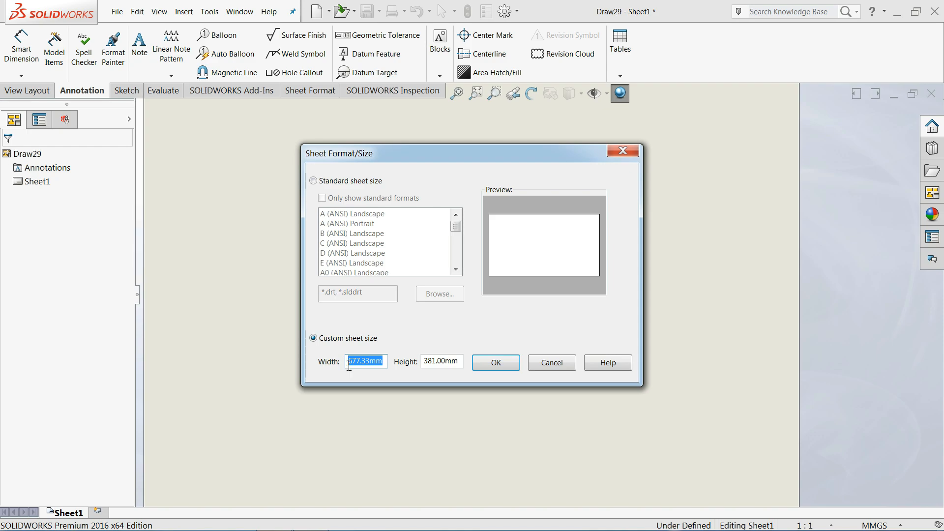
pyautogui.write('420')
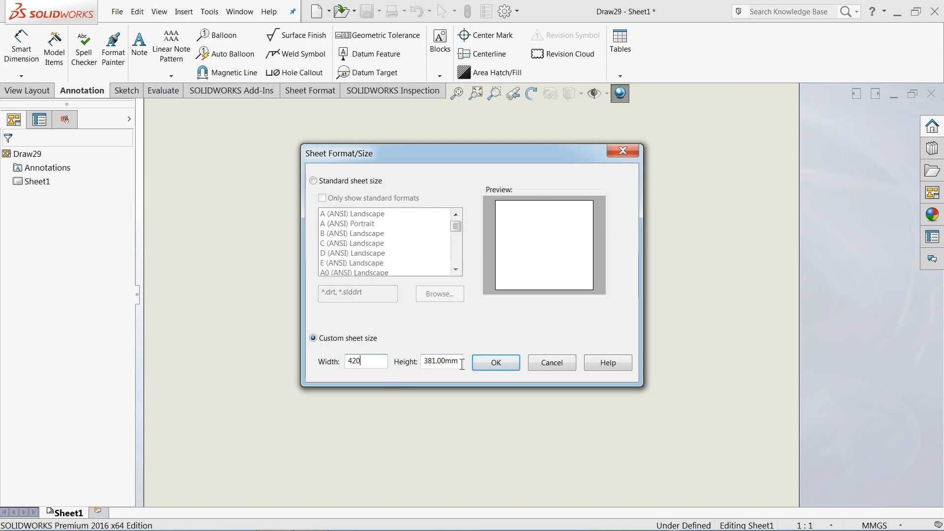
pyautogui.tripleClick(440, 361)
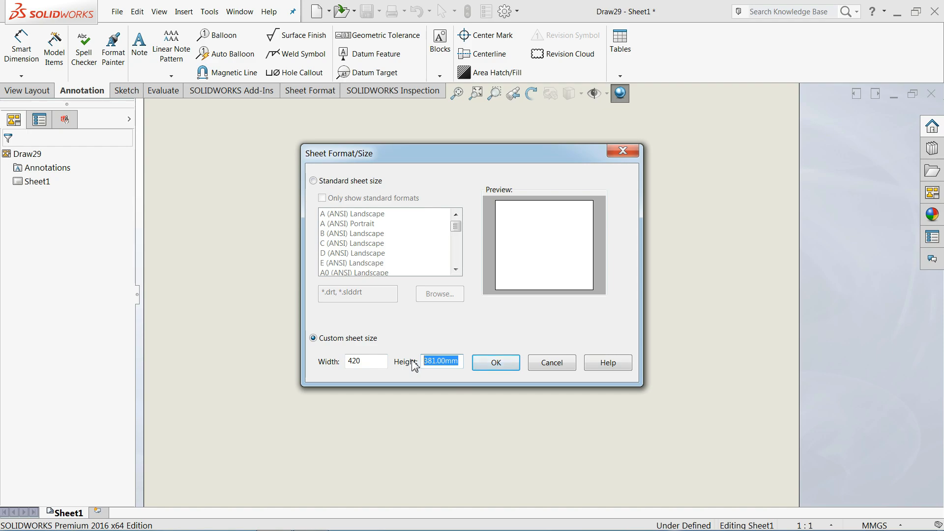
pyautogui.write('297')
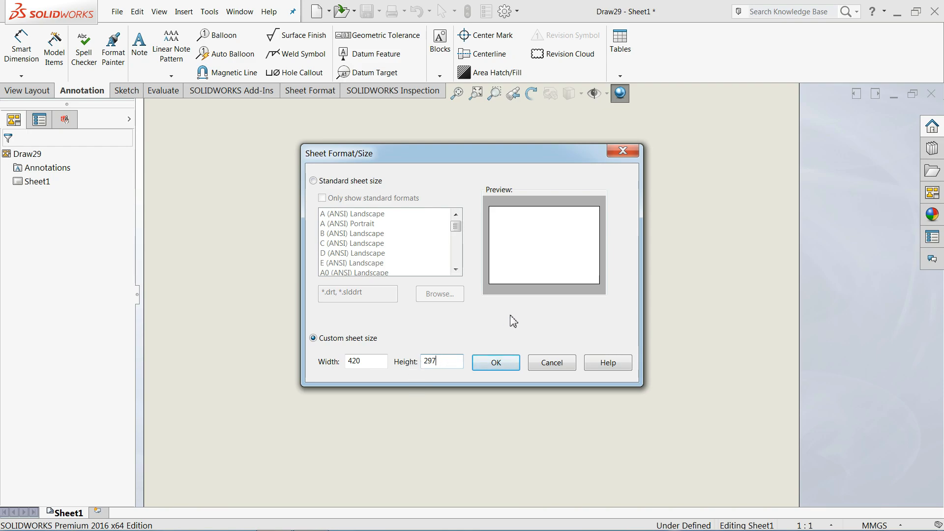
pyautogui.click(494, 363)
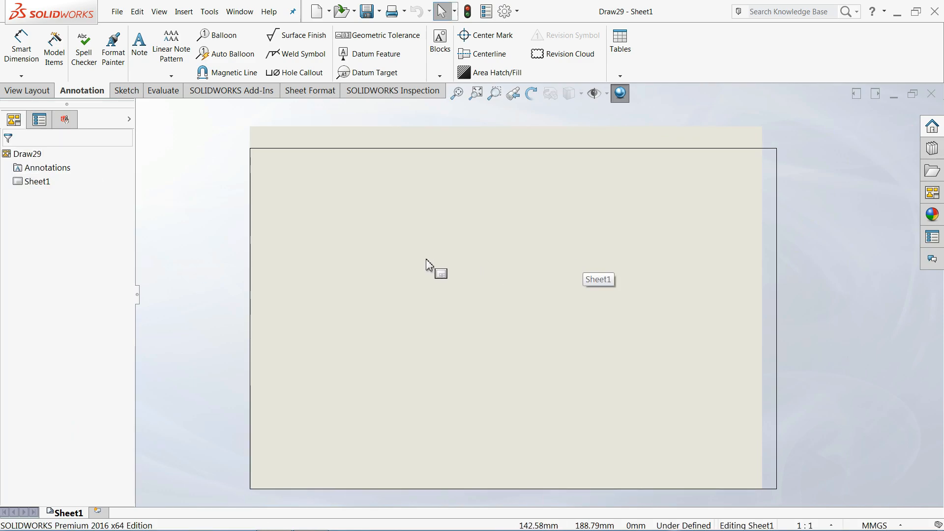
pyautogui.moveTo(309, 183)
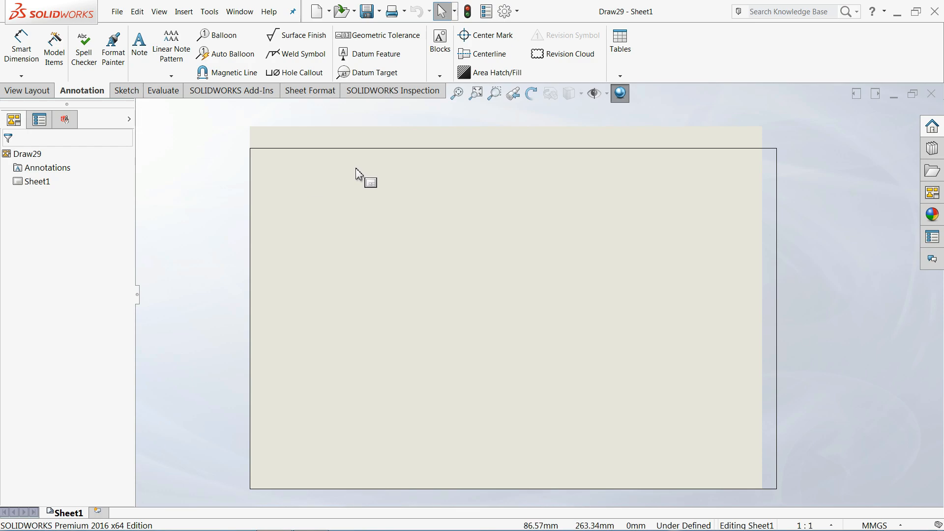
# Step: Enter Edit Sheet Format from the sheet's right-click menu
pyautogui.rightClick(365, 181)
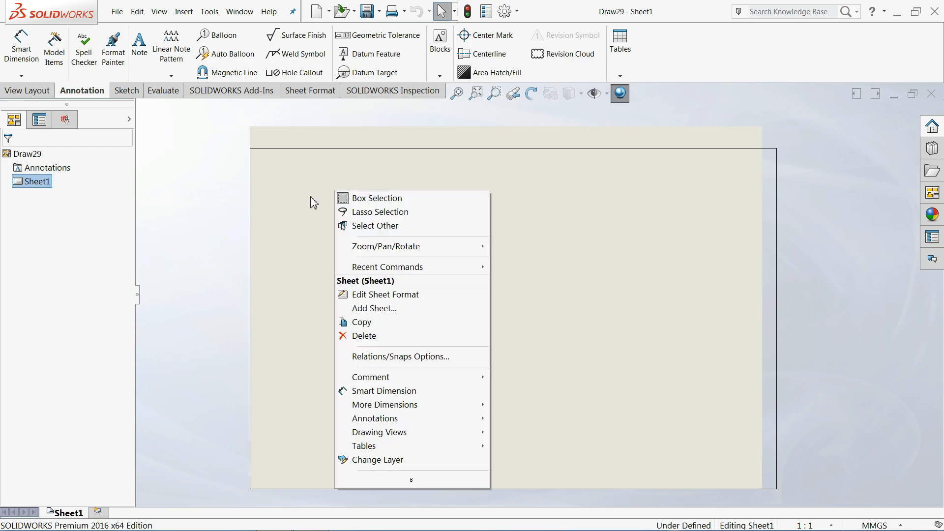
pyautogui.moveTo(385, 294)
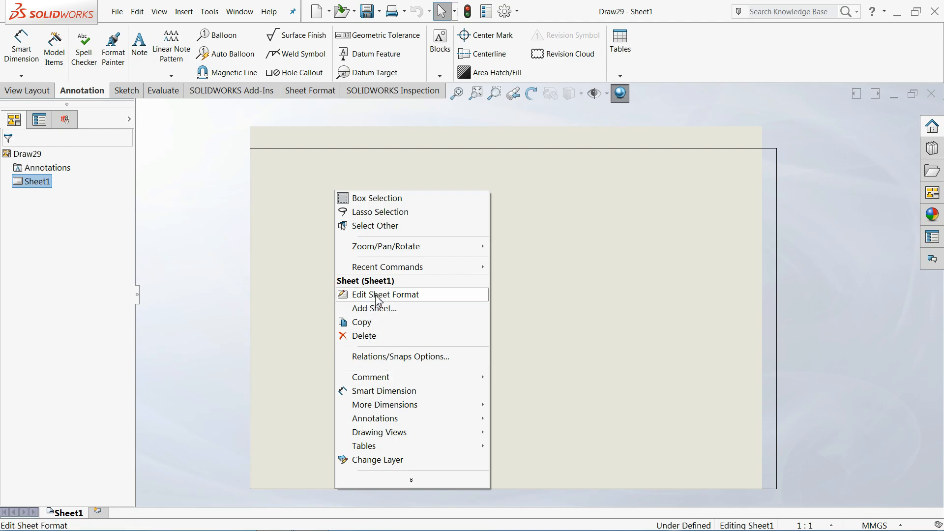
pyautogui.click(382, 294)
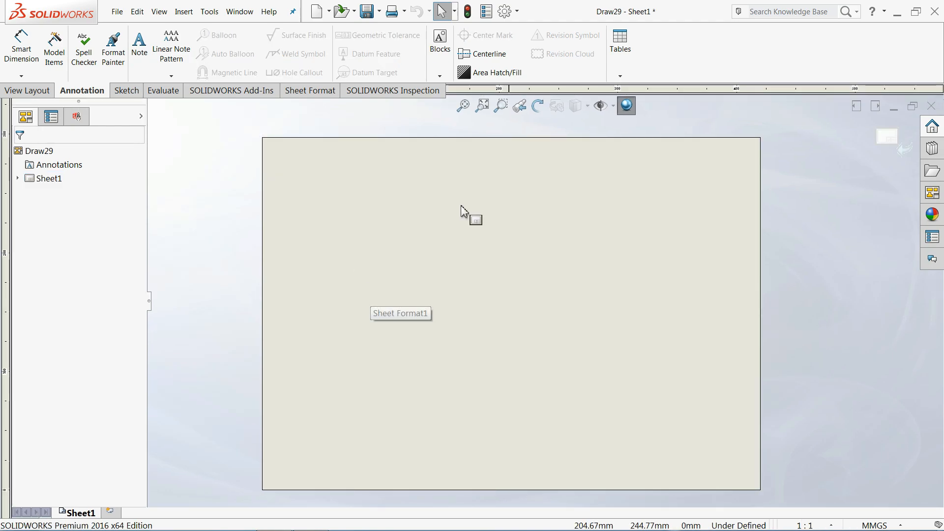
pyautogui.moveTo(232, 235)
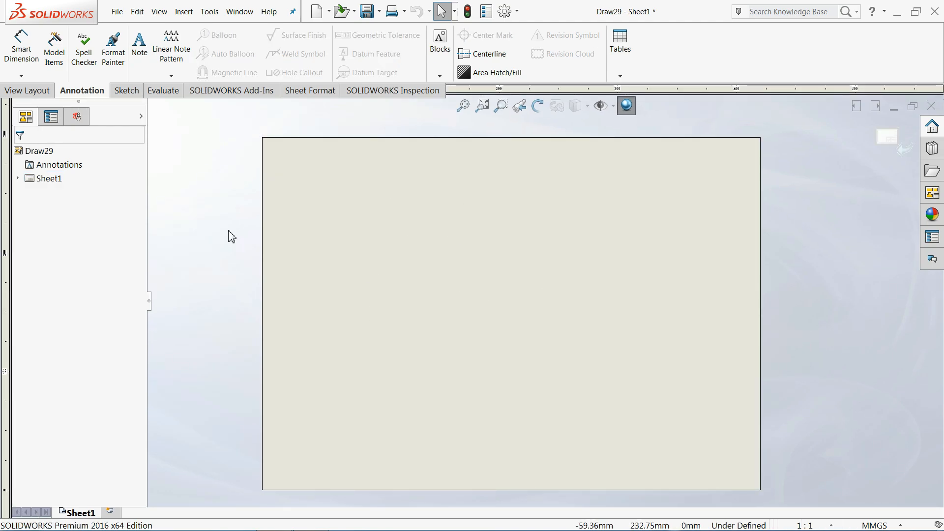
# Step: Sketch a corner rectangle across the sheet and dimension its width to 420 mm
pyautogui.click(124, 90)
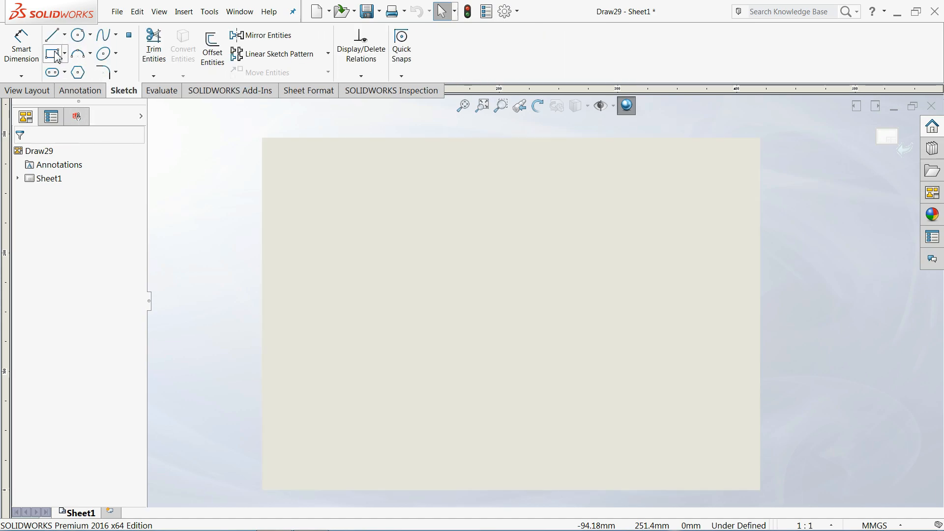
pyautogui.click(52, 54)
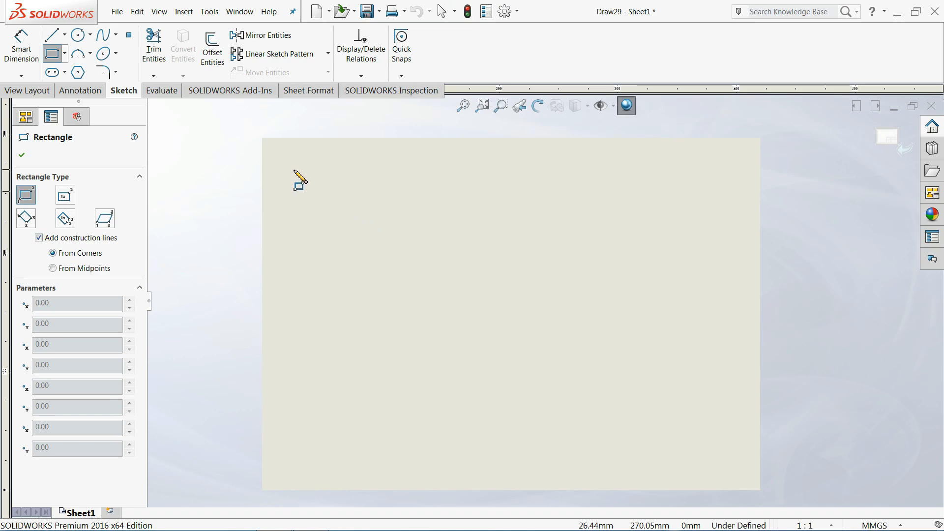
pyautogui.moveTo(296, 165)
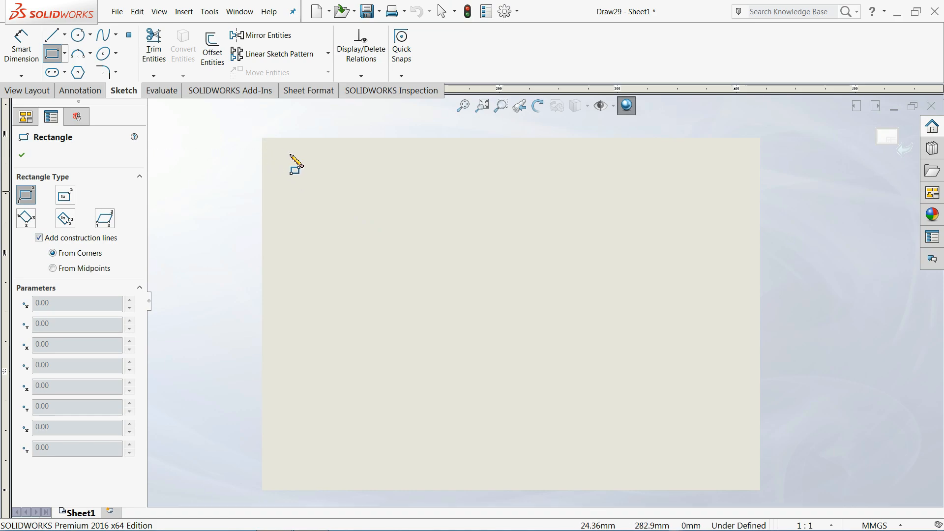
pyautogui.moveTo(296, 163); pyautogui.dragTo(741, 457)
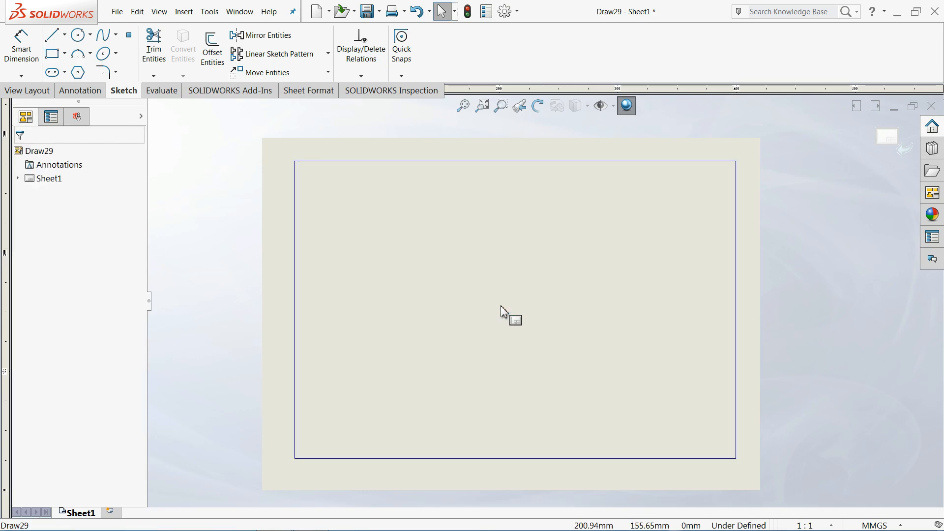
pyautogui.click(21, 46)
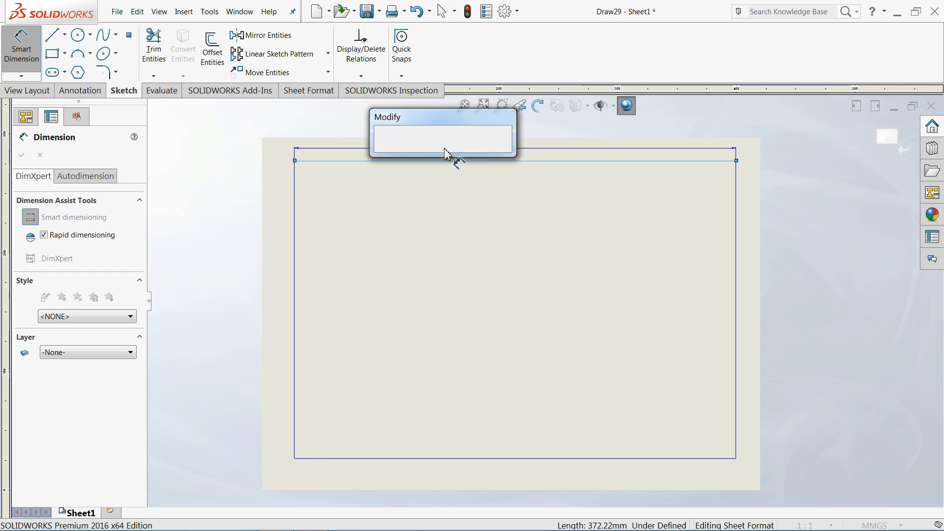
pyautogui.write('420')
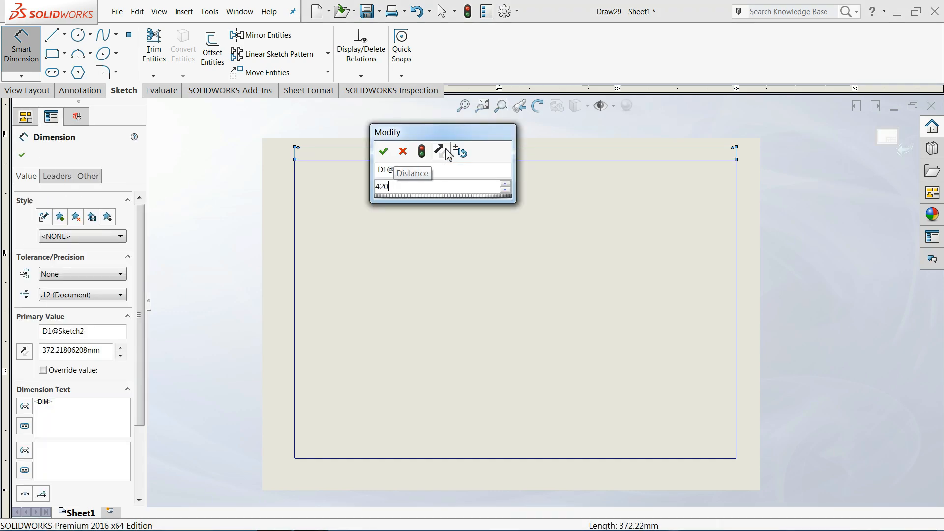
pyautogui.click(383, 150)
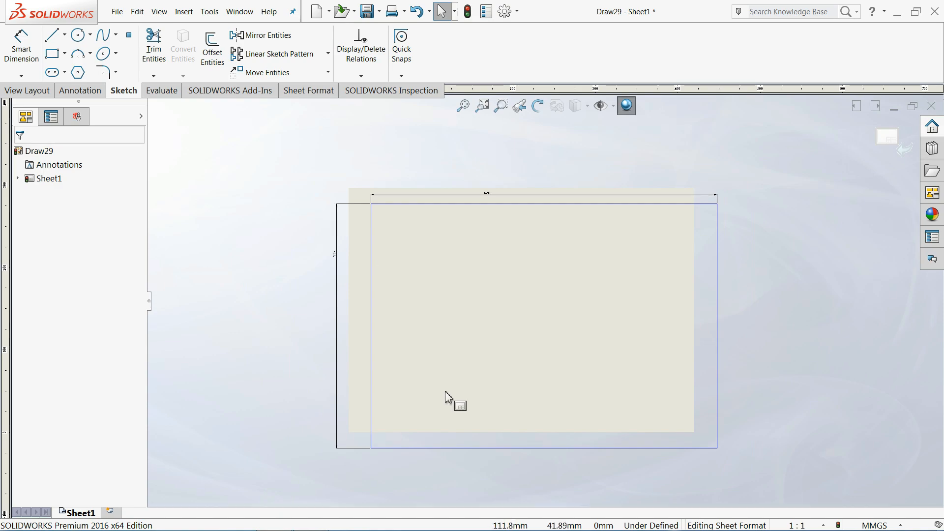
# Step: Move the rectangle's bottom-left corner point to X 0.00, Y 0.00
pyautogui.click(371, 449)
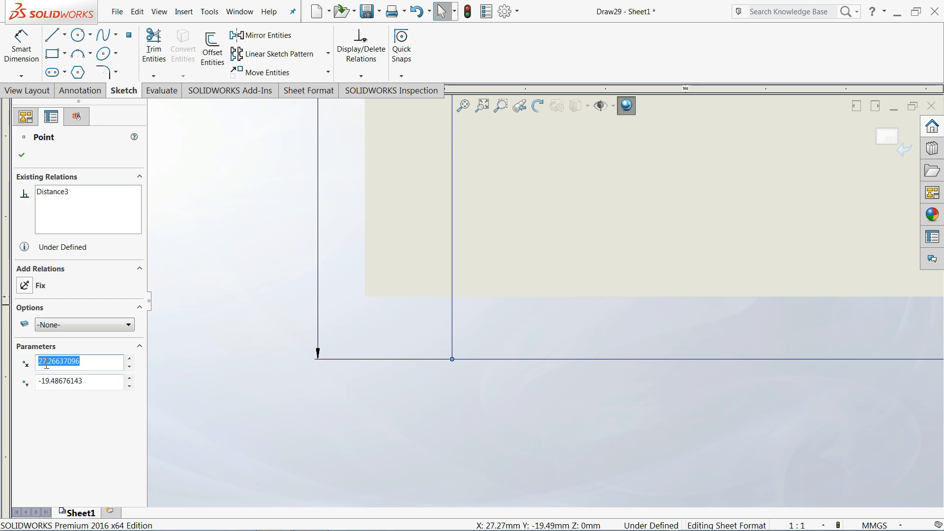
pyautogui.write('0.00')
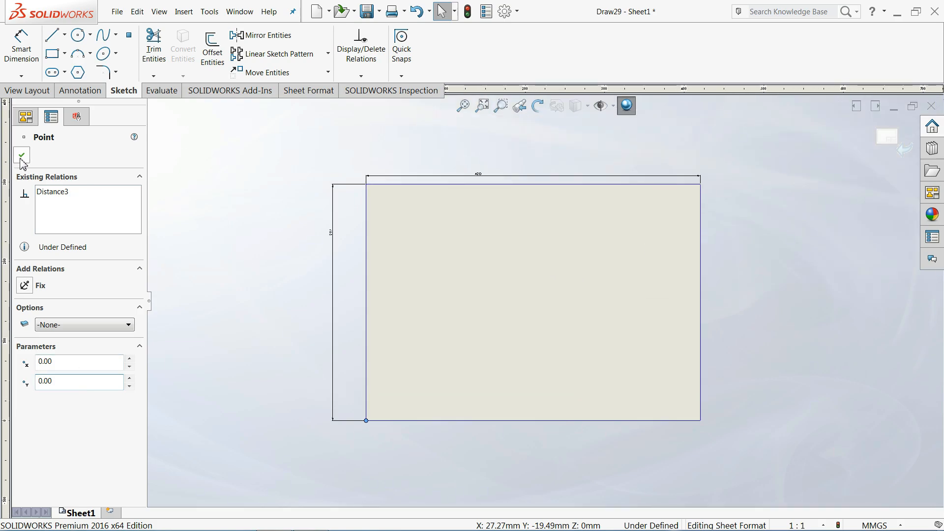
pyautogui.click(211, 48)
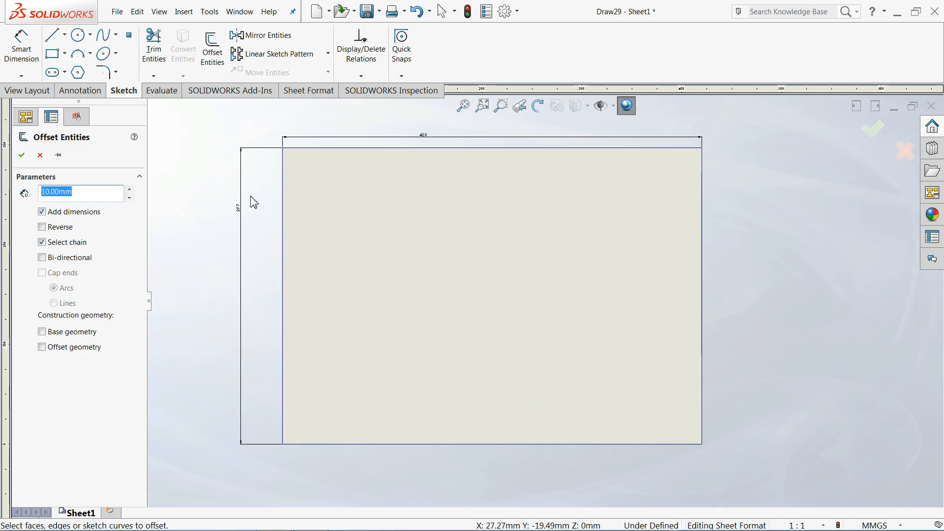
# Step: Offset the sheet outline 10 mm inward to create the inner border frame
pyautogui.click(278, 295)
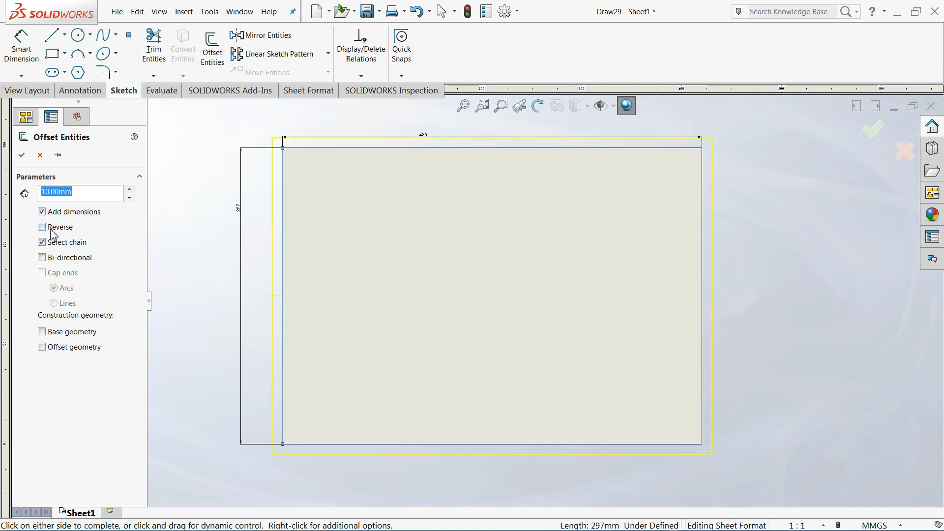
pyautogui.click(42, 227)
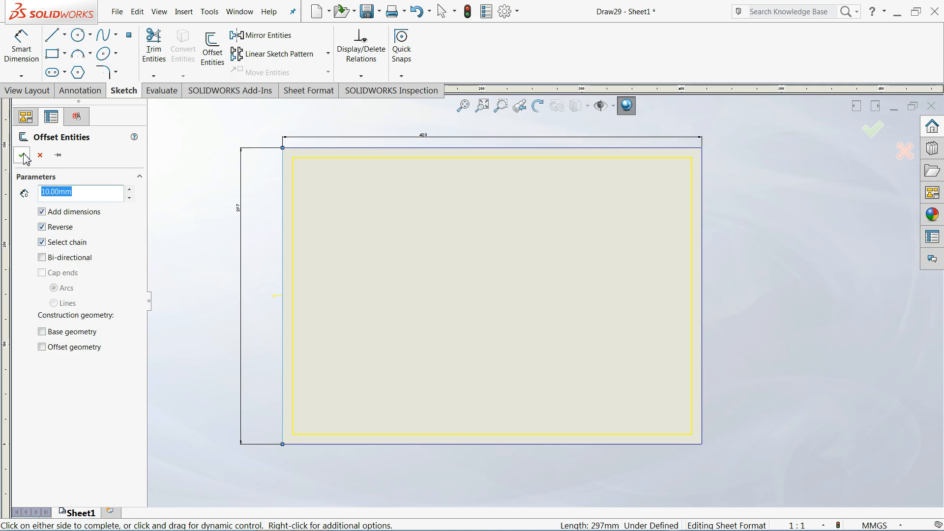
pyautogui.click(20, 154)
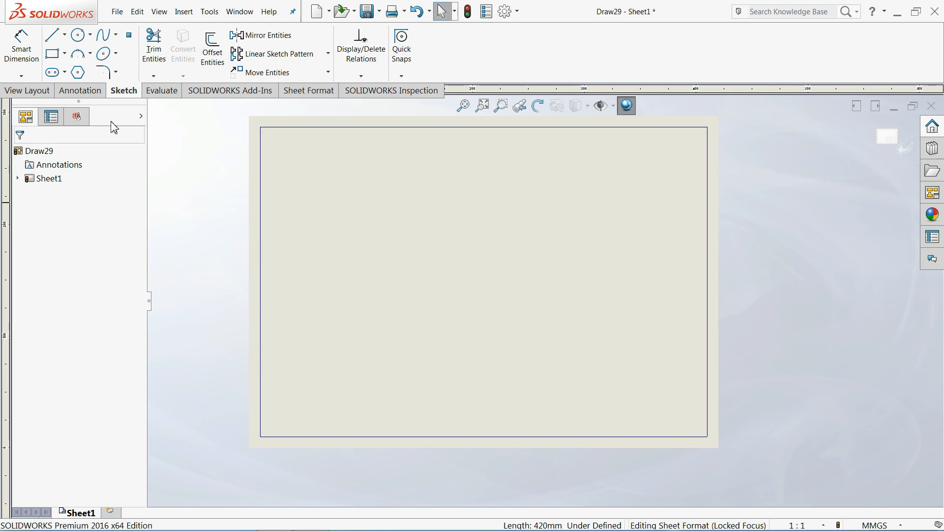
# Step: Sketch a horizontal divider across the title block and adjust a vertical divider
pyautogui.click(51, 34)
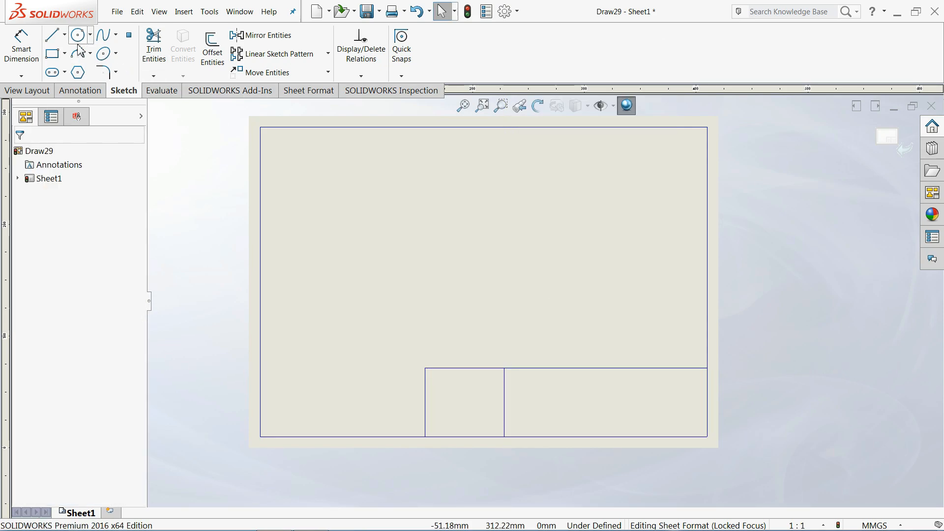
pyautogui.click(51, 35)
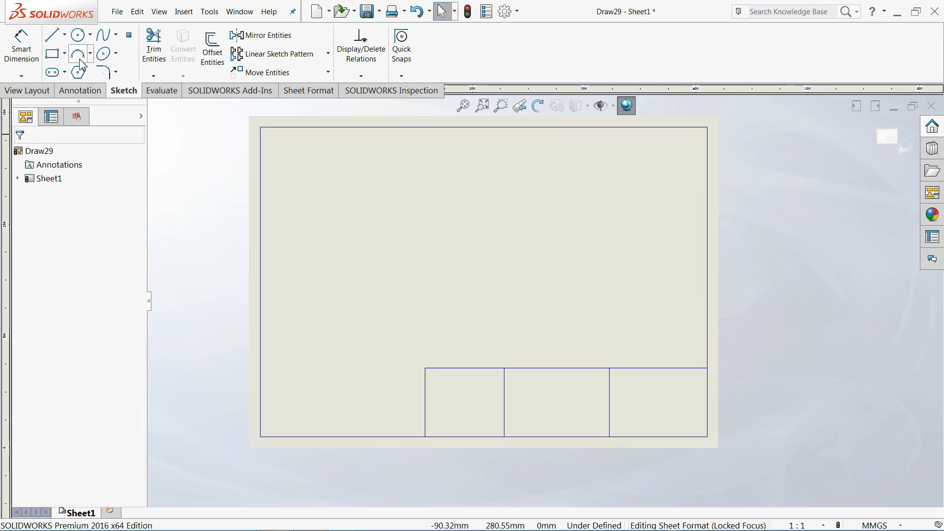
pyautogui.click(51, 34)
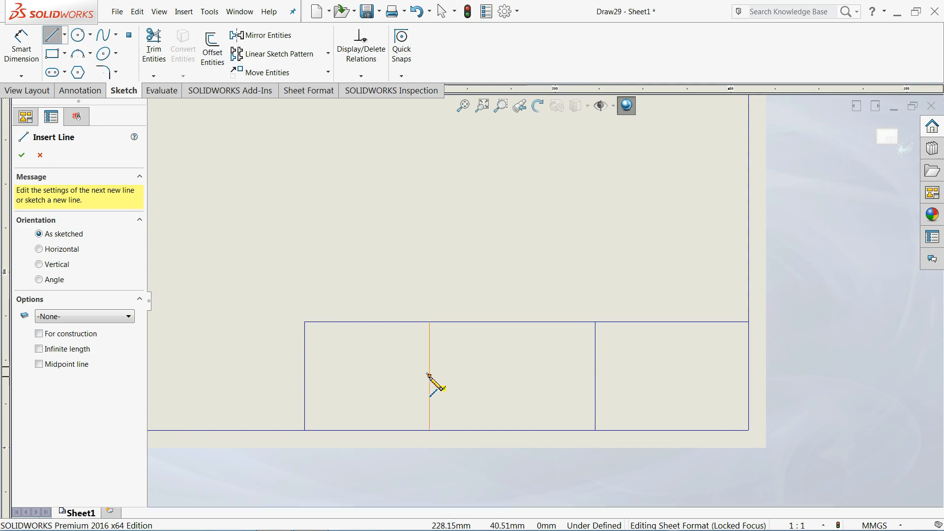
pyautogui.moveTo(429, 375); pyautogui.dragTo(717, 375)
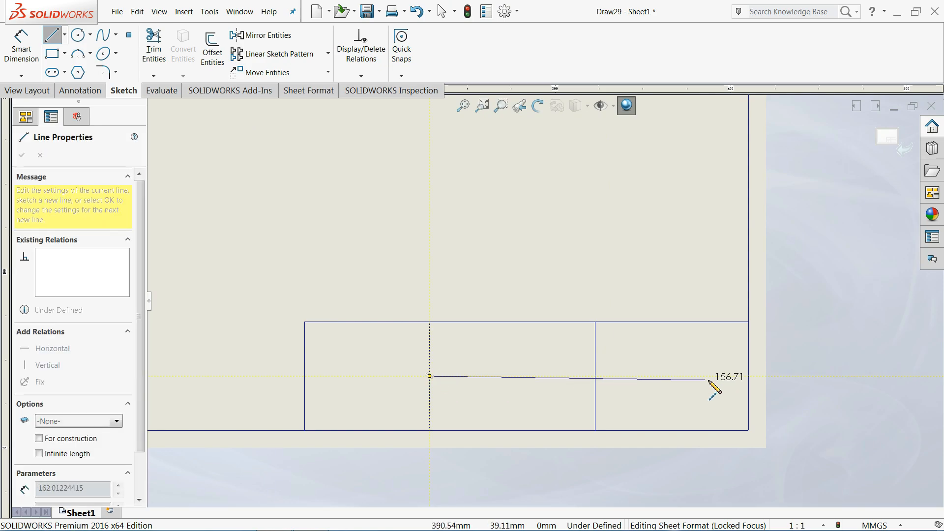
pyautogui.rightClick(589, 376)
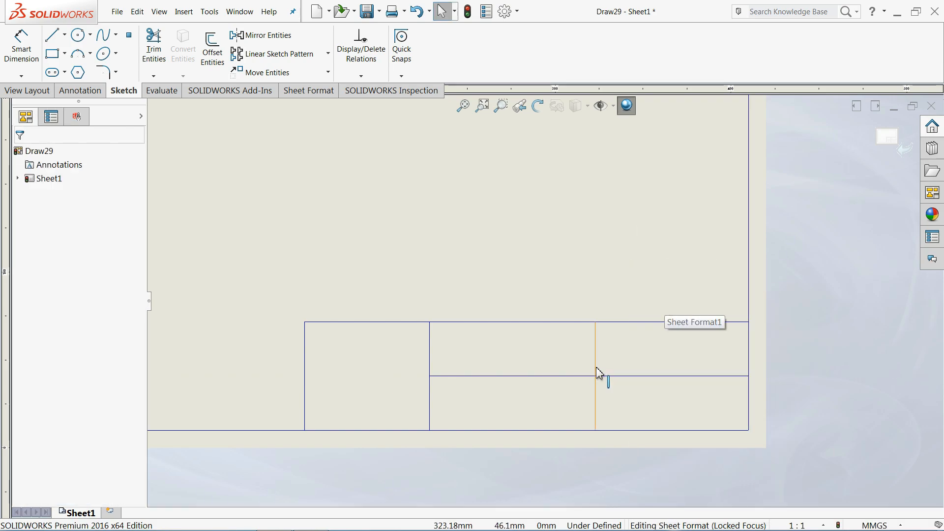
pyautogui.click(672, 374)
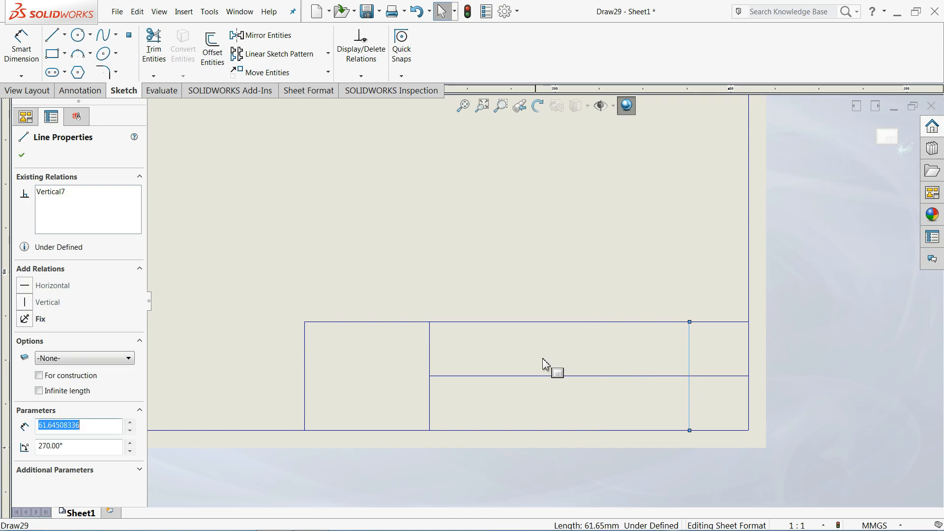
pyautogui.moveTo(471, 377)
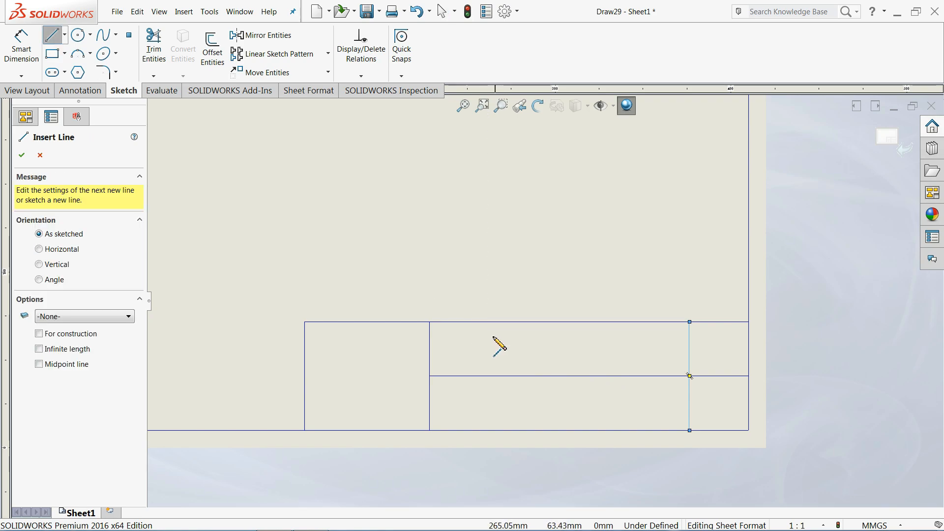
pyautogui.moveTo(500, 343)
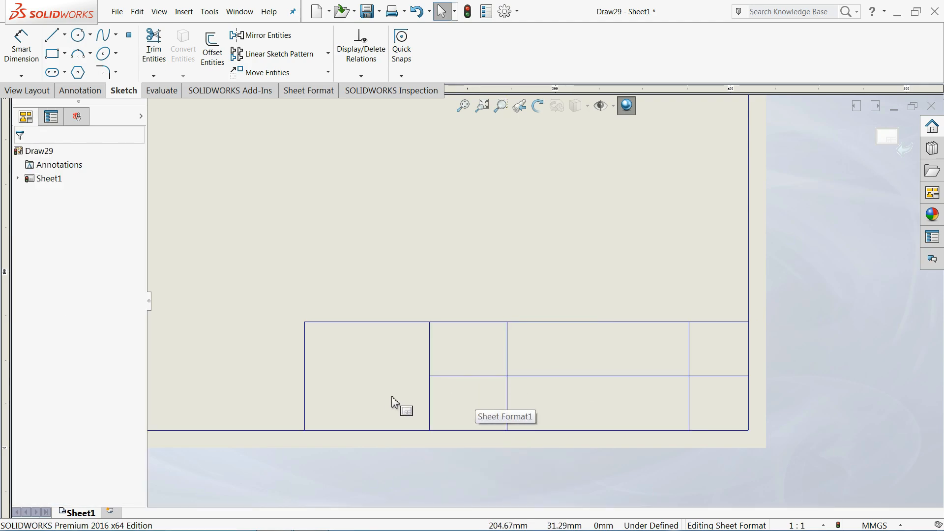
pyautogui.moveTo(436, 378)
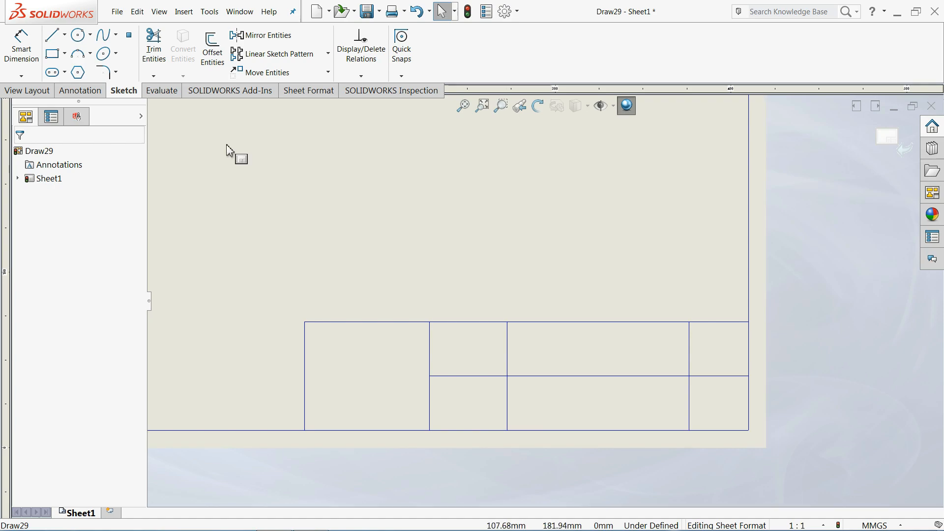
# Step: Place a bold size-36 'TITLE:' note in the top middle title-block cell
pyautogui.click(80, 91)
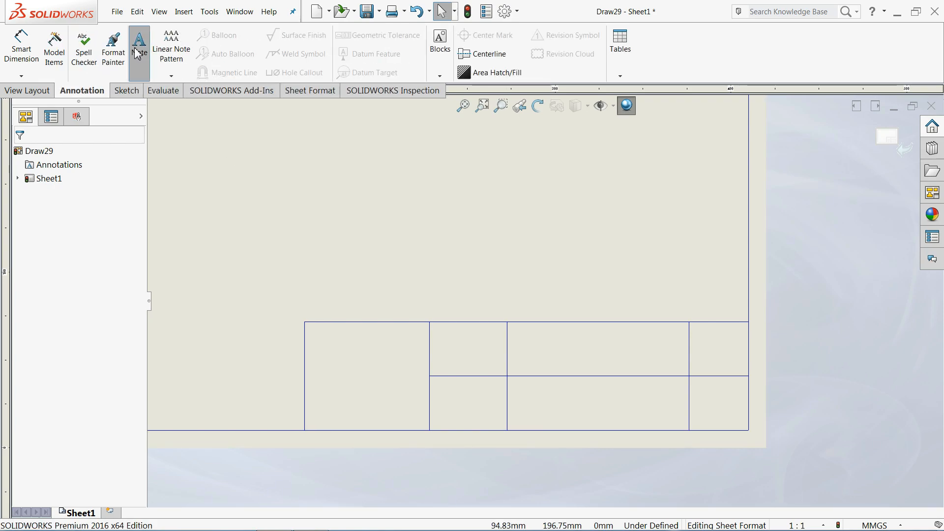
pyautogui.click(139, 48)
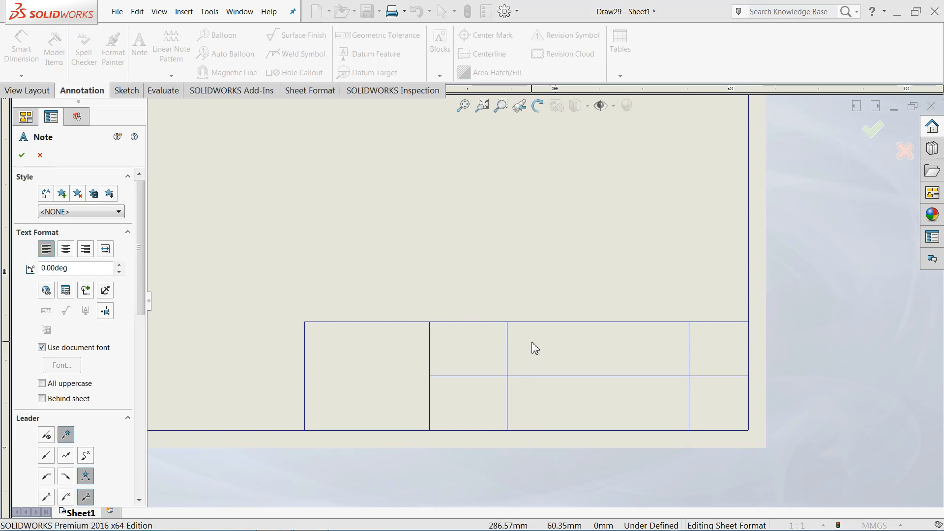
pyautogui.click(535, 348)
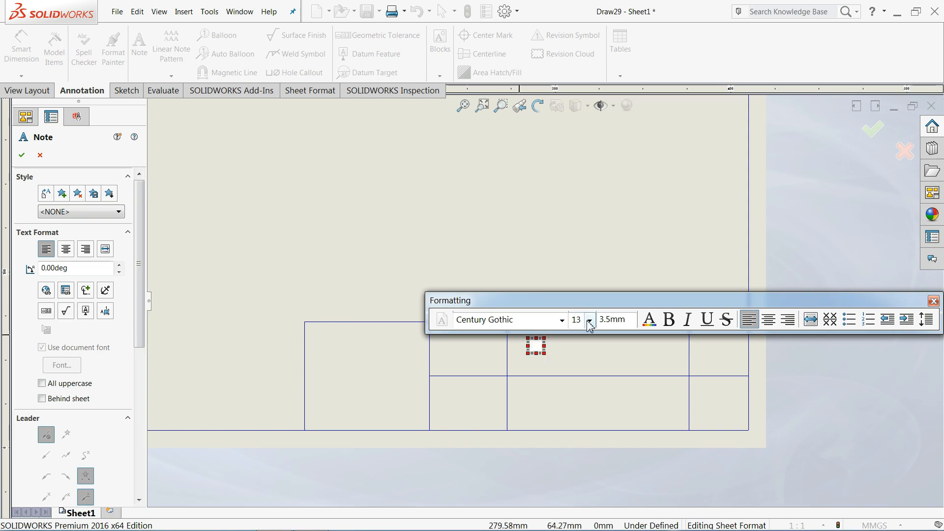
pyautogui.click(589, 320)
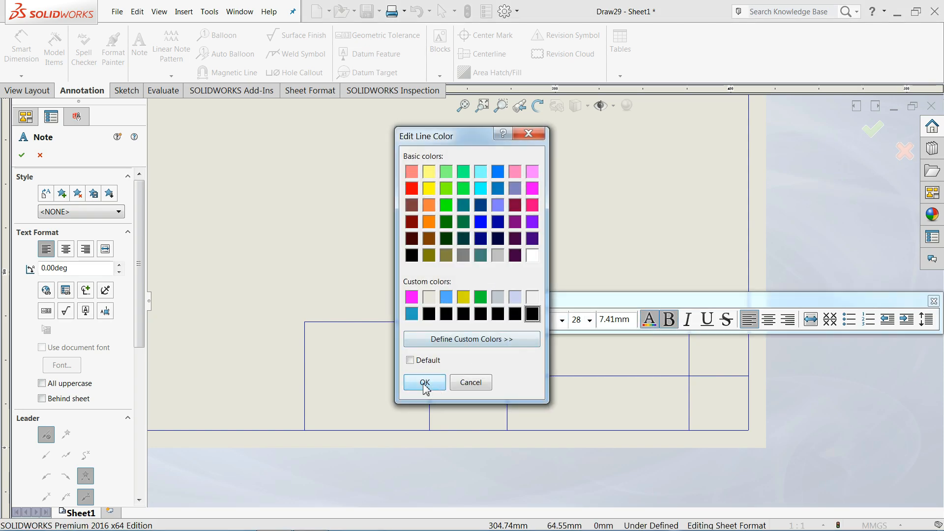
pyautogui.click(425, 383)
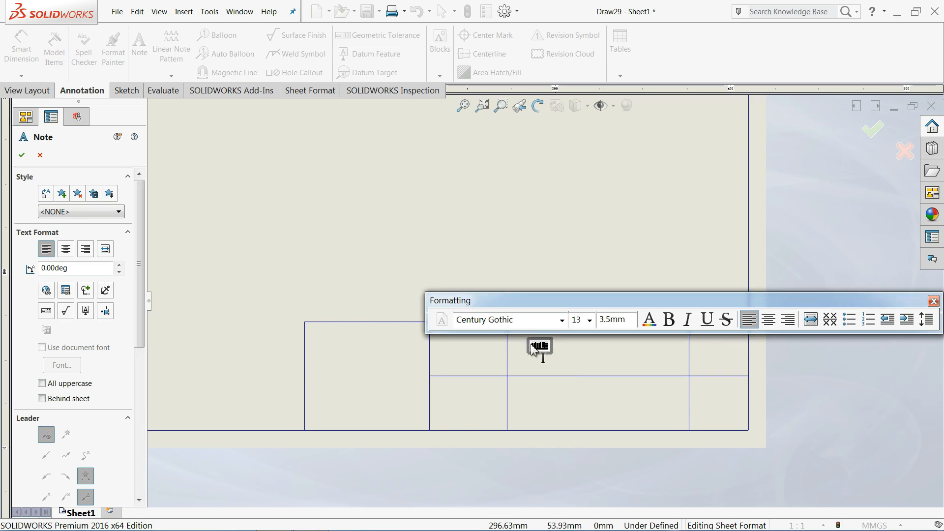
pyautogui.click(589, 319)
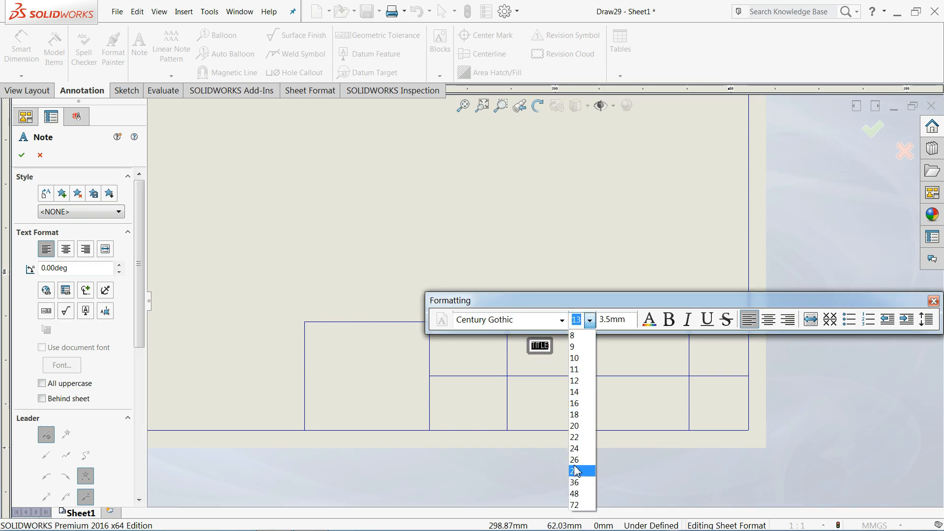
pyautogui.click(574, 482)
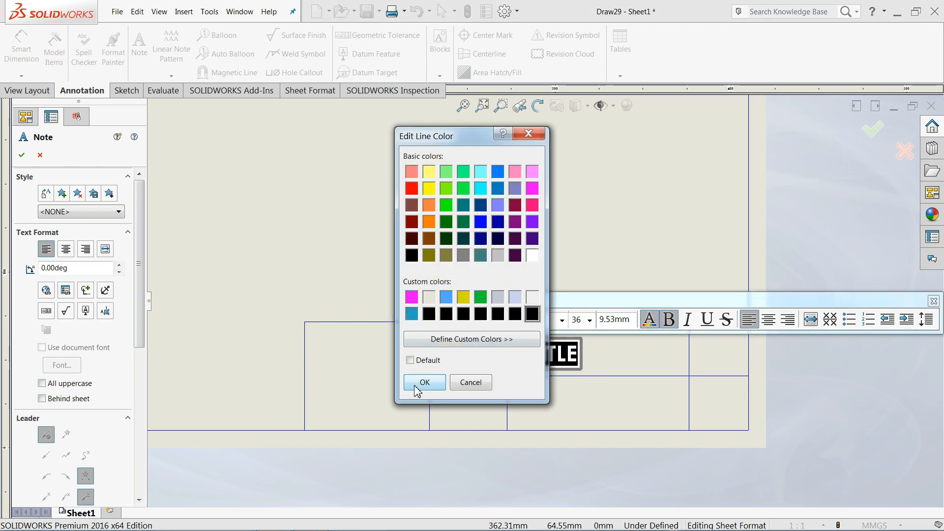
pyautogui.click(424, 383)
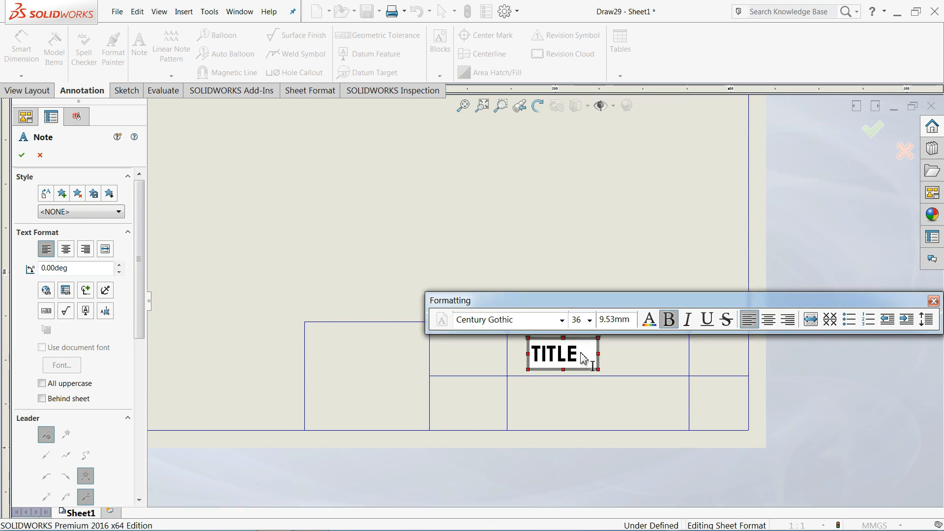
pyautogui.write(':')
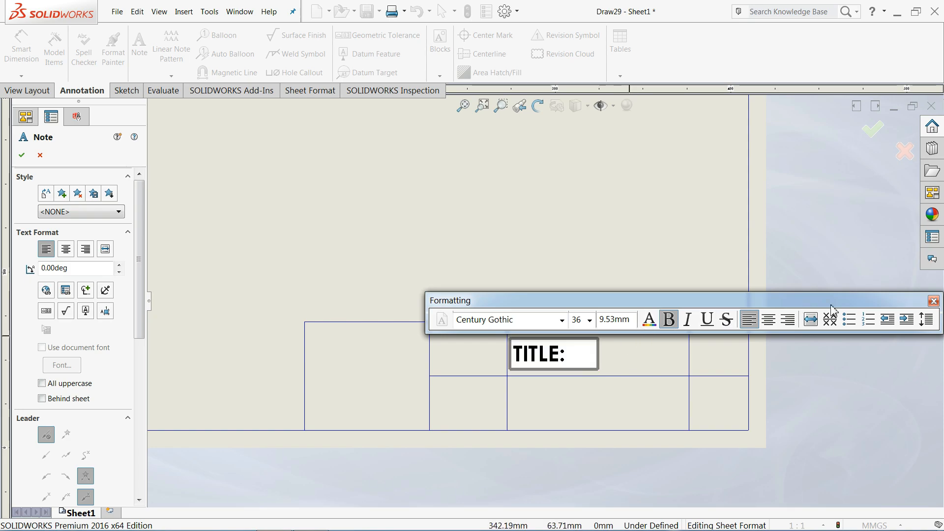
pyautogui.click(22, 154)
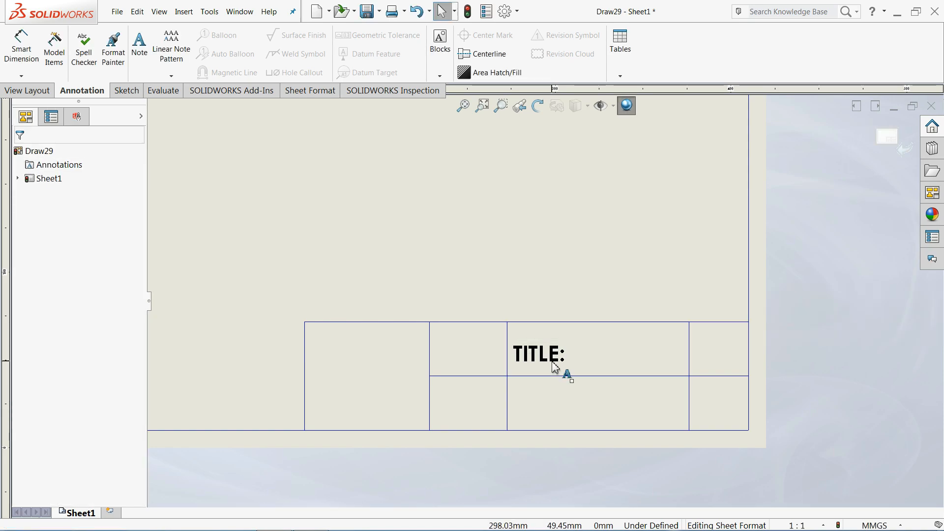
pyautogui.click(538, 353)
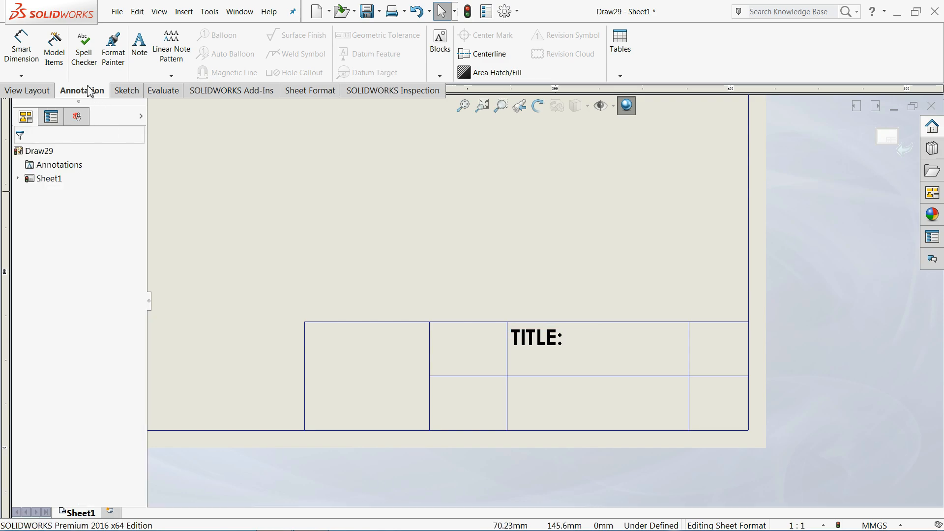
# Step: Place a bold size-24 note reading 'SIZE' with an 'A' in the cell left of TITLE:
pyautogui.click(139, 45)
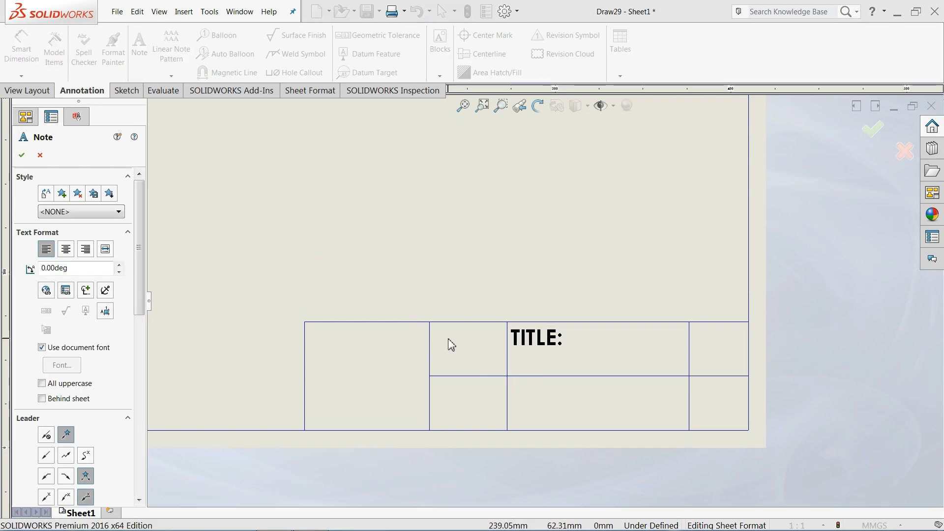
pyautogui.click(451, 343)
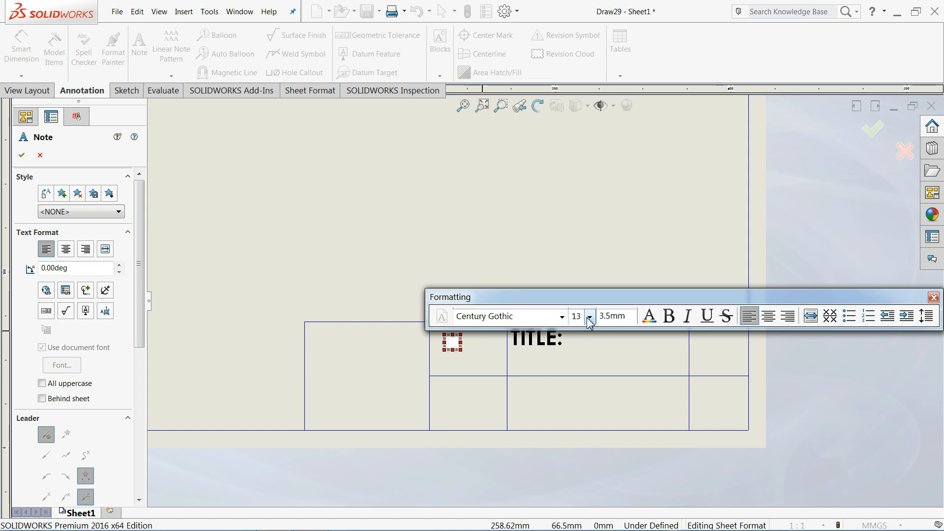
pyautogui.click(589, 317)
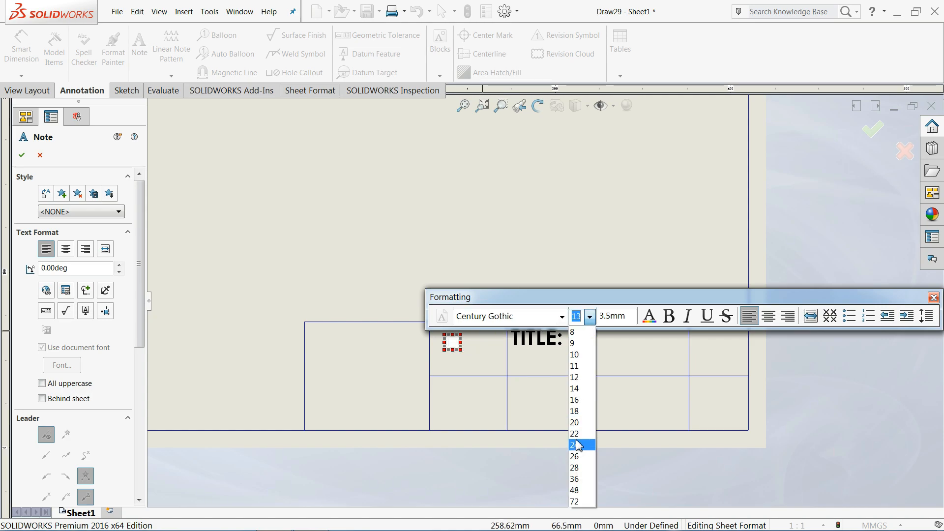
pyautogui.click(575, 445)
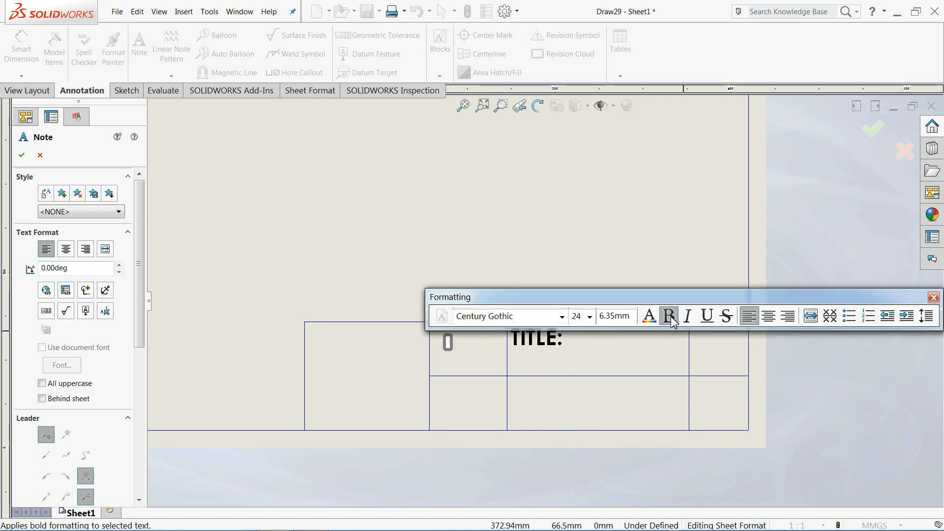
pyautogui.click(669, 315)
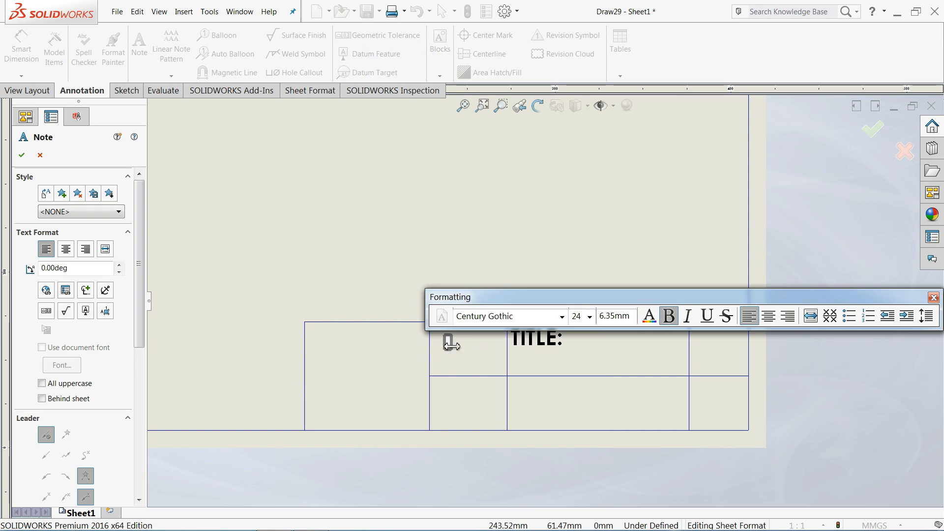
pyautogui.write('S')
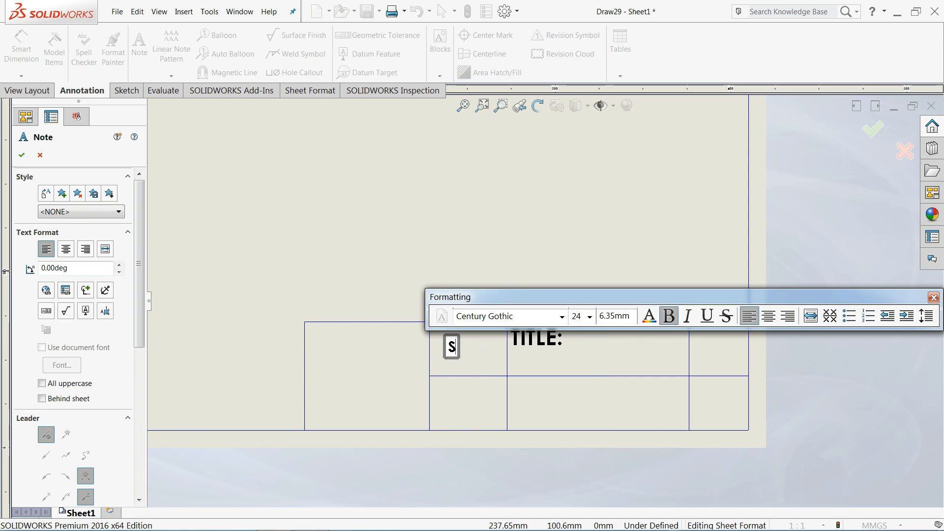
pyautogui.write('IZE')
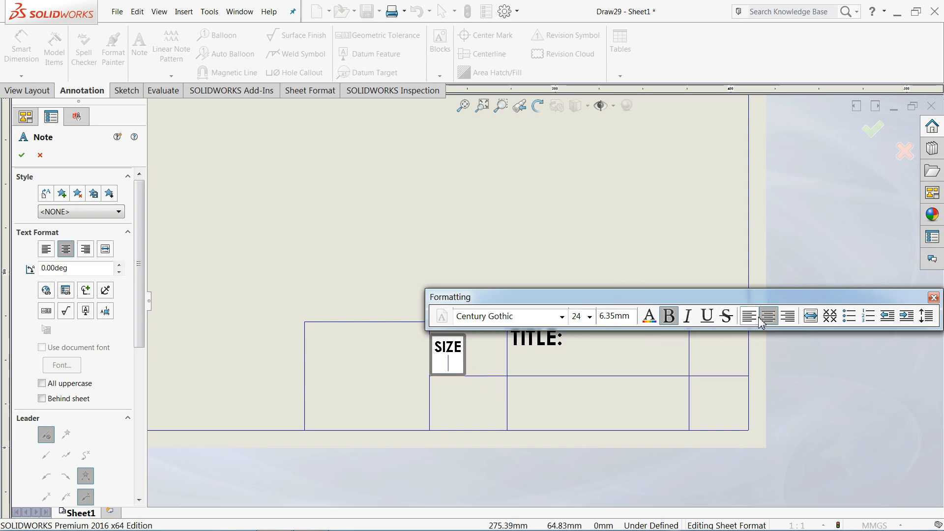
pyautogui.write('A')
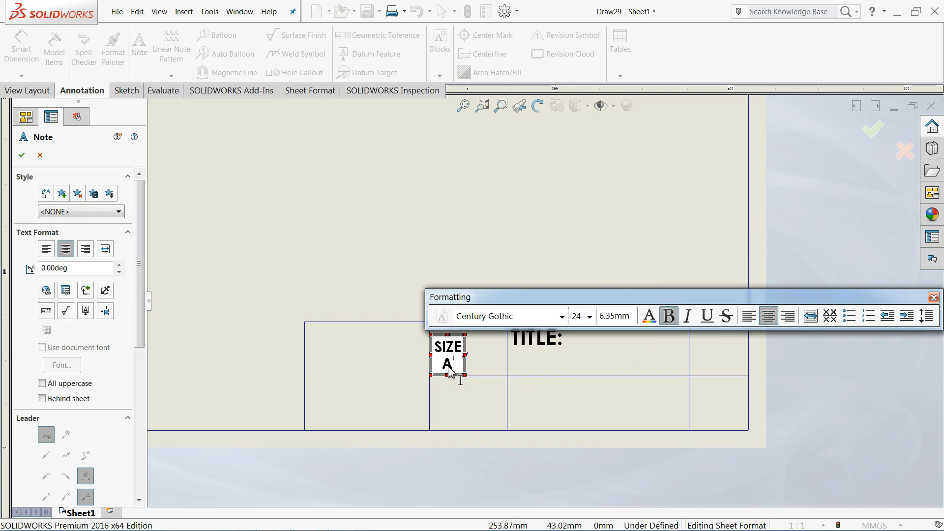
# Step: Enlarge the 'A' to size 48 in red and complete it as 'A3'
pyautogui.click(649, 316)
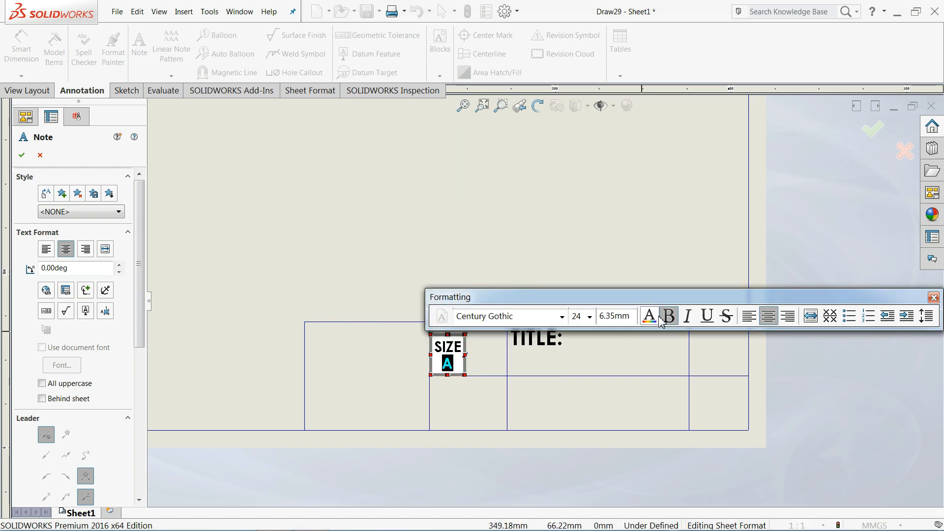
pyautogui.click(589, 316)
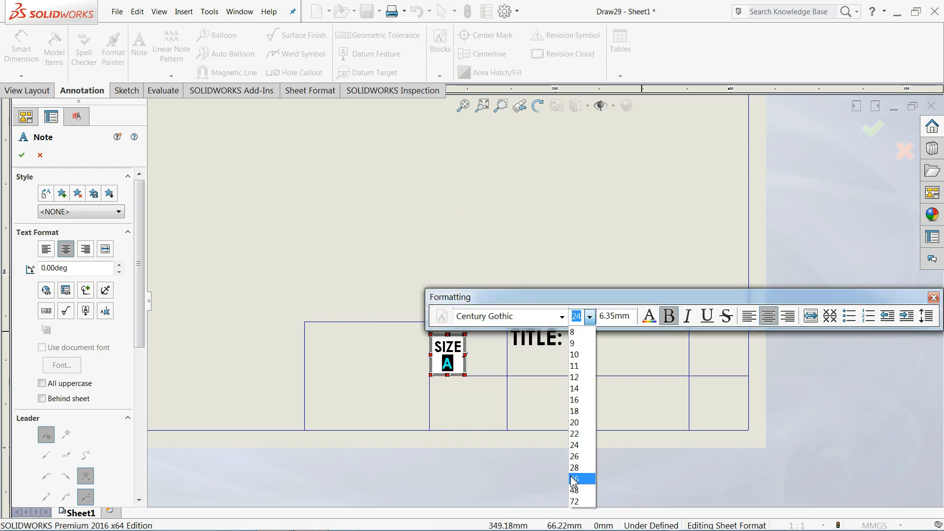
pyautogui.click(574, 478)
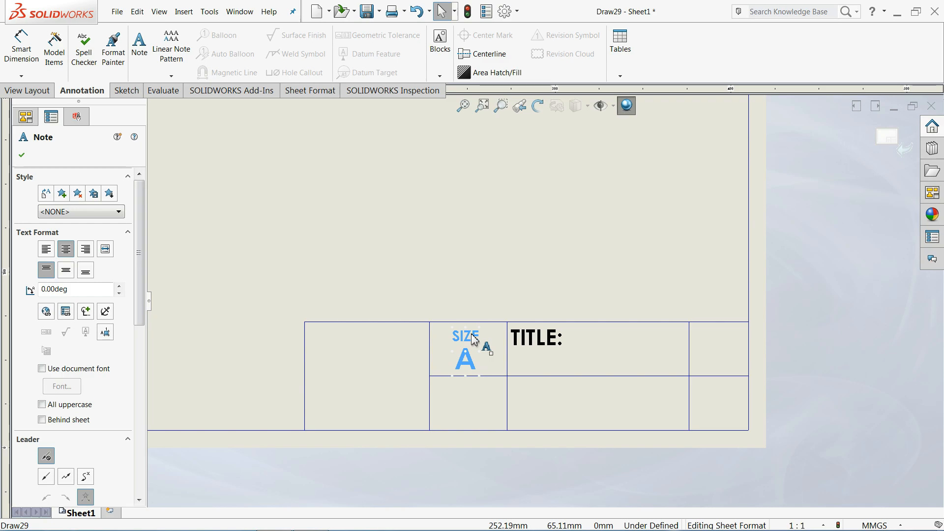
pyautogui.doubleClick(464, 352)
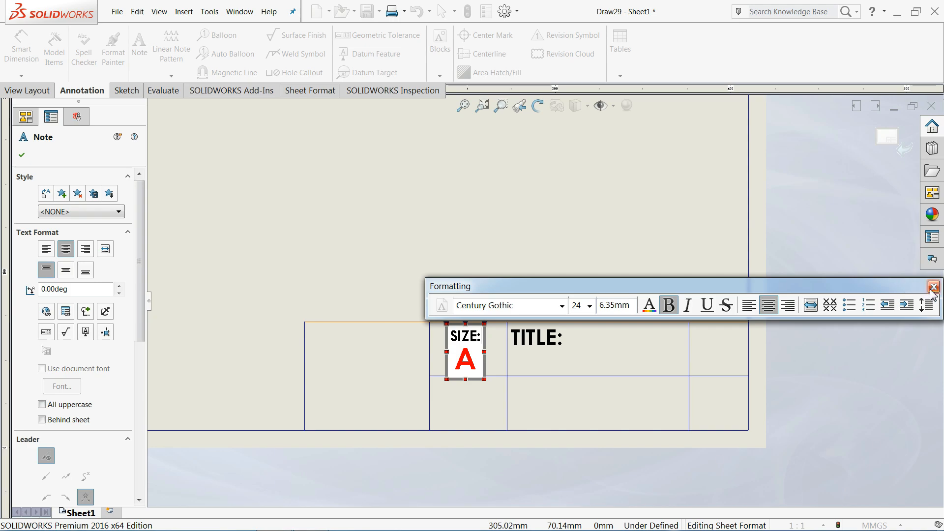
pyautogui.click(934, 286)
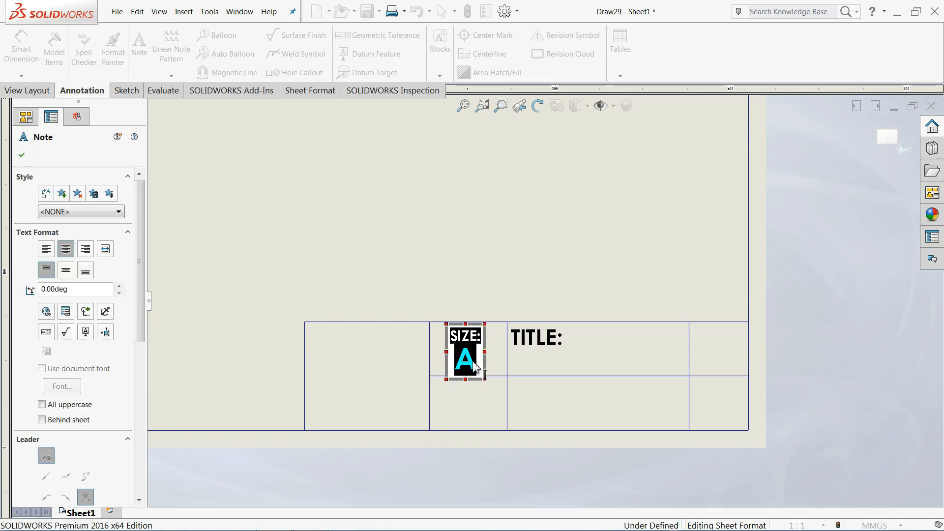
pyautogui.write('3')
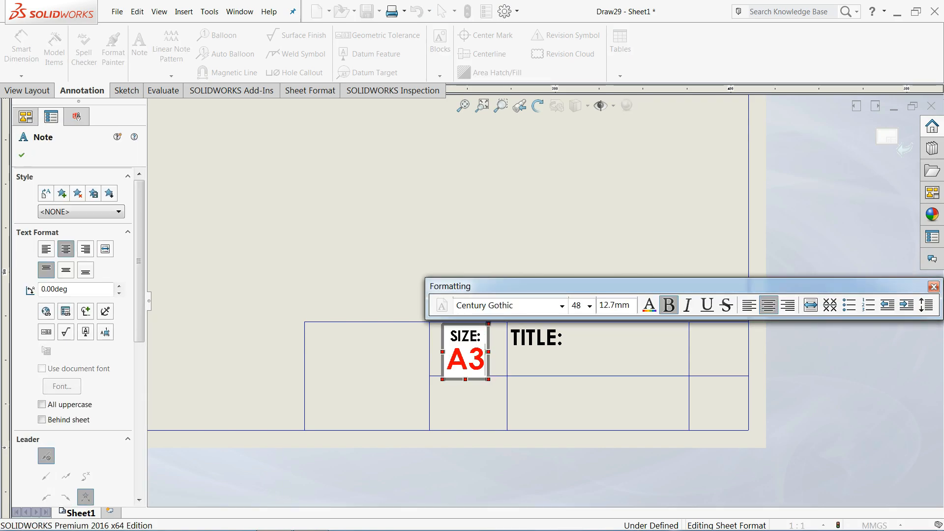
pyautogui.click(581, 370)
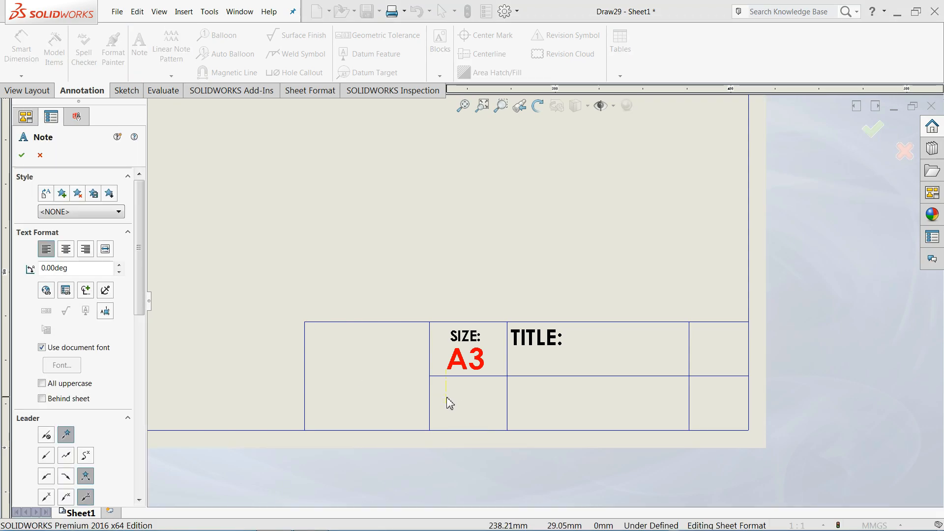
# Step: Add a bold size-22 'SCALE: 1:1' note in the cell below SIZE: A3
pyautogui.click(467, 404)
pyautogui.write('SCALE:')
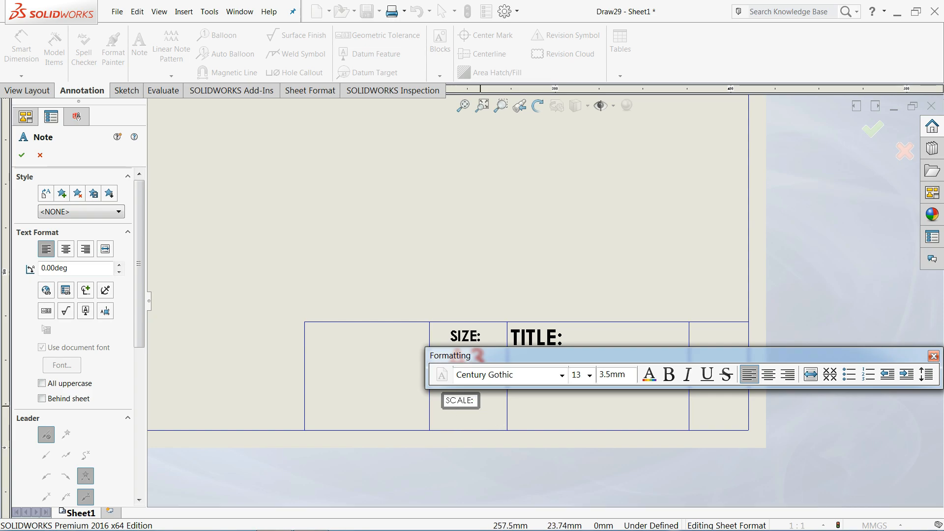
pyautogui.write('1:')
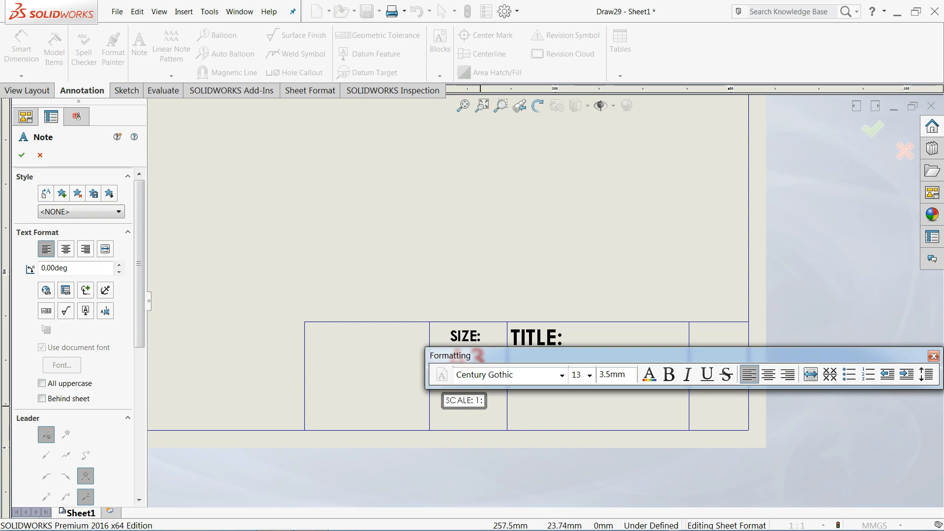
pyautogui.write('1')
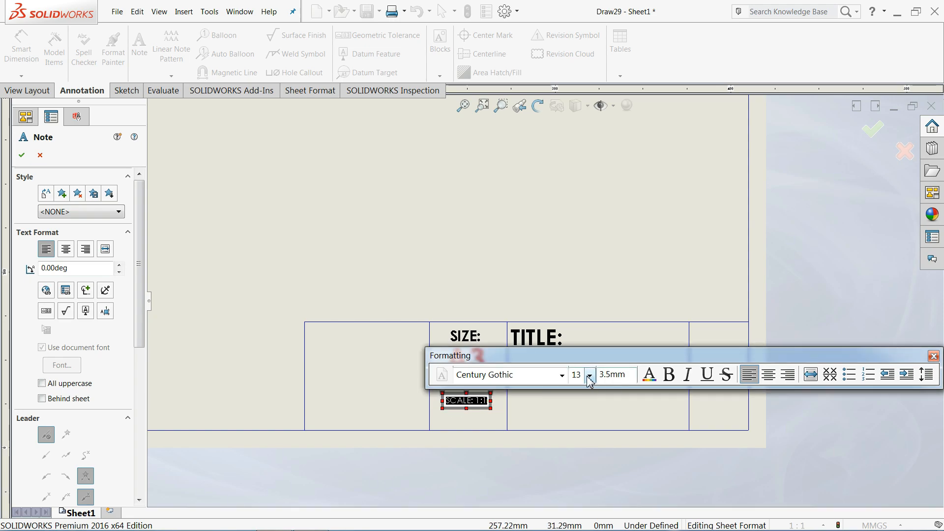
pyautogui.click(588, 374)
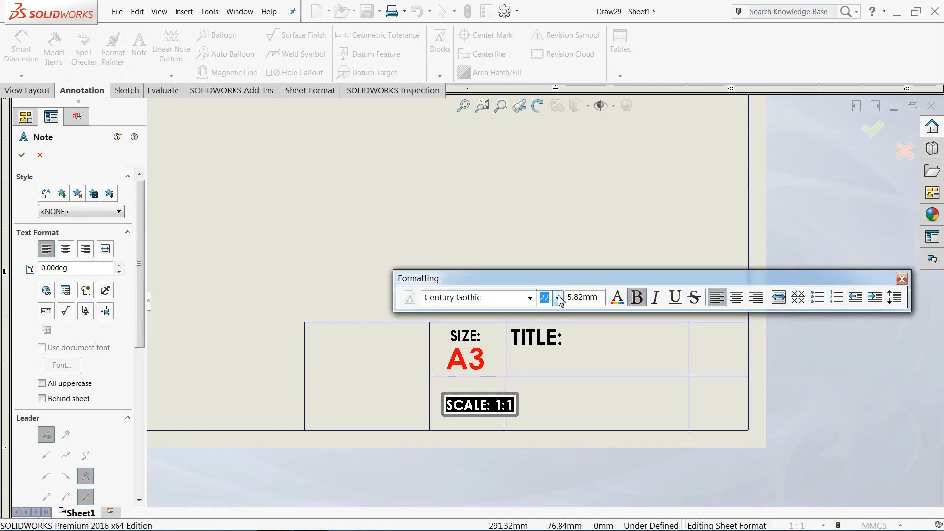
pyautogui.click(557, 297)
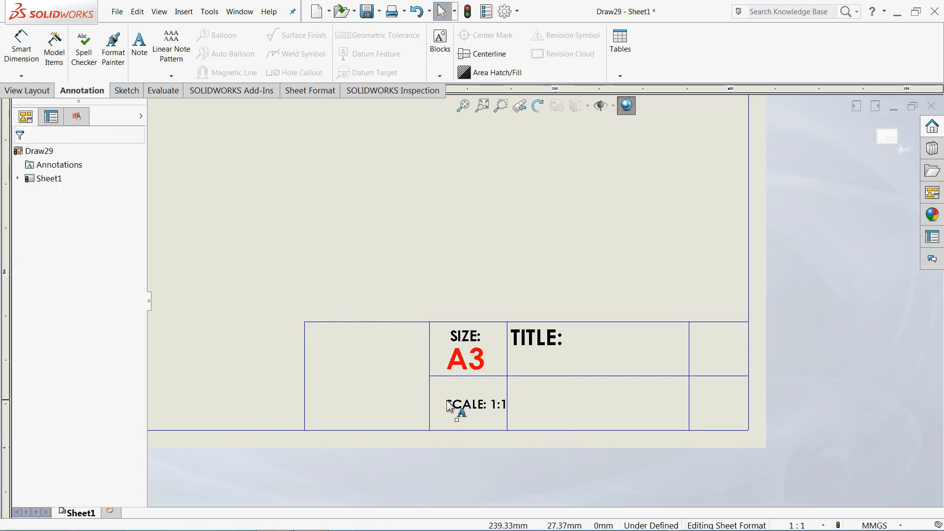
pyautogui.click(468, 403)
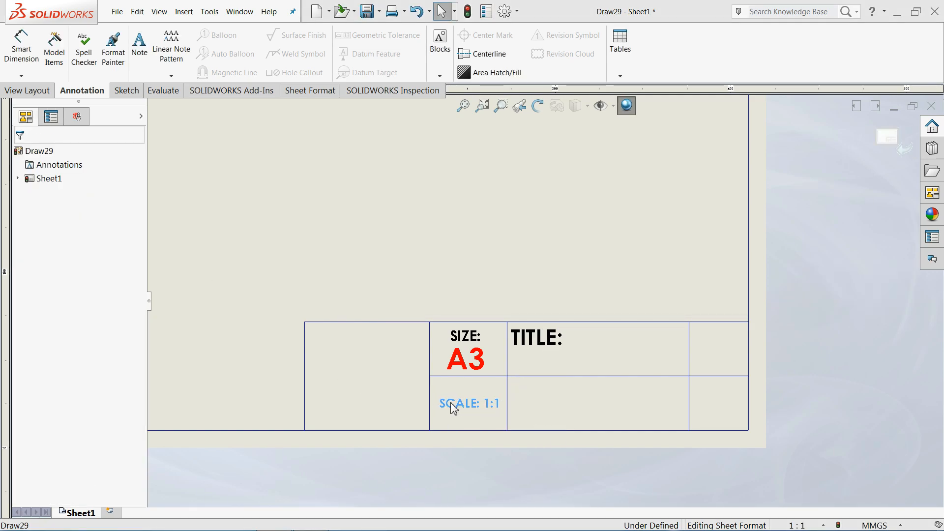
pyautogui.click(468, 404)
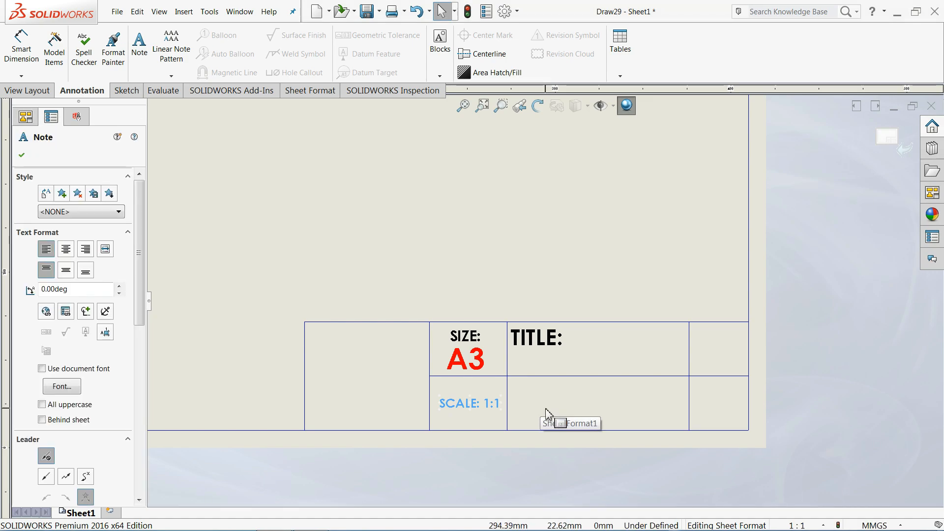
pyautogui.moveTo(708, 377)
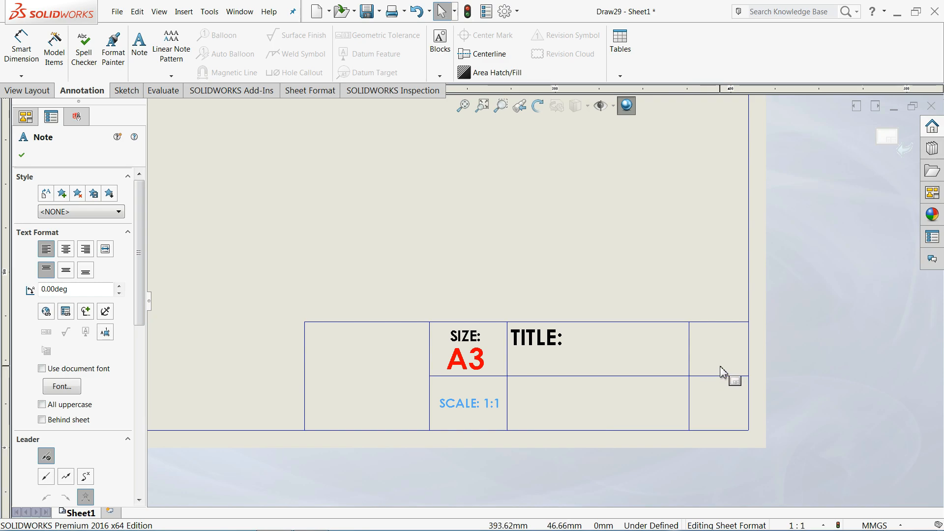
pyautogui.moveTo(395, 377)
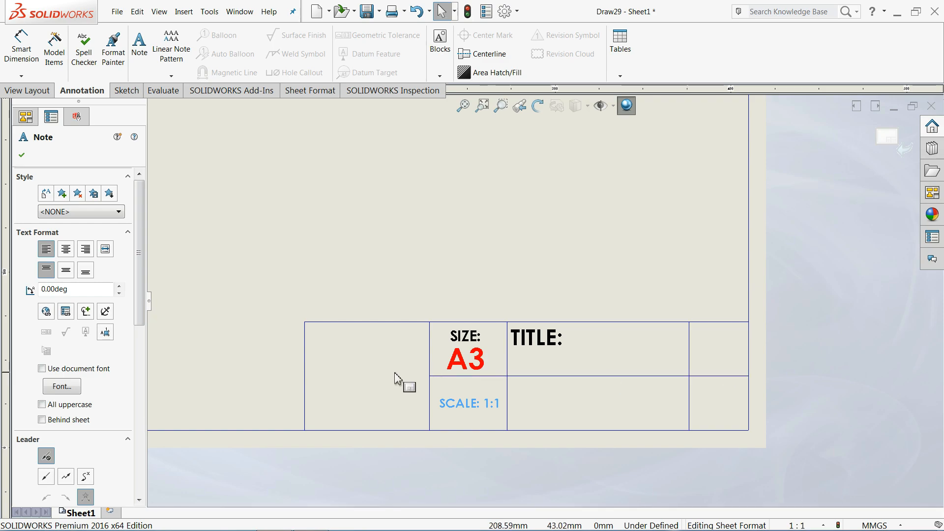
pyautogui.moveTo(605, 354)
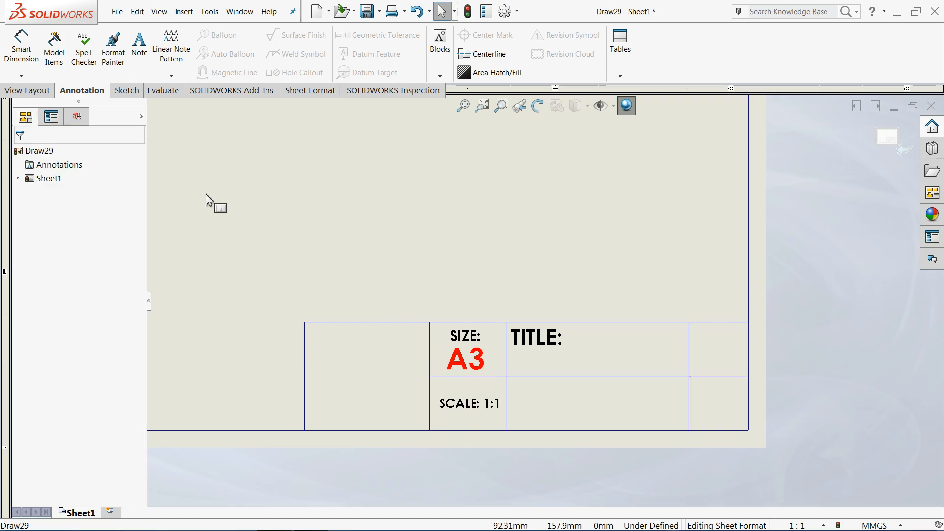
# Step: Place a MATERIAL: note in the top-right title block cell beside TITLE:
pyautogui.click(139, 45)
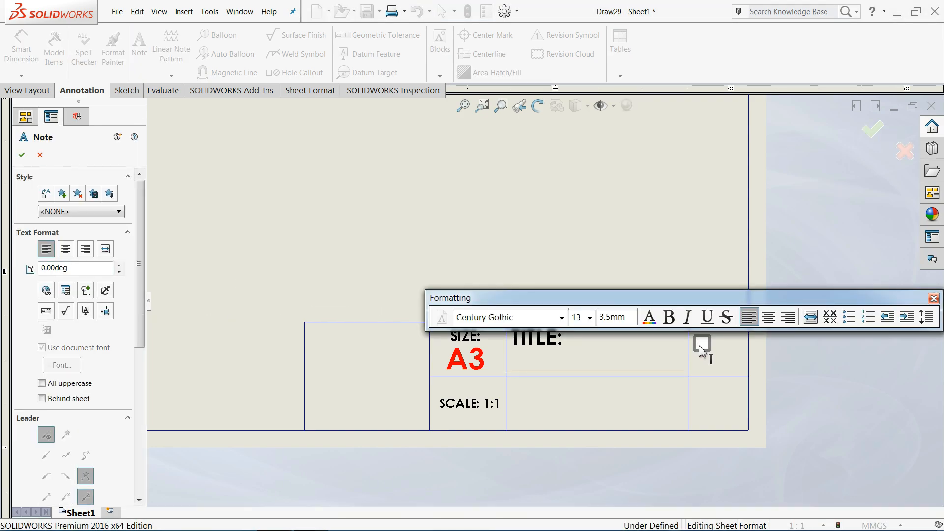
pyautogui.write('MATERIAL')
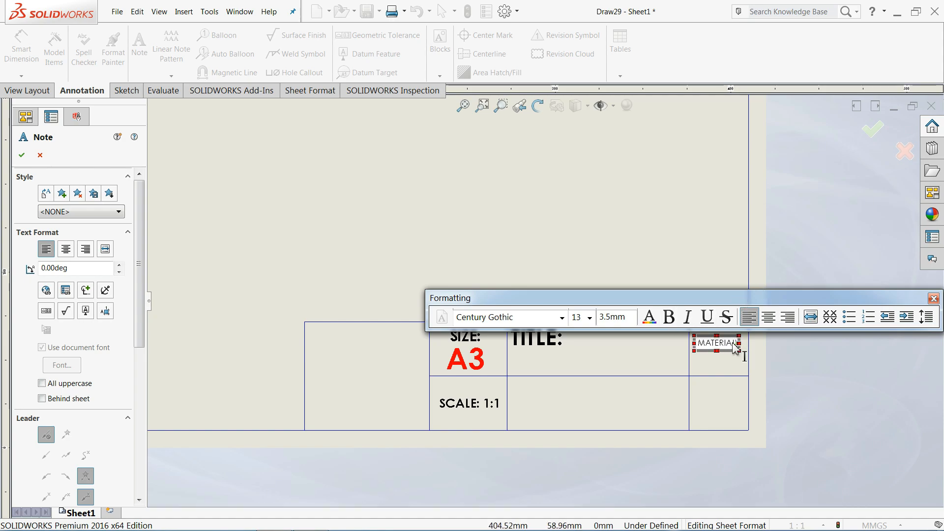
pyautogui.click(715, 344)
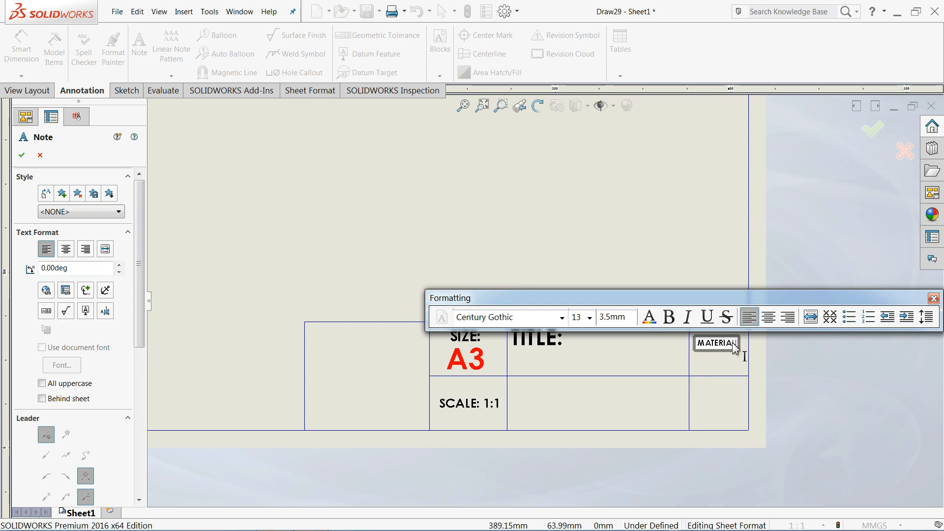
pyautogui.moveTo(739, 348)
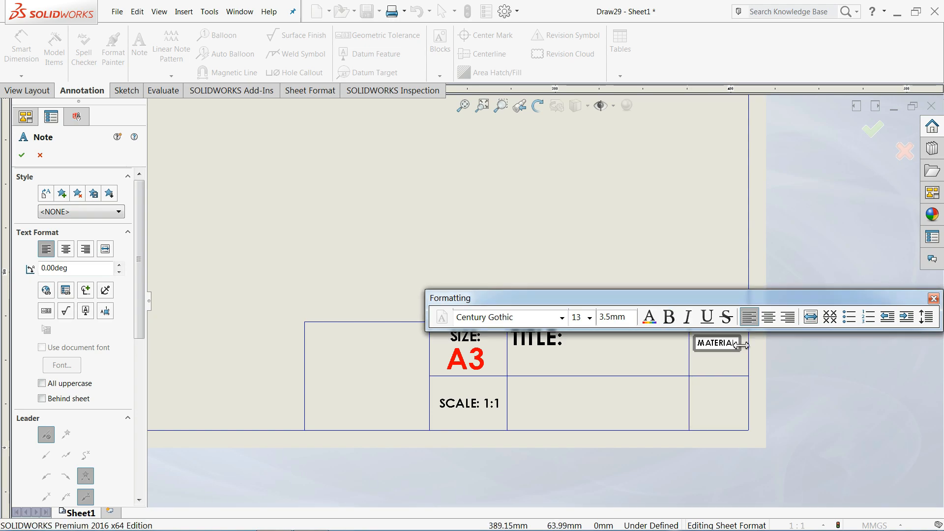
pyautogui.doubleClick(718, 343)
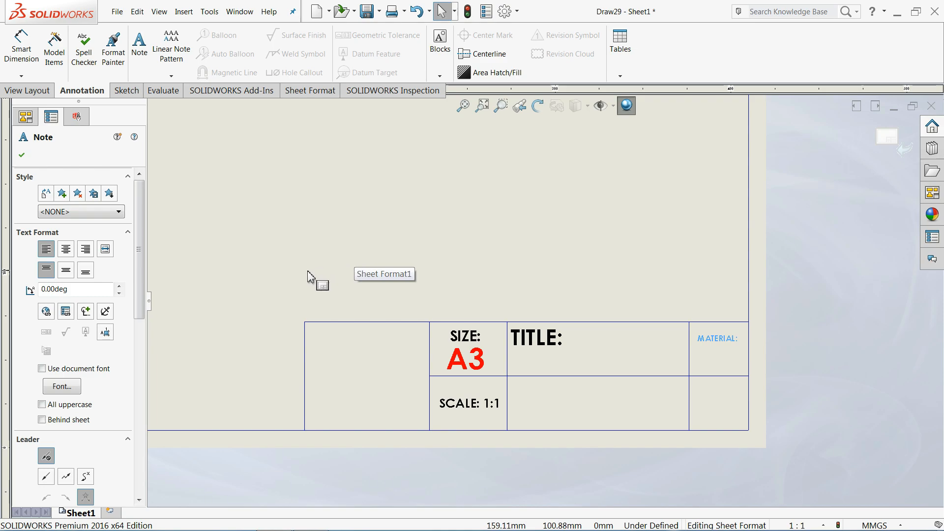
pyautogui.moveTo(52, 147)
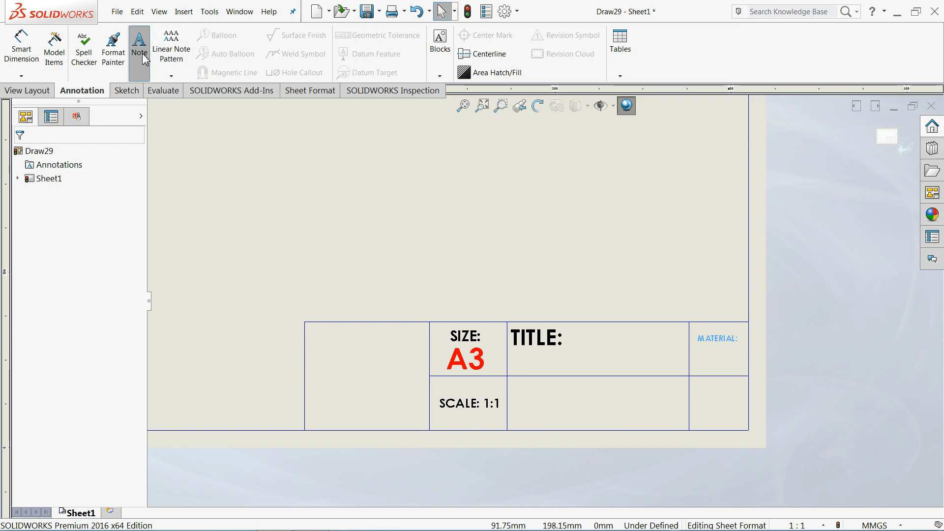
# Step: Add a DRAWING NO: note at size 28 below TITLE:, then enlarge it further
pyautogui.click(139, 45)
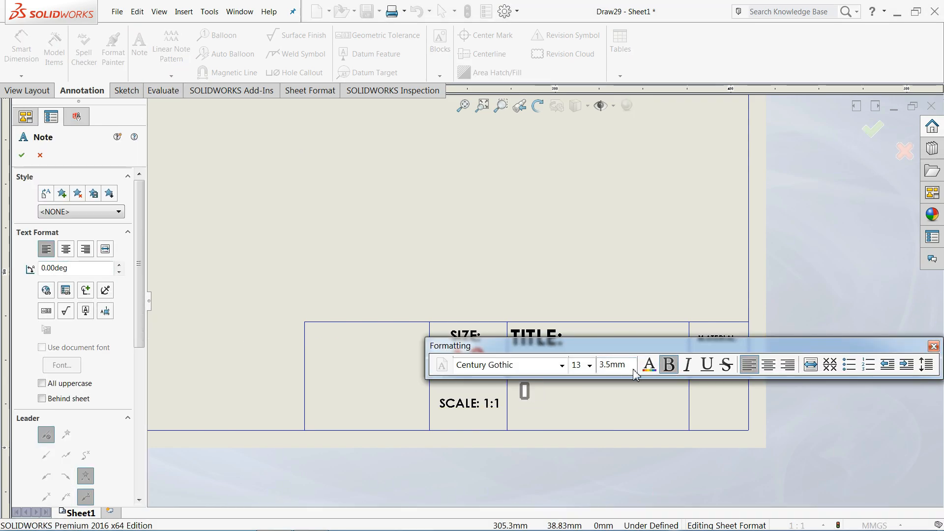
pyautogui.click(590, 366)
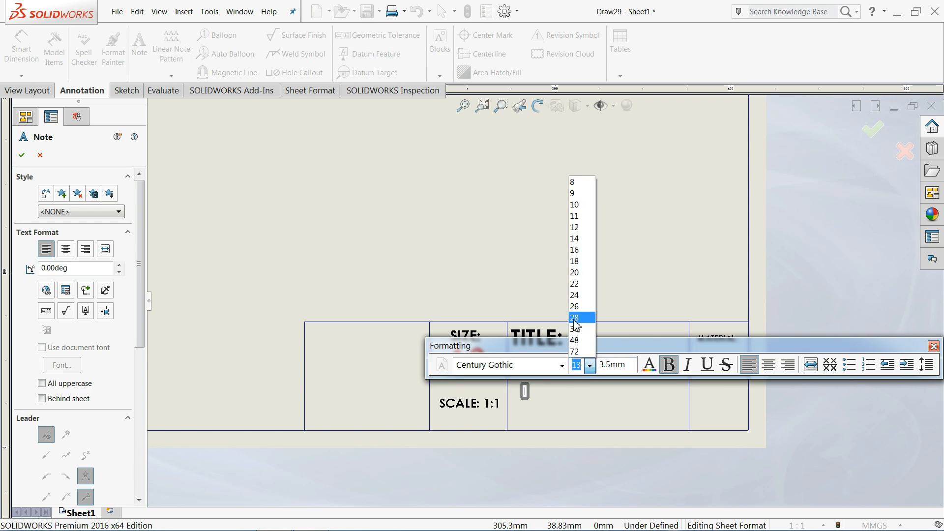
pyautogui.click(573, 317)
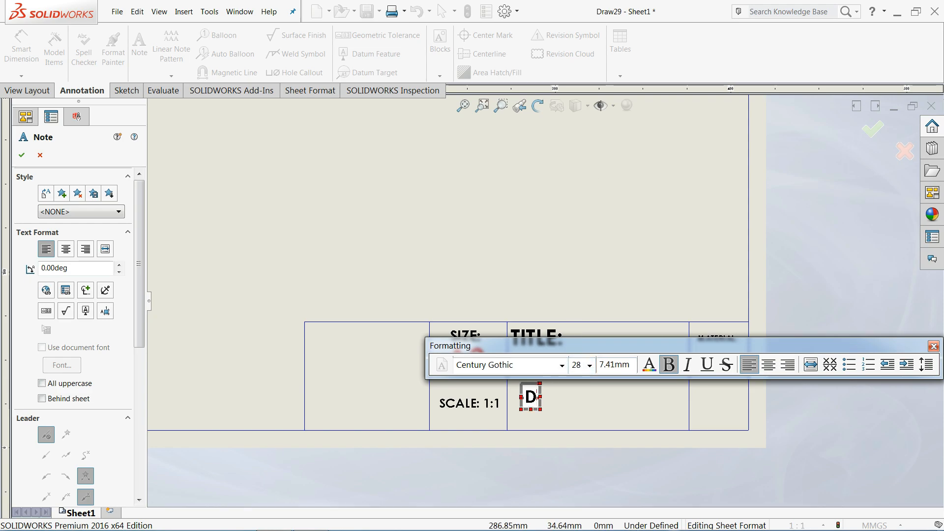
pyautogui.write('RAWING N')
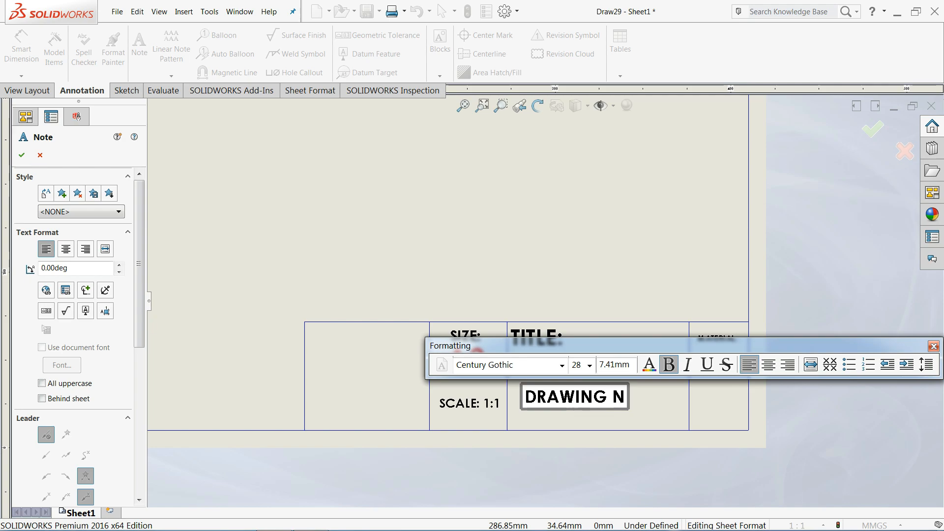
pyautogui.write('O:')
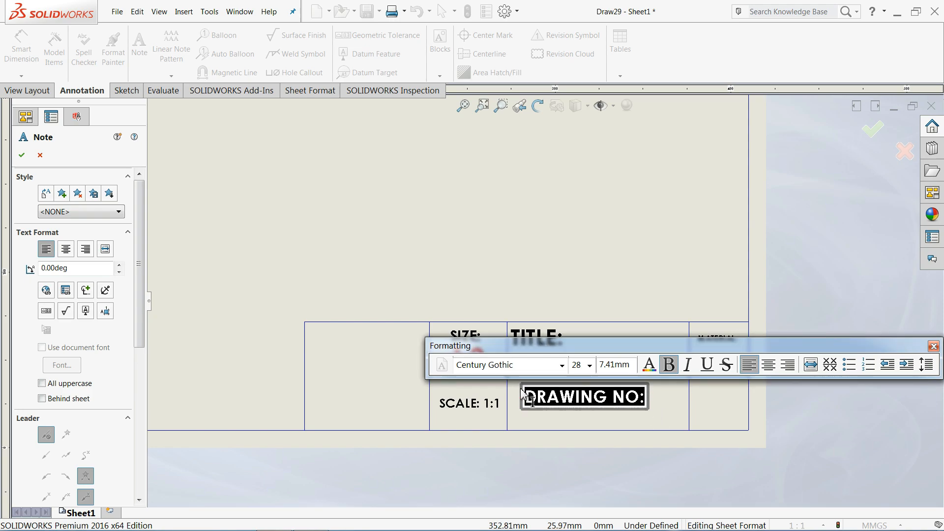
pyautogui.click(589, 364)
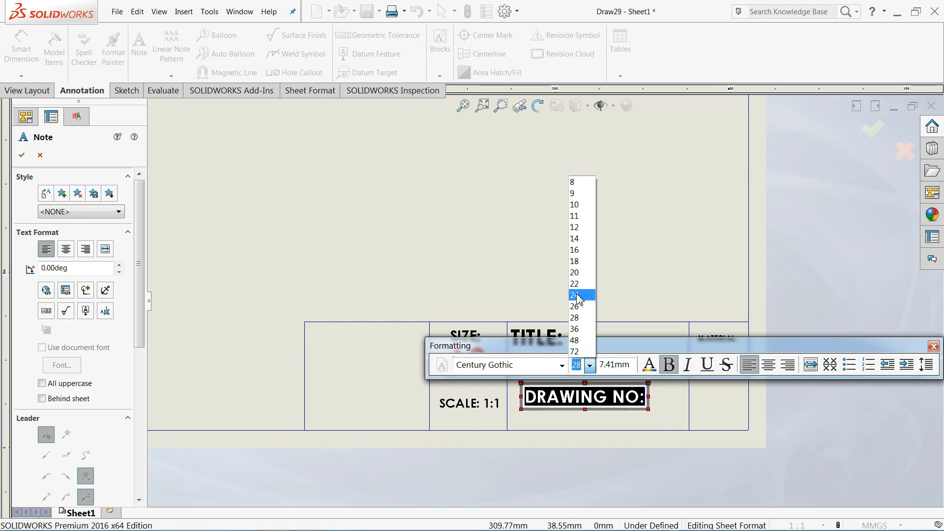
pyautogui.click(573, 295)
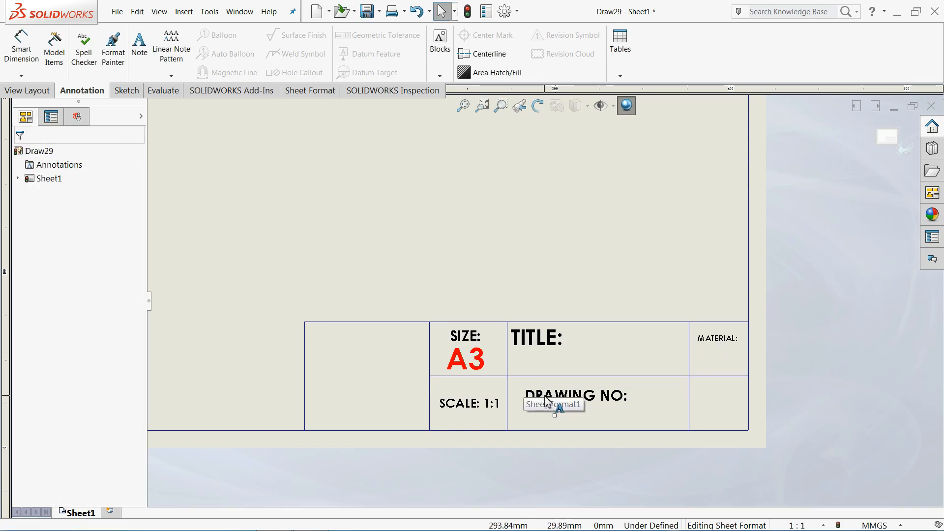
pyautogui.click(560, 396)
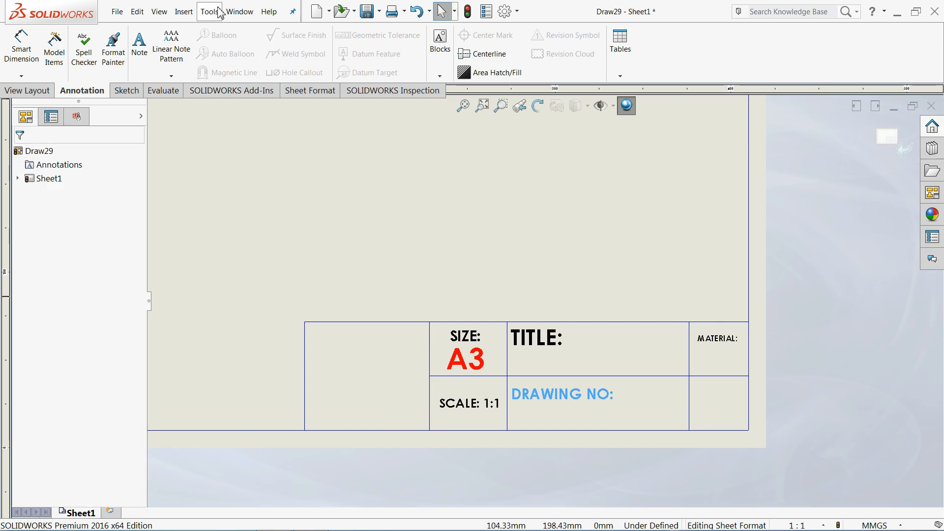
# Step: Insert the CAD CAM TUTORIAL photo JPEG from the Desktop as a sketch picture
pyautogui.click(184, 10)
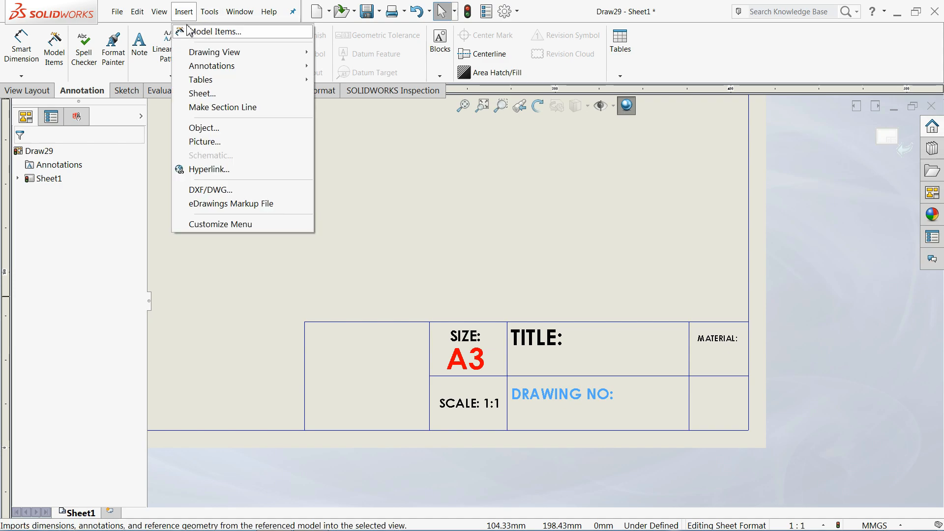
pyautogui.click(205, 141)
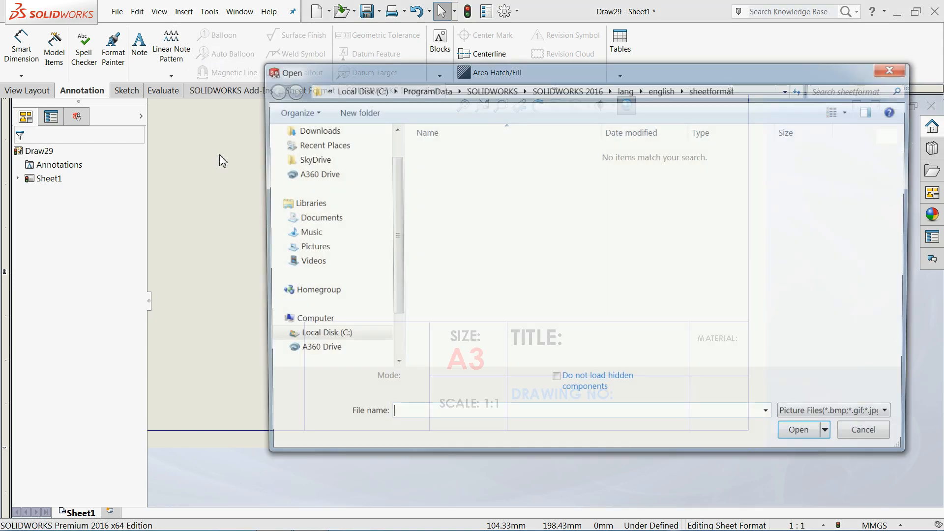
pyautogui.click(308, 149)
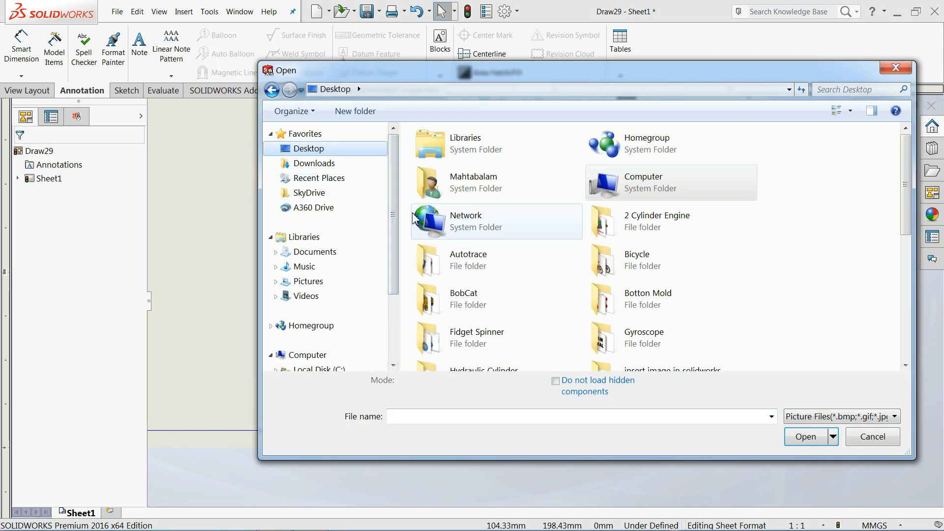
pyautogui.click(636, 299)
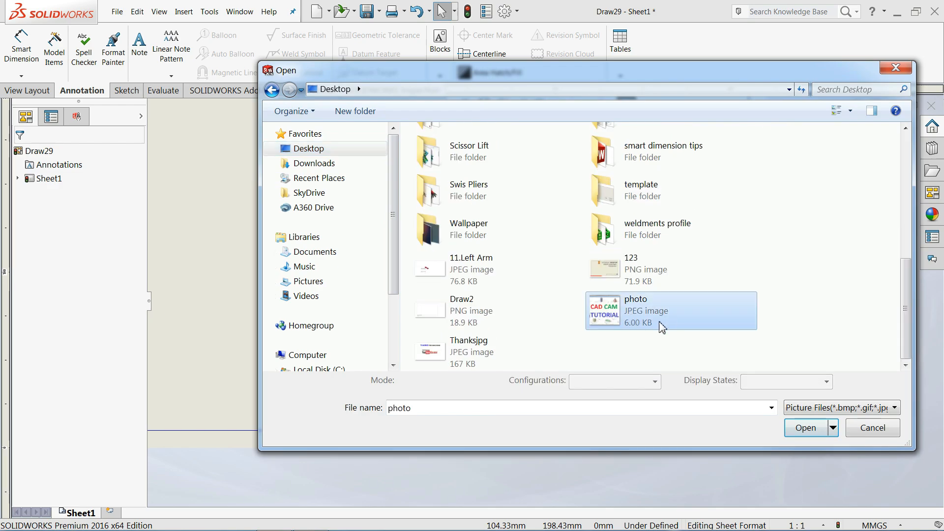
pyautogui.click(806, 428)
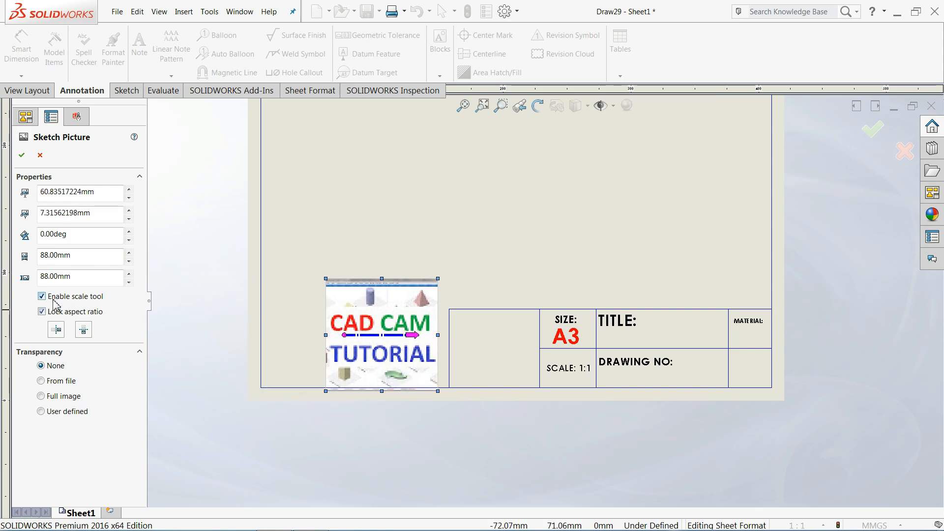
# Step: Disable the picture's scale tool, try full-image transparency, then keep it opaque with transparency From file
pyautogui.click(42, 296)
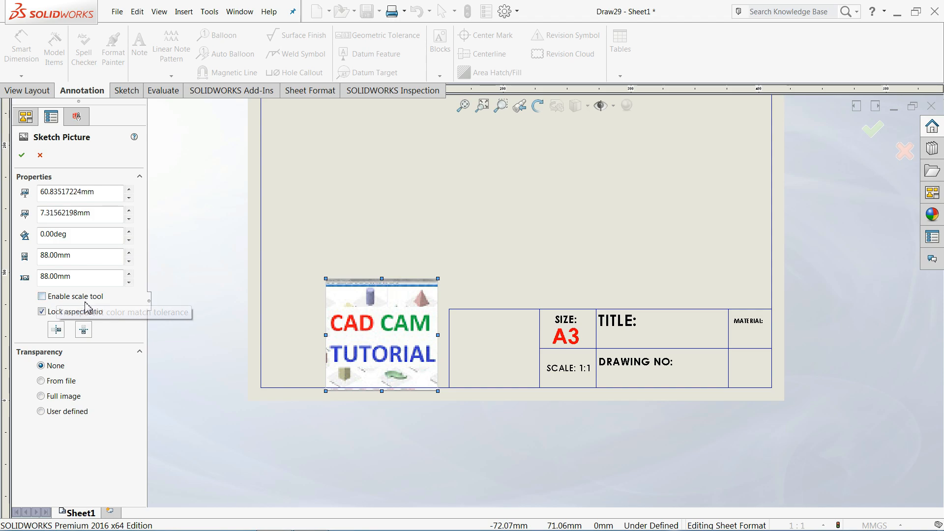
pyautogui.moveTo(65, 301)
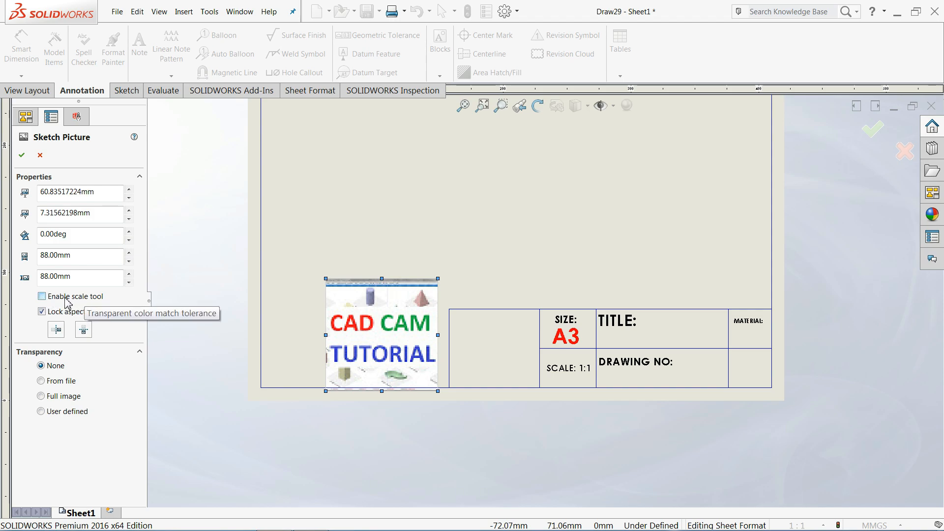
pyautogui.moveTo(88, 306)
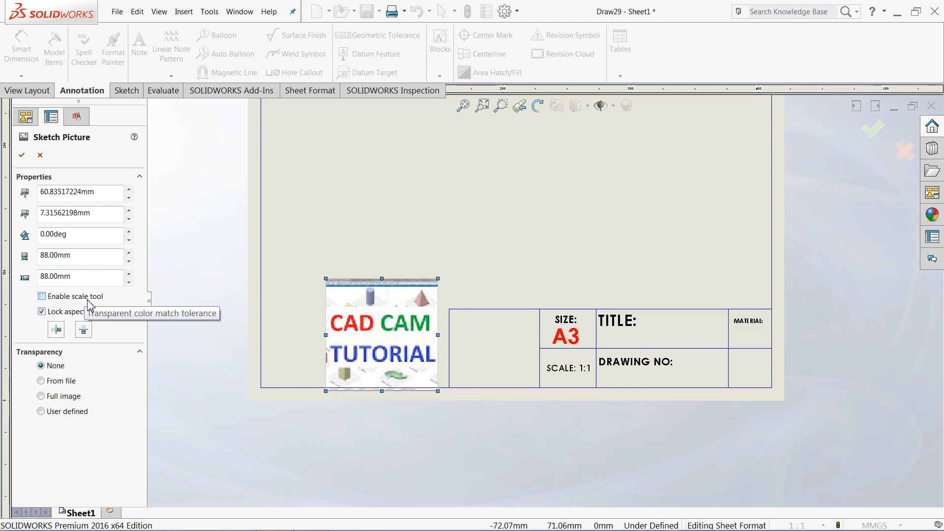
pyautogui.moveTo(79, 302)
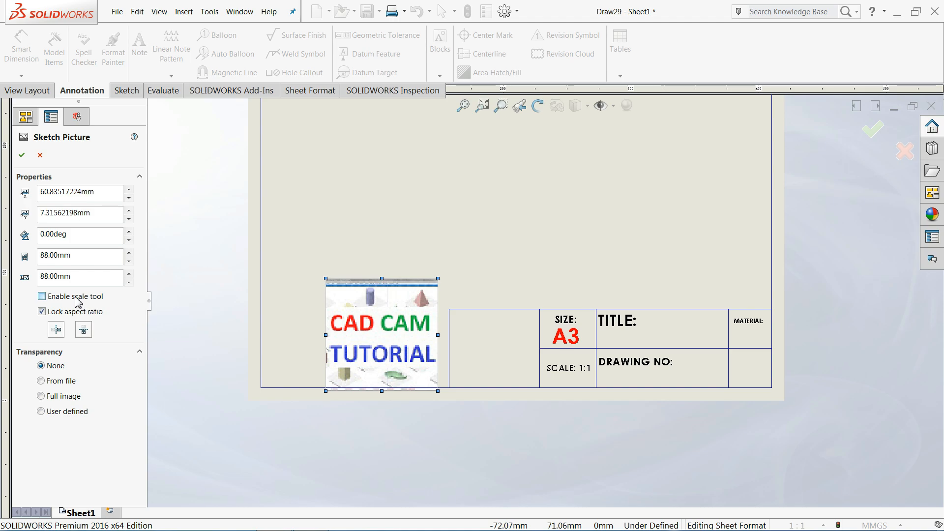
pyautogui.click(41, 381)
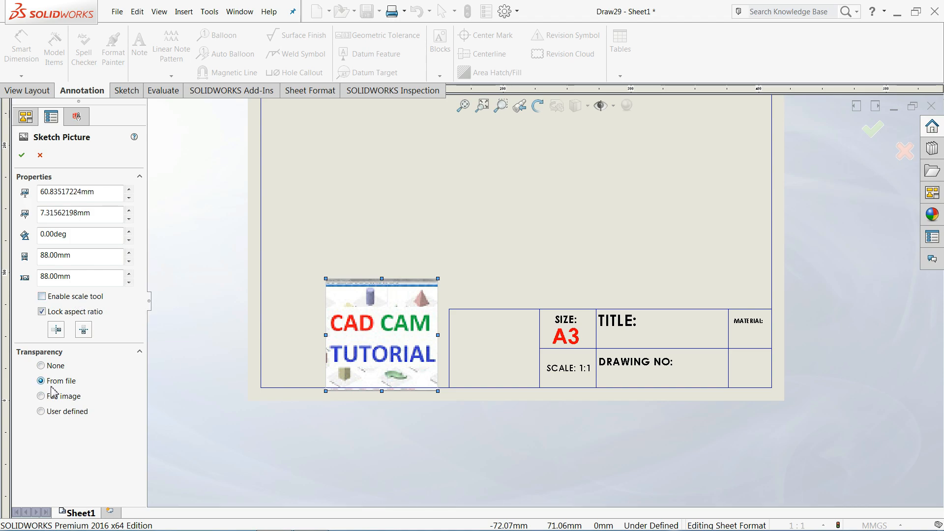
pyautogui.click(40, 395)
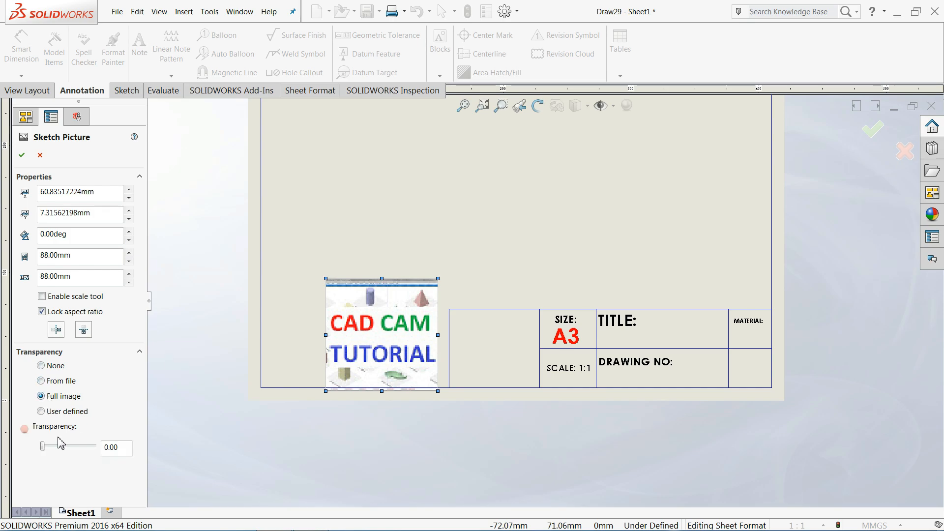
pyautogui.moveTo(42, 445); pyautogui.dragTo(88, 445)
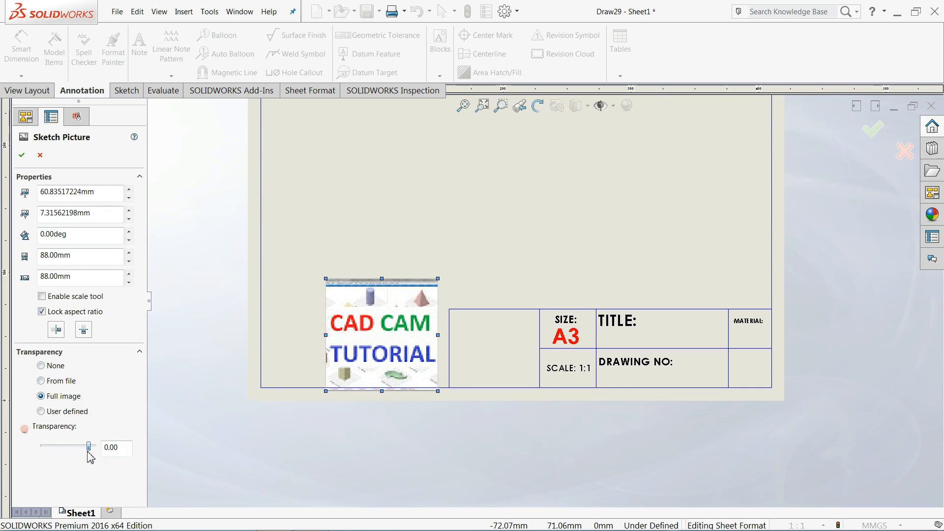
pyautogui.moveTo(87, 446); pyautogui.dragTo(83, 445)
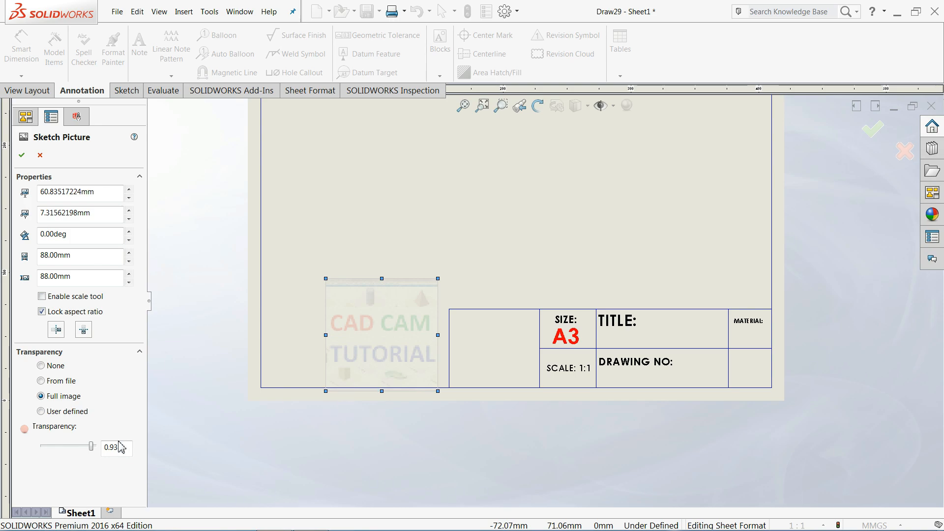
pyautogui.moveTo(83, 445); pyautogui.dragTo(41, 445)
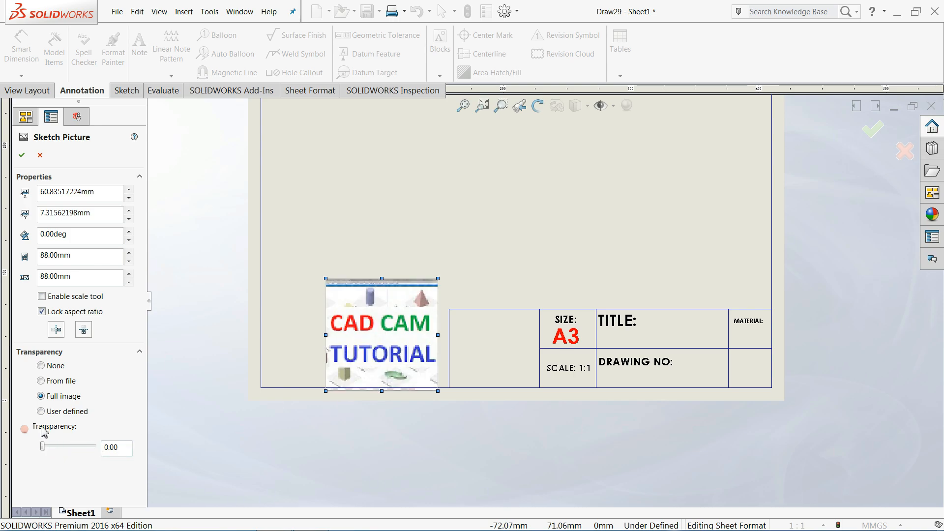
pyautogui.click(40, 380)
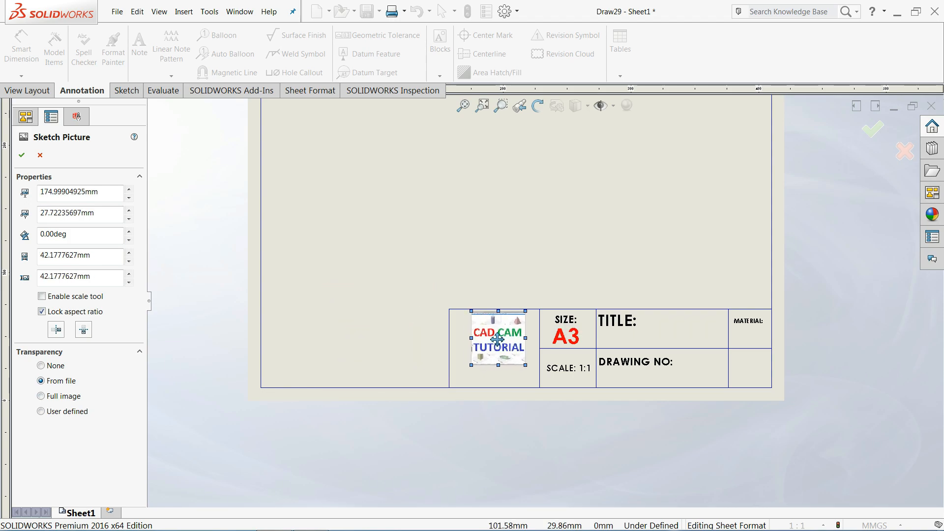
# Step: Move and resize the logo picture to fill the left title-block cell, centred
pyautogui.moveTo(498, 334); pyautogui.dragTo(476, 334)
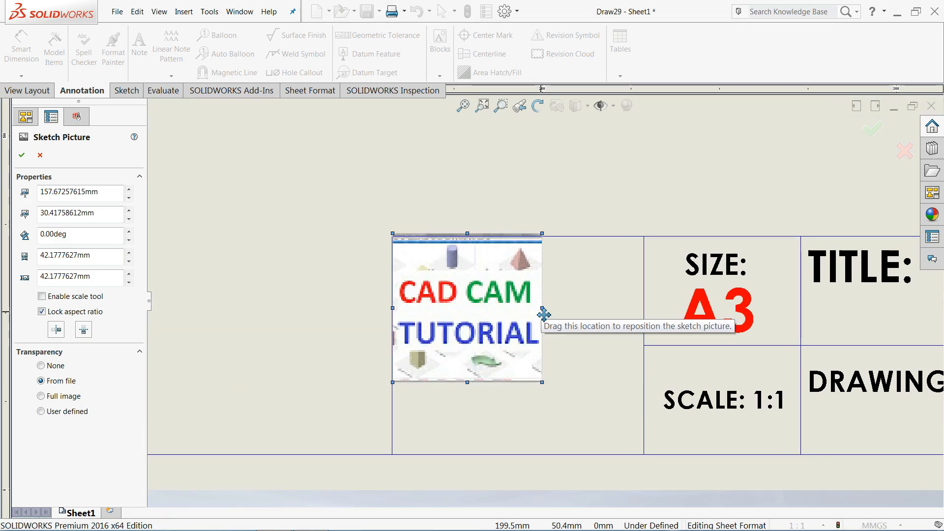
pyautogui.moveTo(540, 383); pyautogui.dragTo(493, 356)
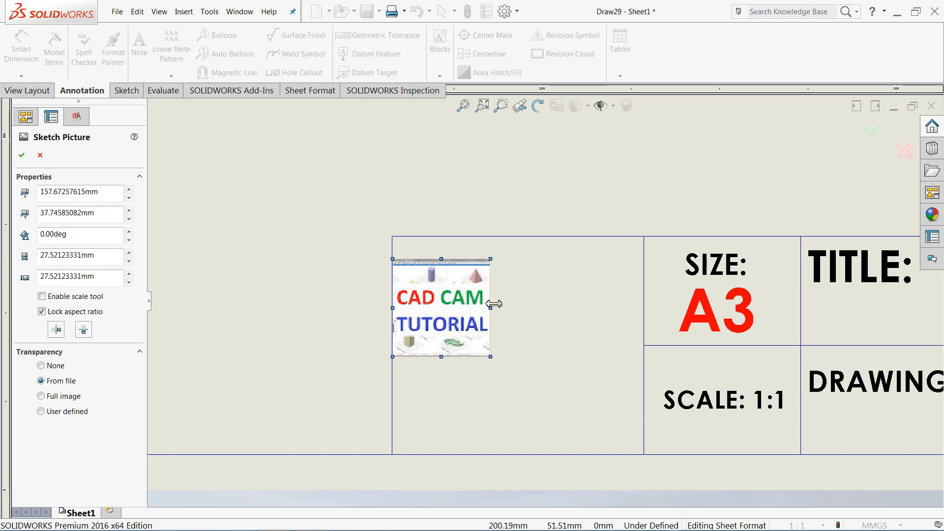
pyautogui.moveTo(490, 302); pyautogui.dragTo(493, 311)
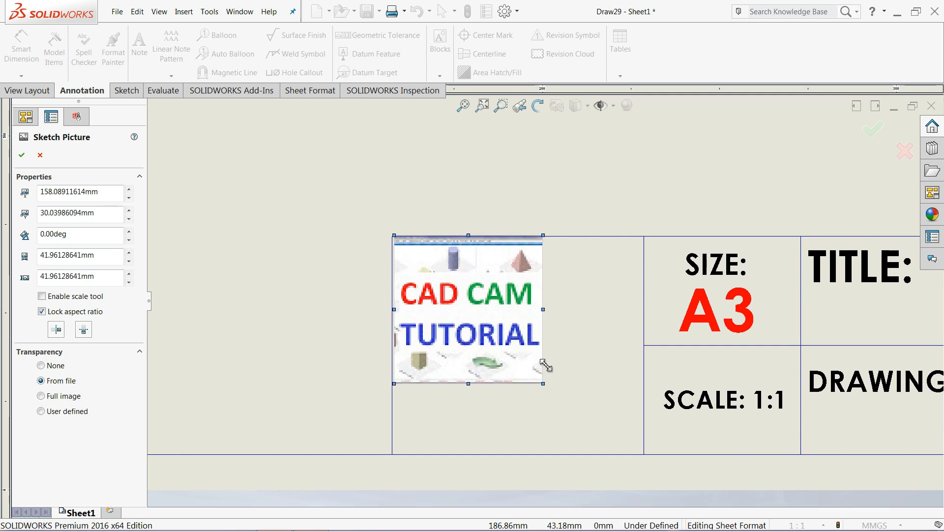
pyautogui.moveTo(544, 383); pyautogui.dragTo(541, 380)
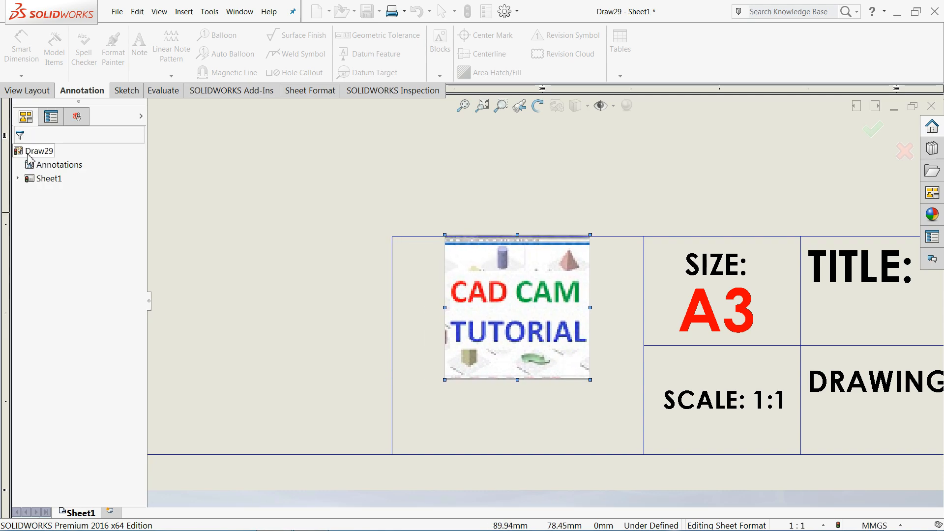
# Step: Add a bold CAD CAM TUTORIAL caption note below the logo in the left cell
pyautogui.click(139, 45)
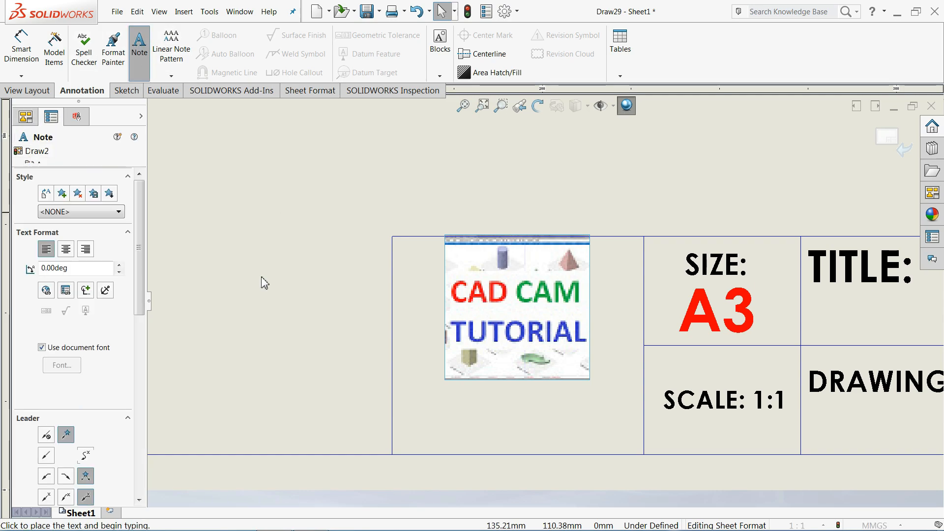
pyautogui.click(443, 422)
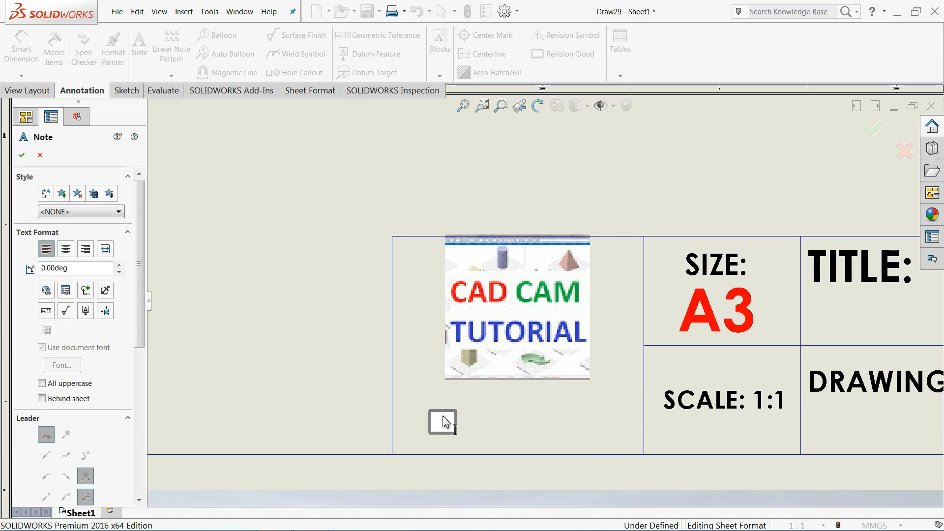
pyautogui.click(442, 422)
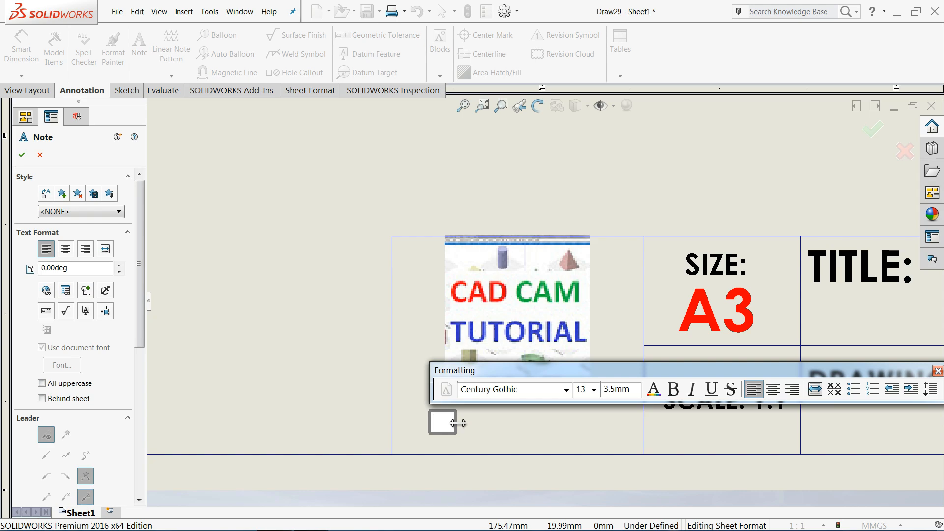
pyautogui.write('CAD CAM')
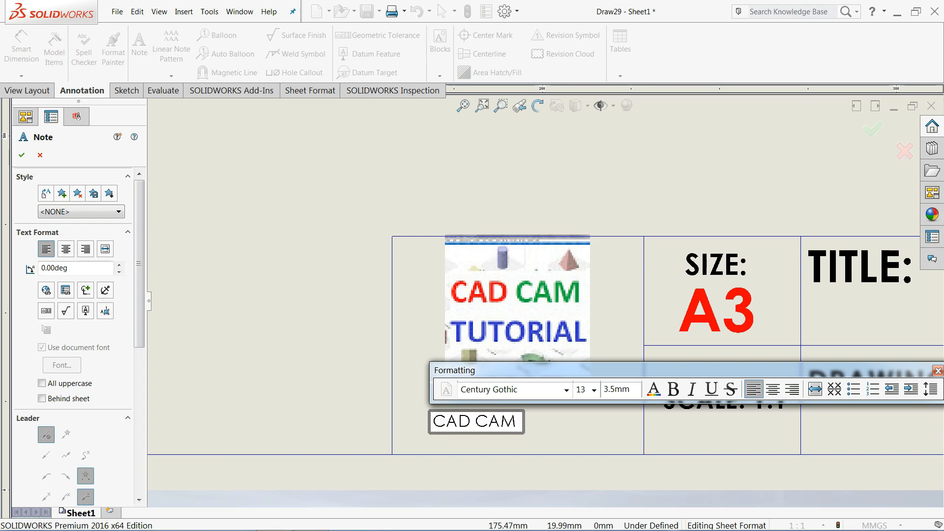
pyautogui.write('TUTOR')
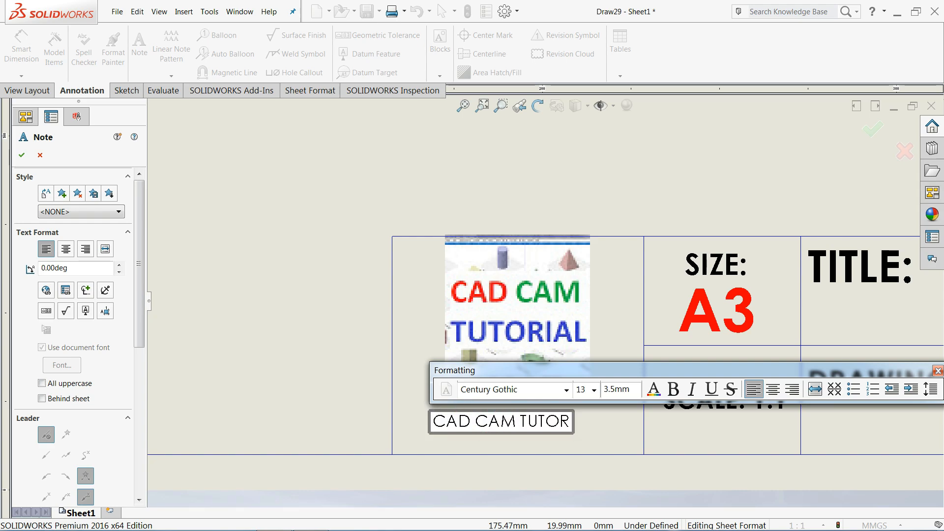
pyautogui.write('IAL')
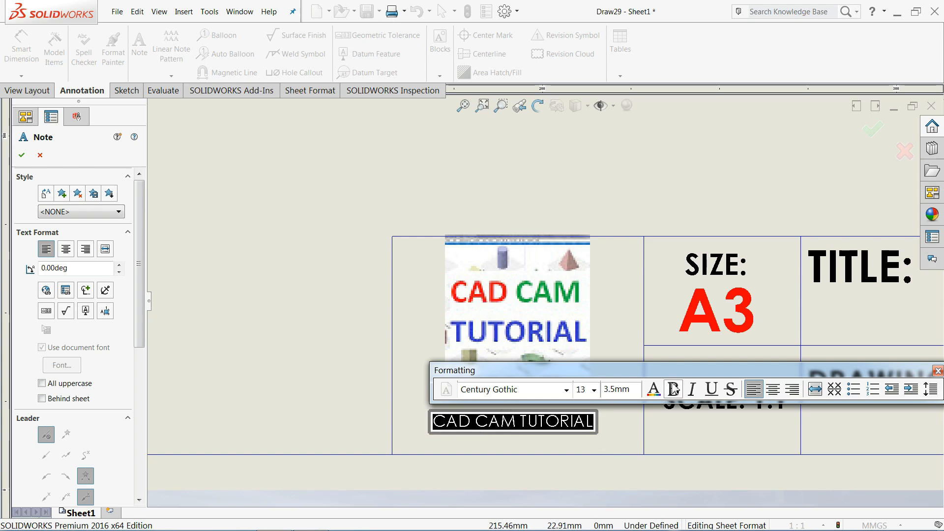
pyautogui.click(652, 389)
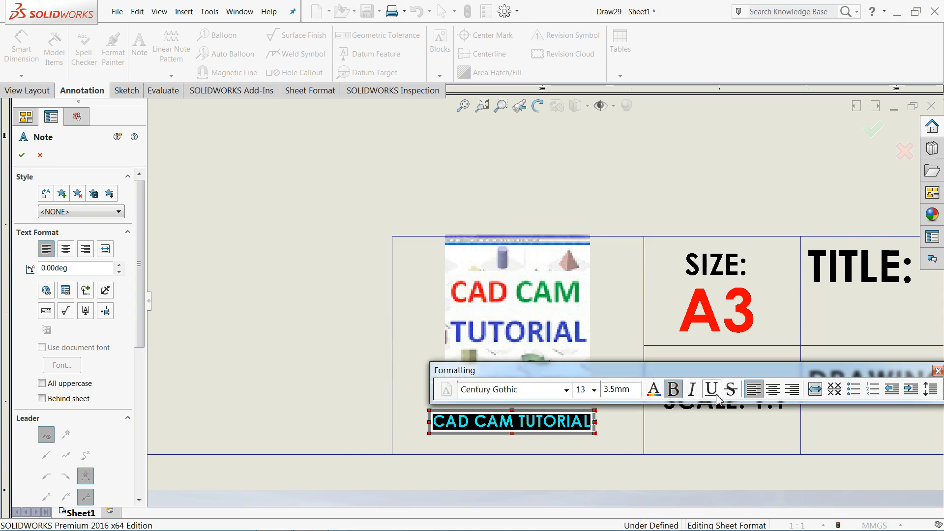
pyautogui.click(731, 389)
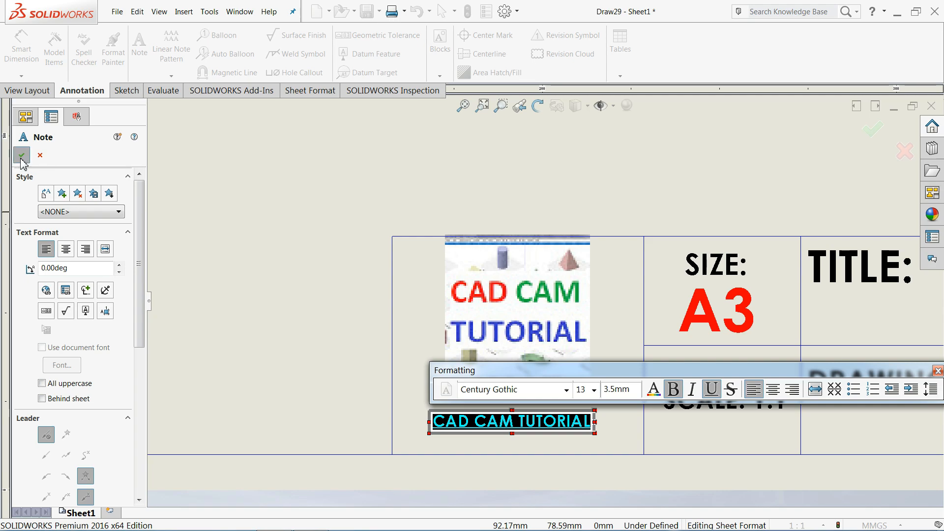
pyautogui.click(20, 156)
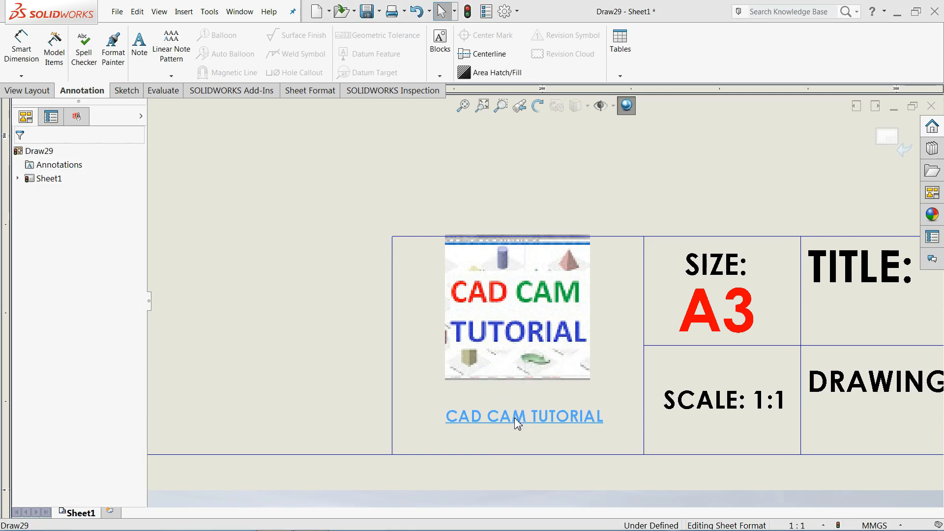
# Step: Enlarge the CAD CAM TUTORIAL caption's font to span the logo cell and zoom to fit
pyautogui.click(523, 415)
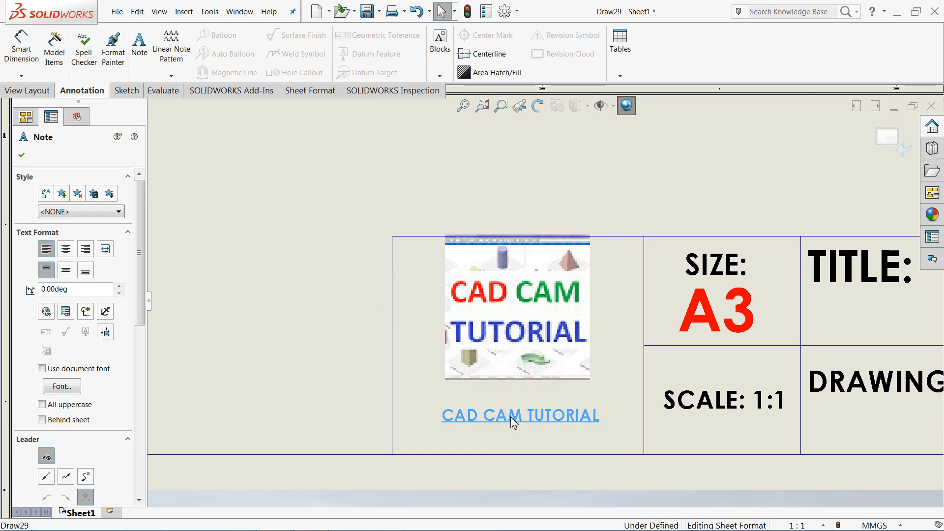
pyautogui.doubleClick(519, 415)
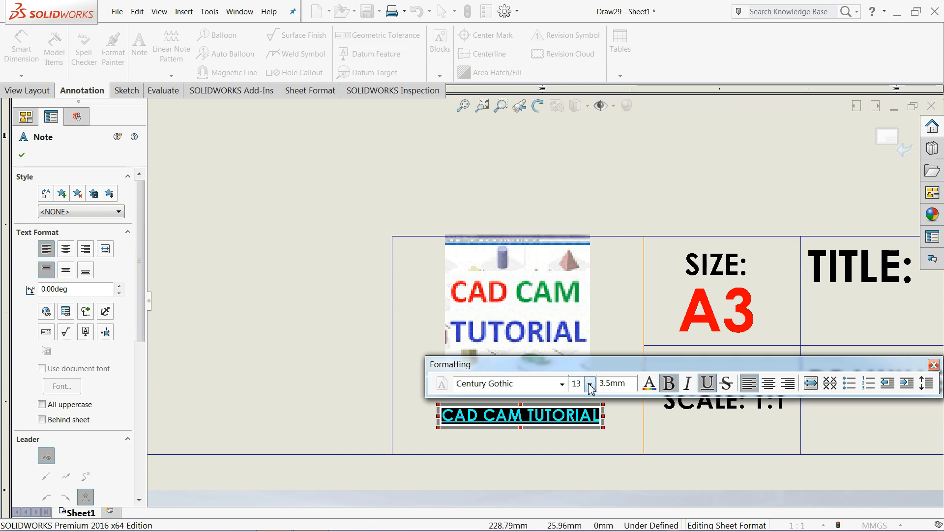
pyautogui.click(596, 385)
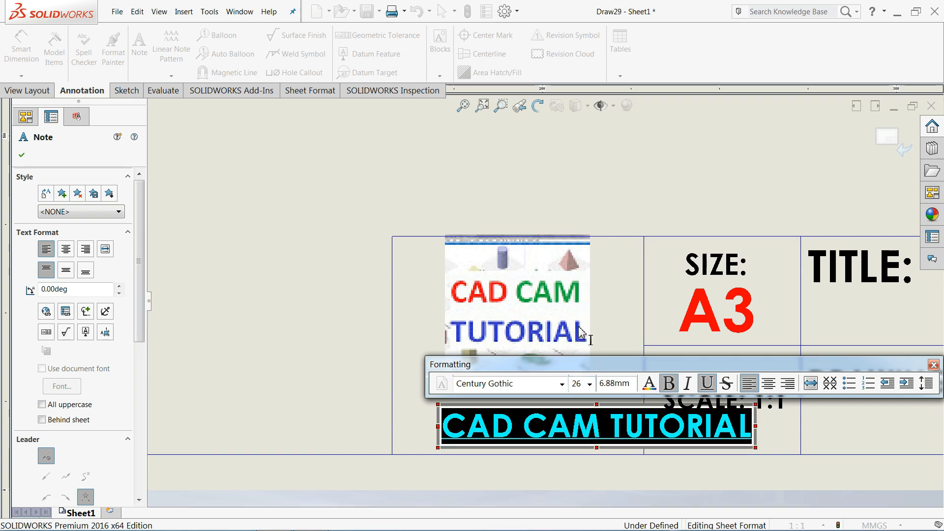
pyautogui.click(589, 383)
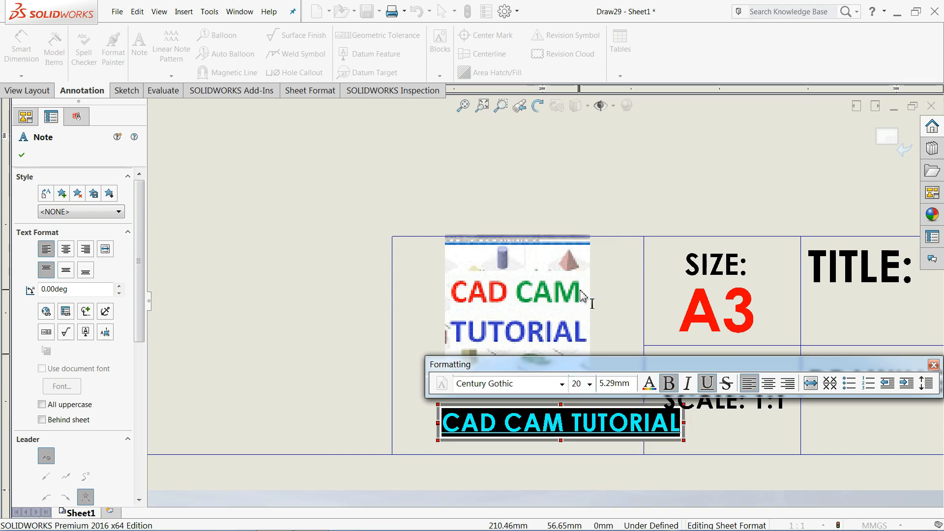
pyautogui.click(593, 384)
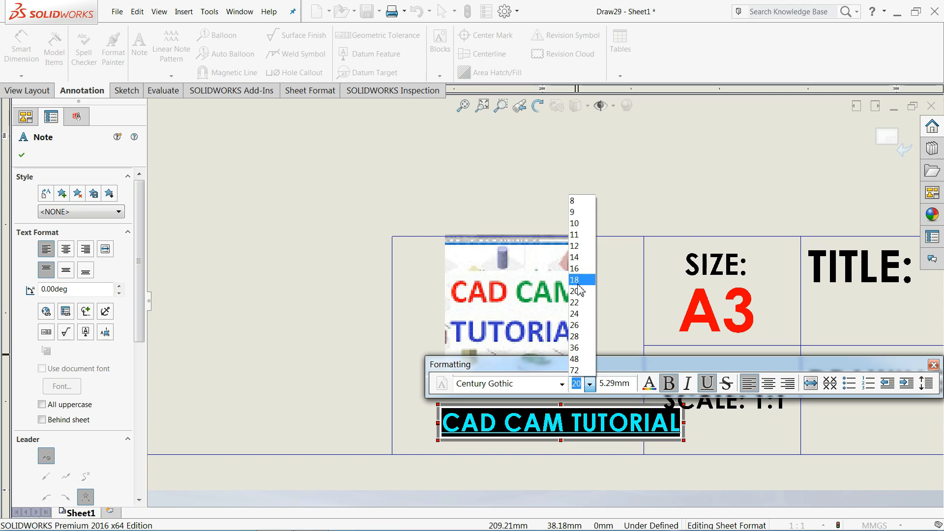
pyautogui.click(574, 279)
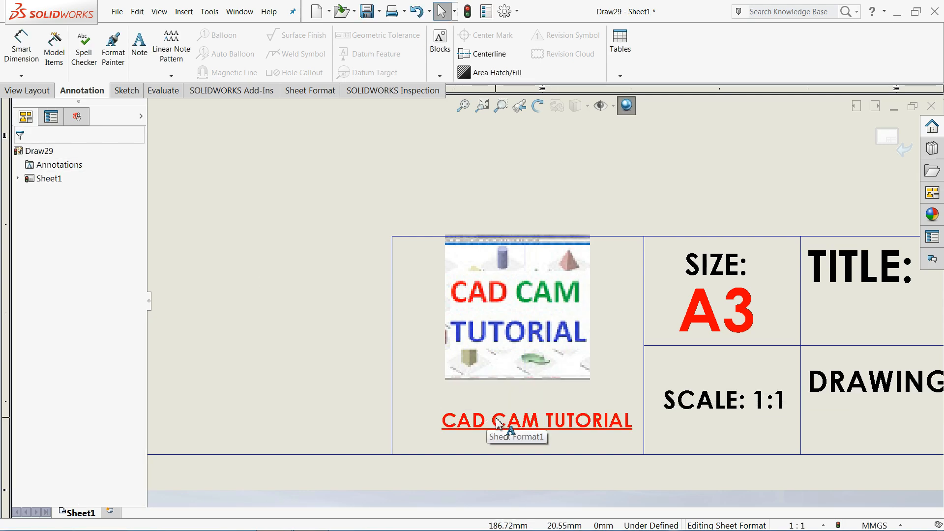
pyautogui.click(535, 420)
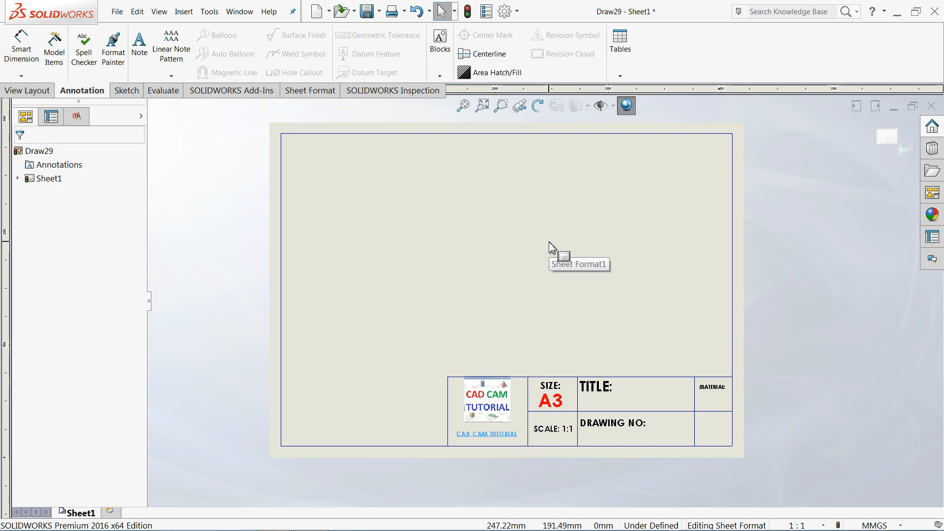
# Step: Save the sheet as a sheet format named A3 SIZE Sheet
pyautogui.click(117, 10)
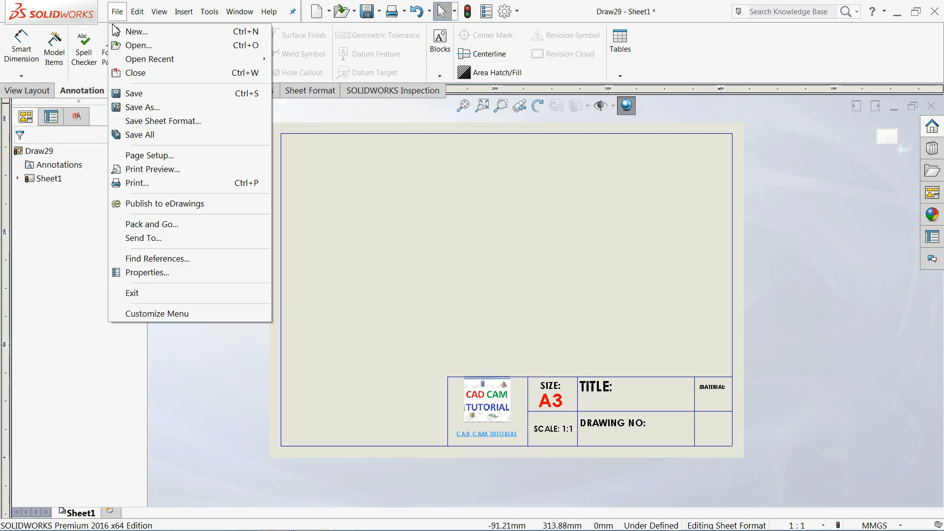
pyautogui.moveTo(162, 121)
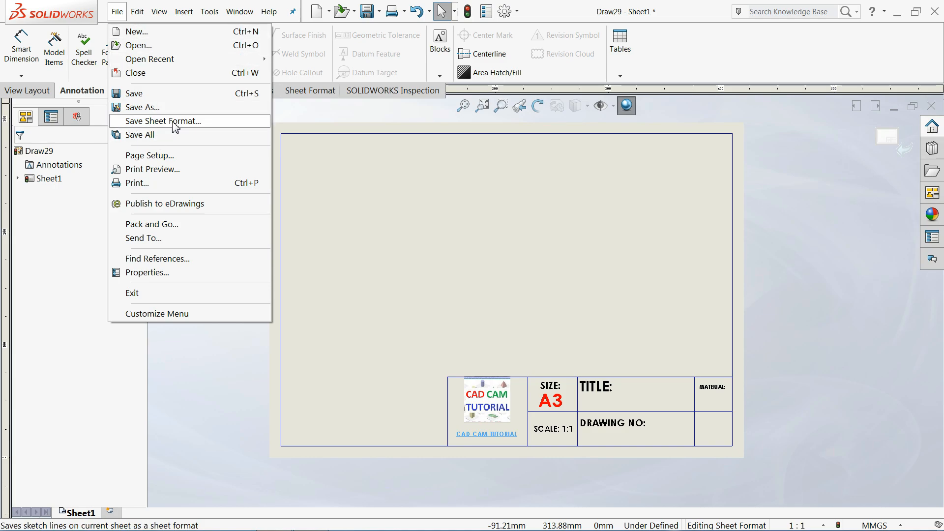
pyautogui.click(160, 121)
pyautogui.write('A')
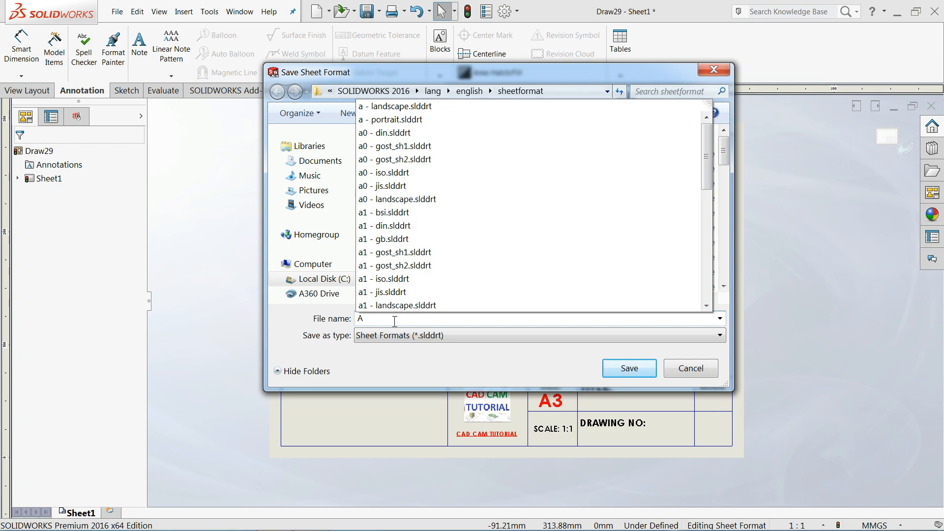
pyautogui.write('3 S')
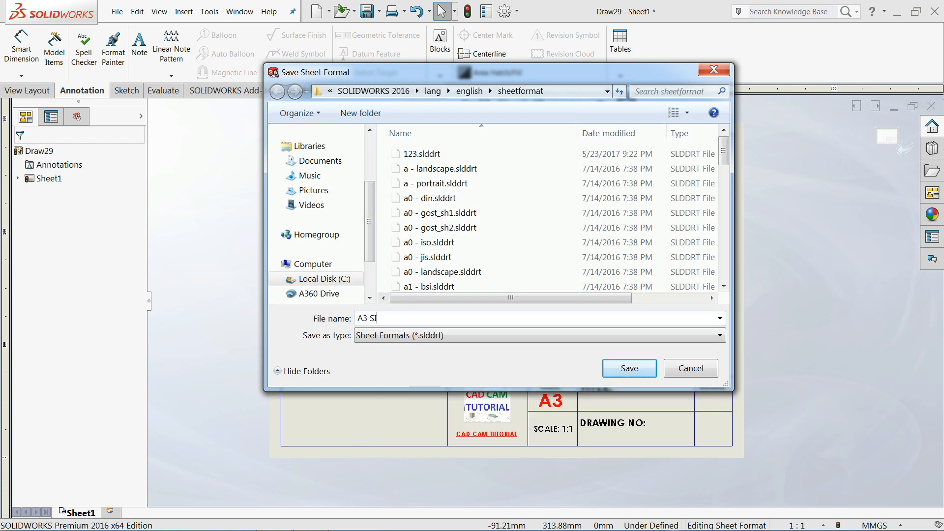
pyautogui.write('IZE')
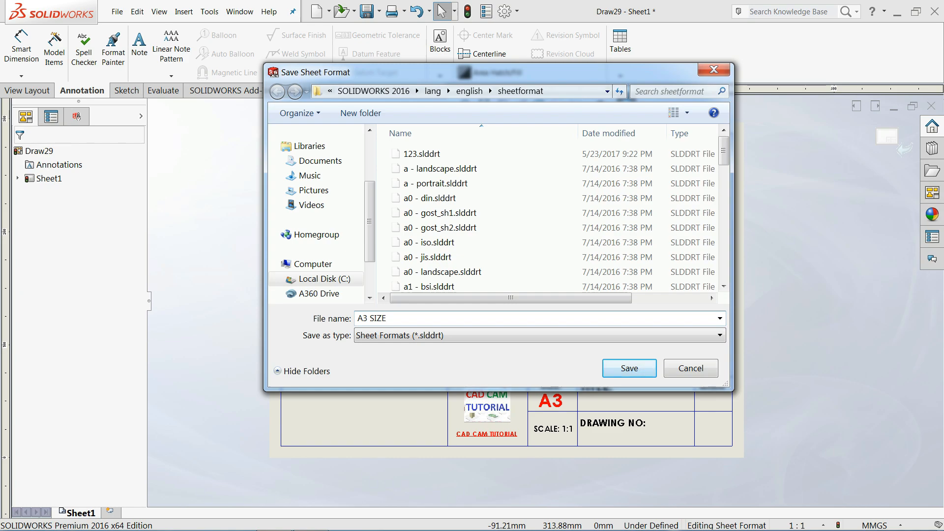
pyautogui.write('Sheet')
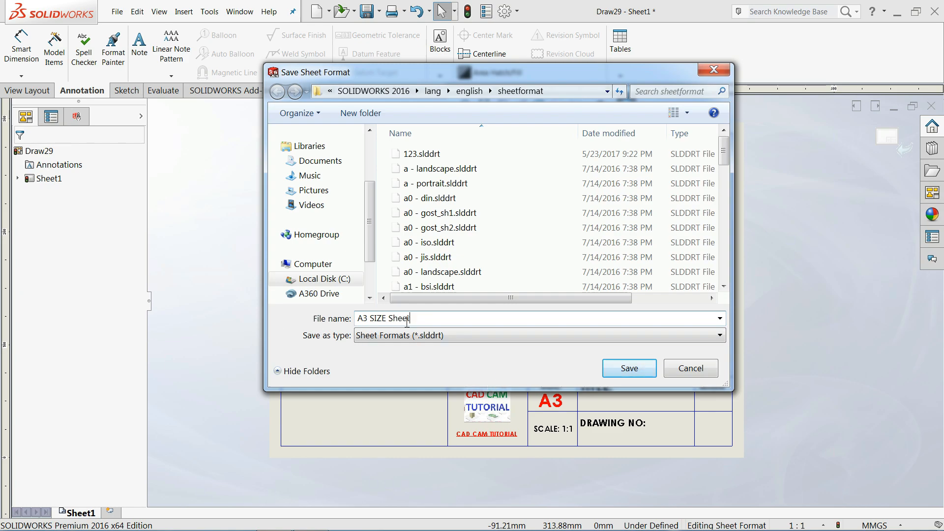
pyautogui.click(628, 368)
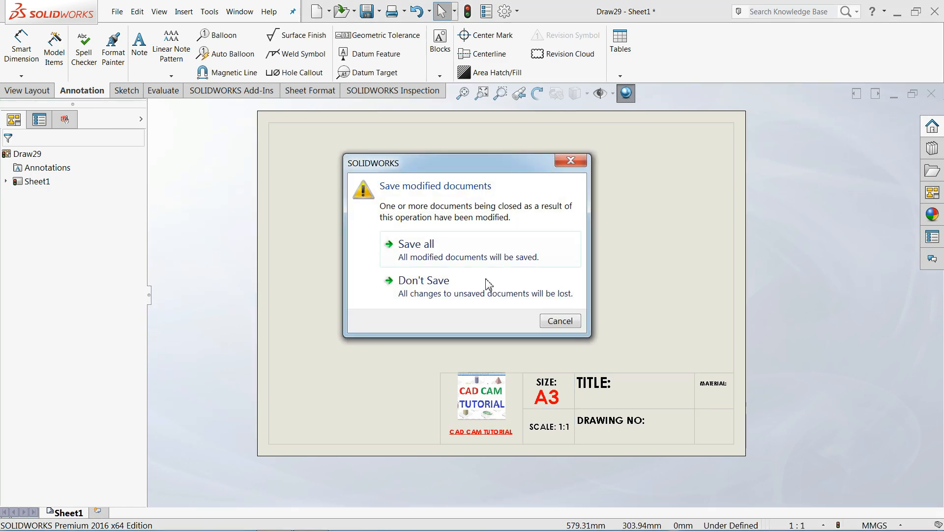
# Step: Close the drawing unsaved and start a new drawing with a standard sheet size, browsing for a format
pyautogui.click(423, 280)
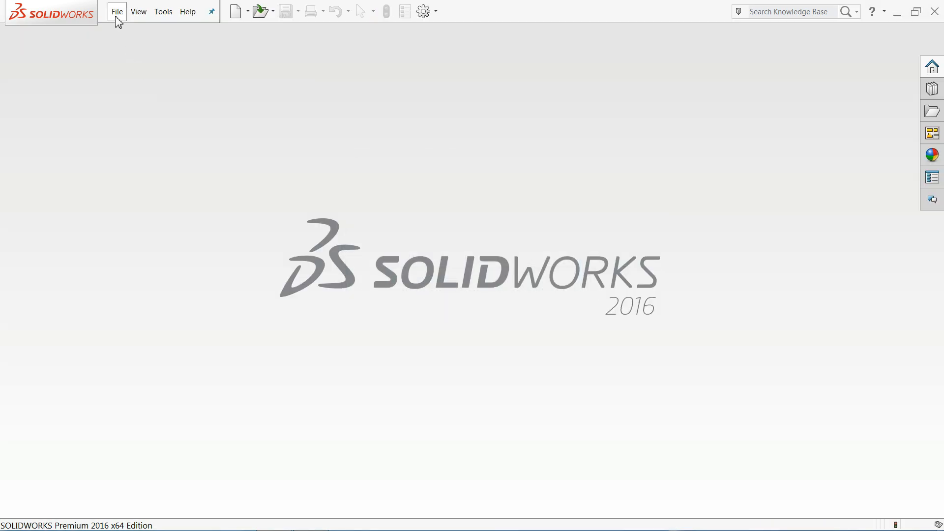
pyautogui.click(235, 11)
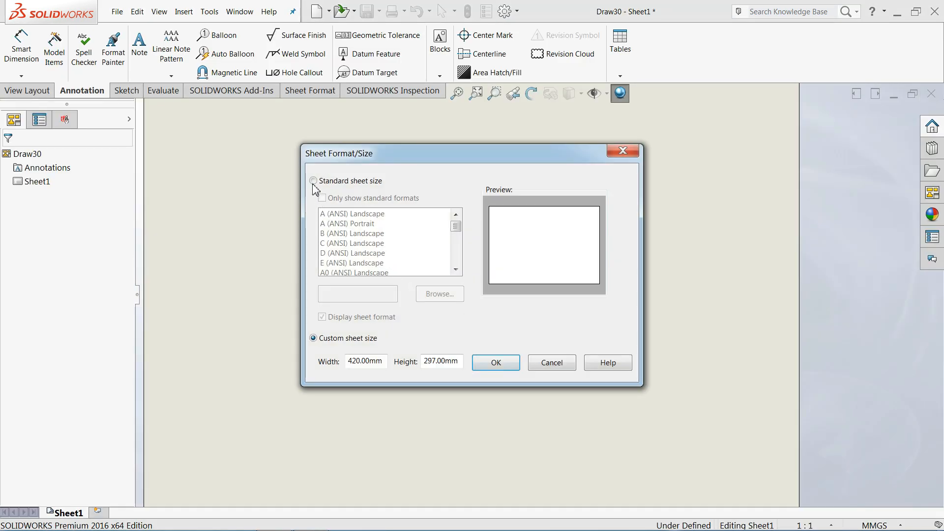
pyautogui.click(312, 181)
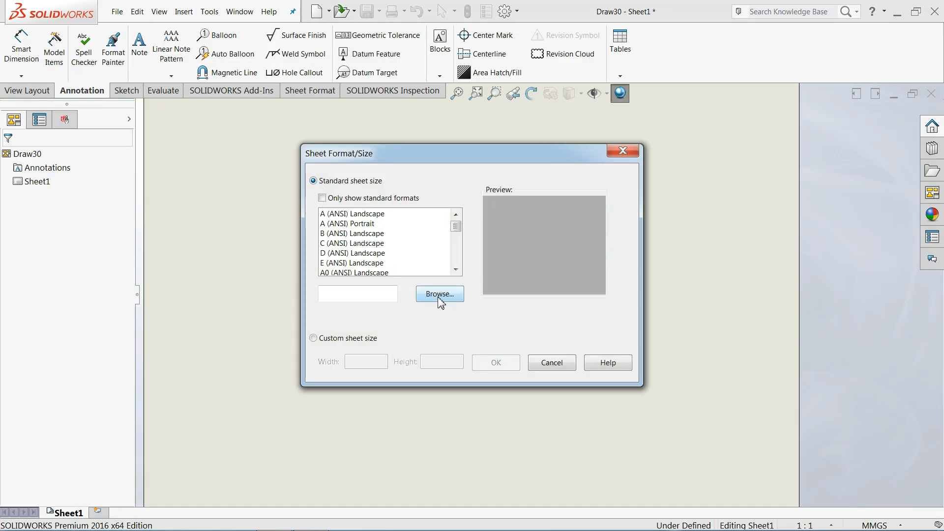
pyautogui.click(439, 294)
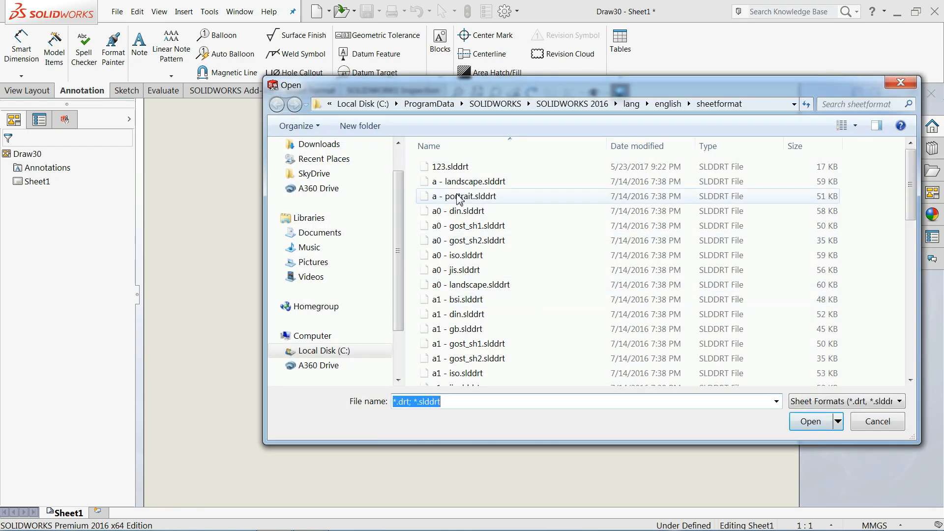
pyautogui.moveTo(431, 256)
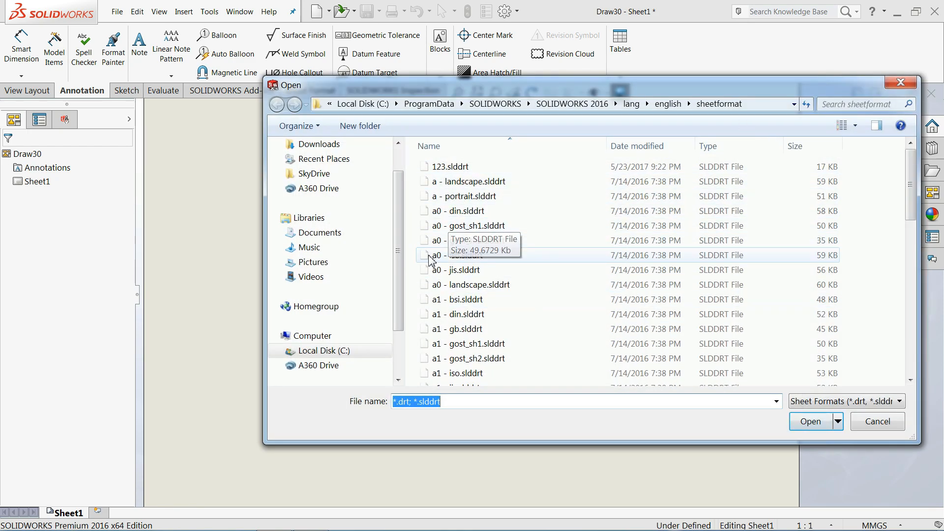
# Step: Load A3 SIZE Sheet.slddrt as the new drawing's sheet format
pyautogui.scroll(-3)
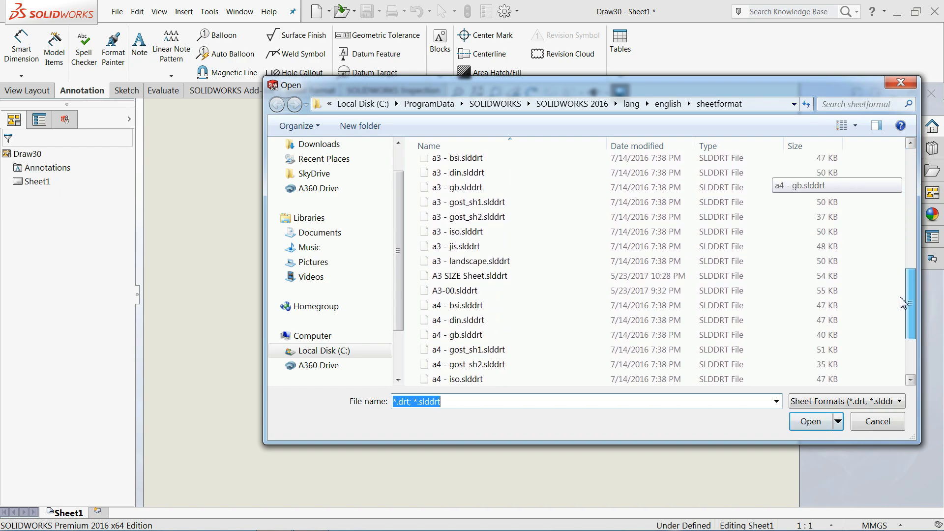
pyautogui.click(468, 265)
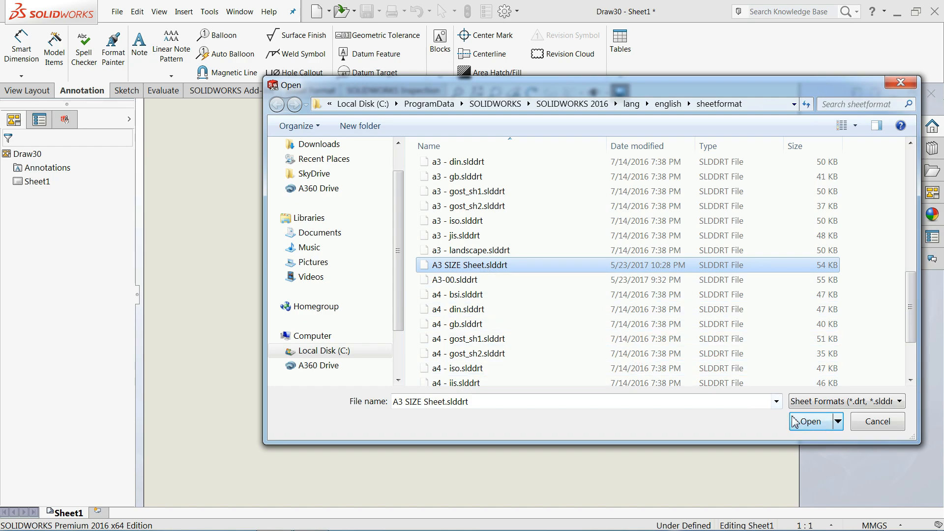
pyautogui.click(811, 421)
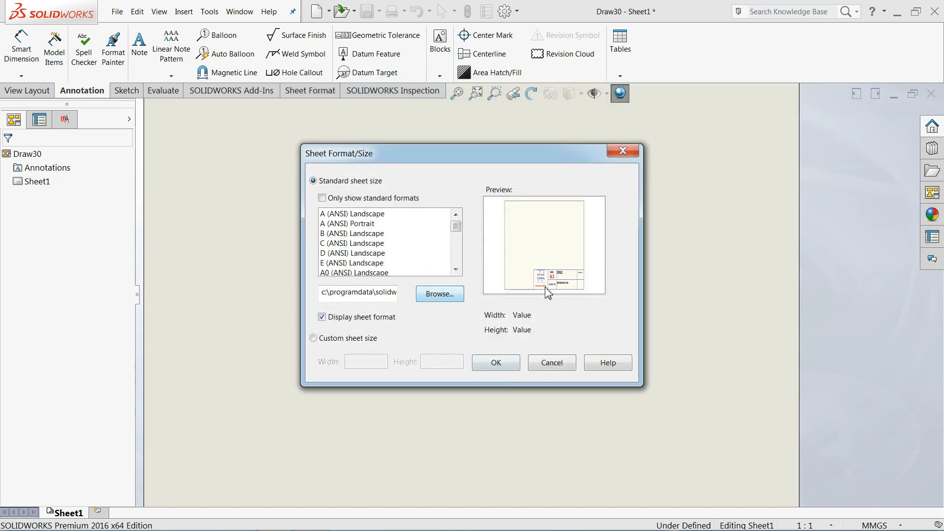
pyautogui.click(496, 363)
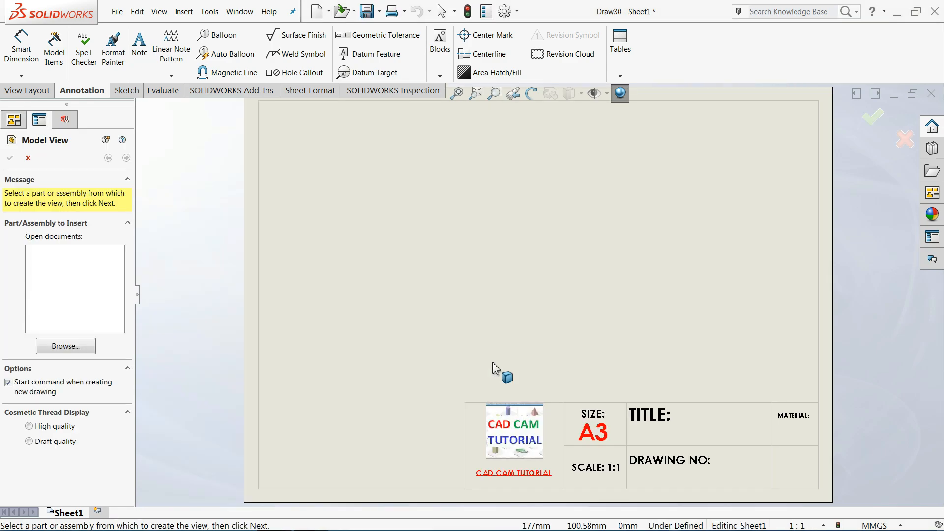